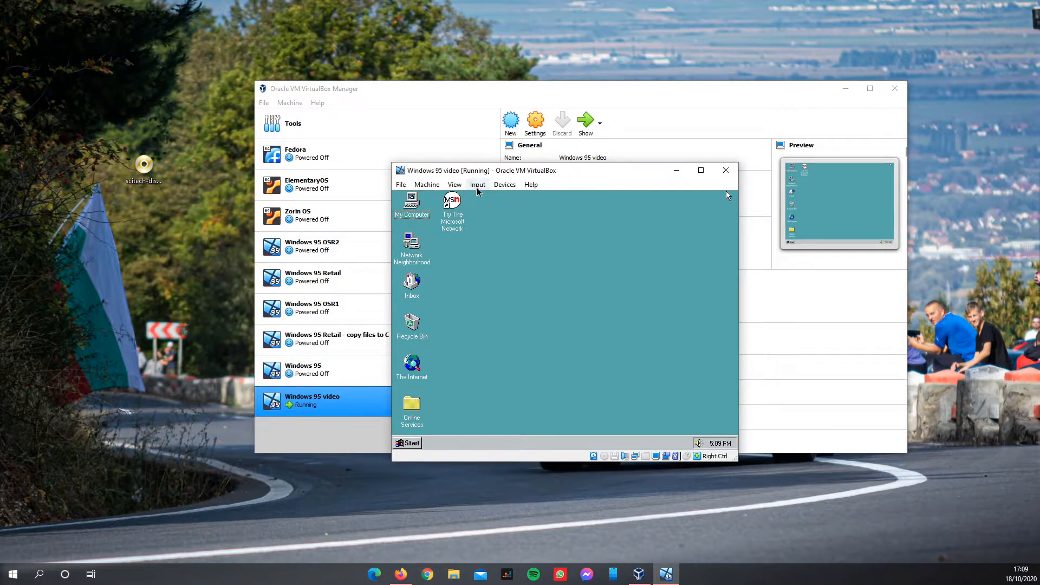
Request the scitech-display-doctor-7.iso image for the machine's virtual optical drive via the Devices menu.
{"action": "left_click_drag", "start_coordinate": [464, 169], "coordinate": [464, 180]}
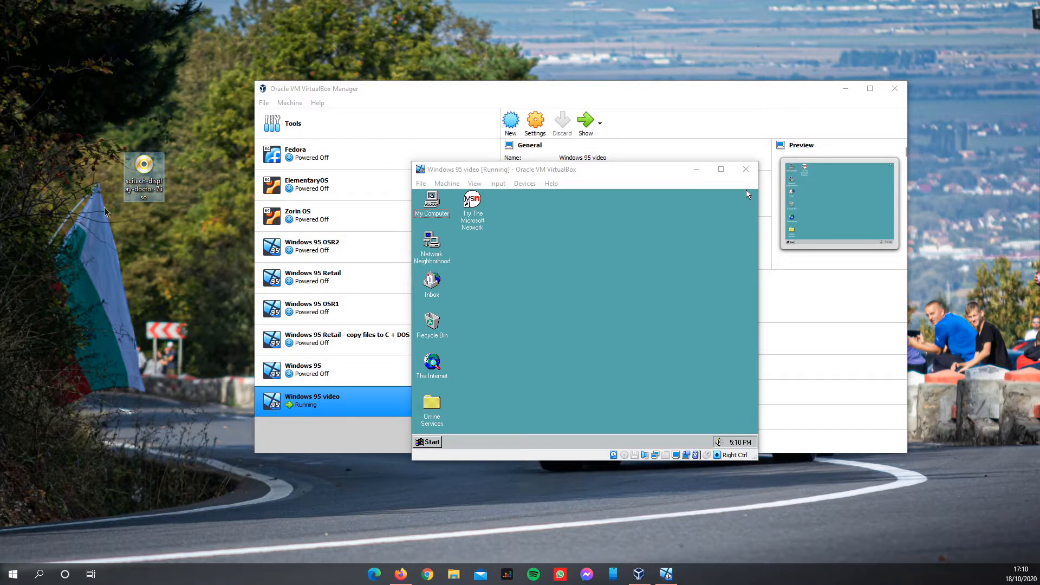
{"action": "mouse_move", "coordinate": [132, 137]}
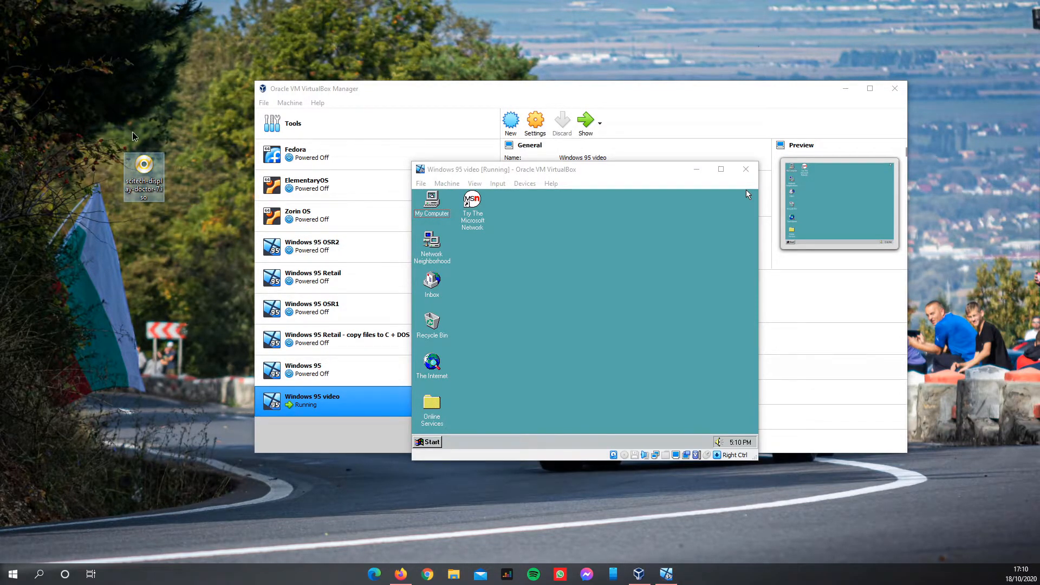
{"action": "mouse_move", "coordinate": [118, 160]}
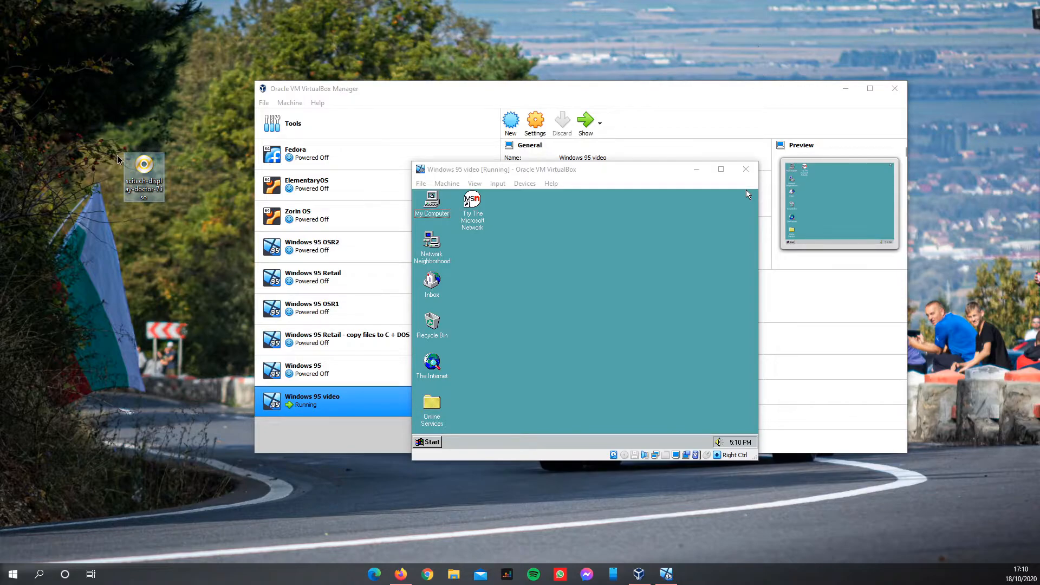
{"action": "mouse_move", "coordinate": [132, 160]}
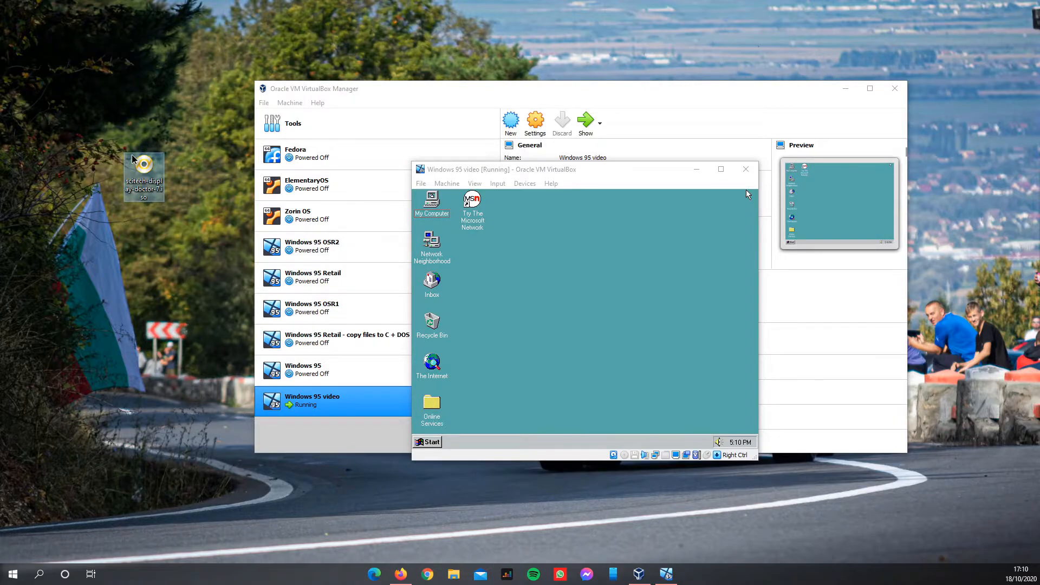
{"action": "mouse_move", "coordinate": [123, 197]}
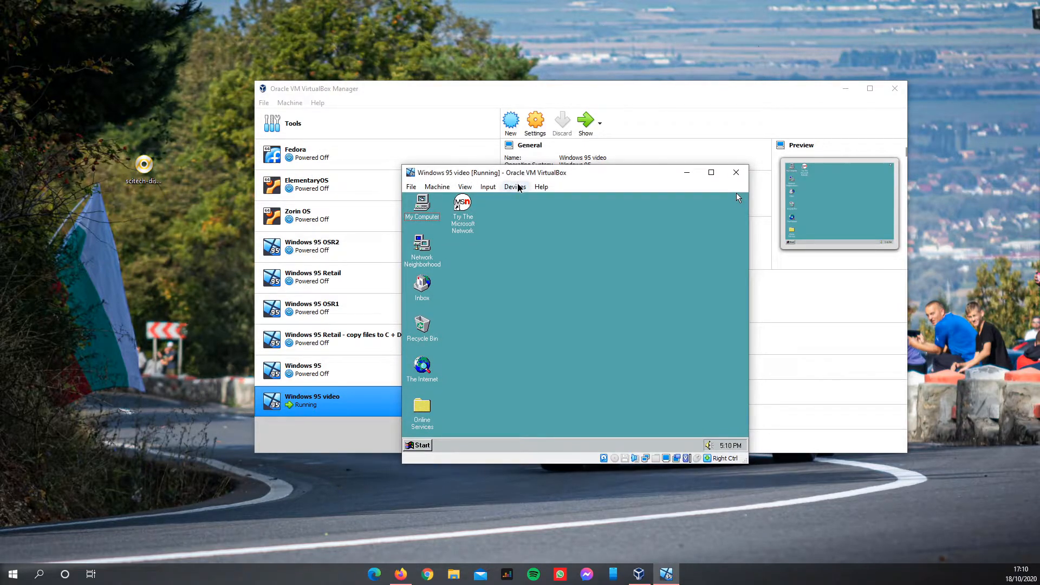
{"action": "left_click", "coordinate": [514, 186]}
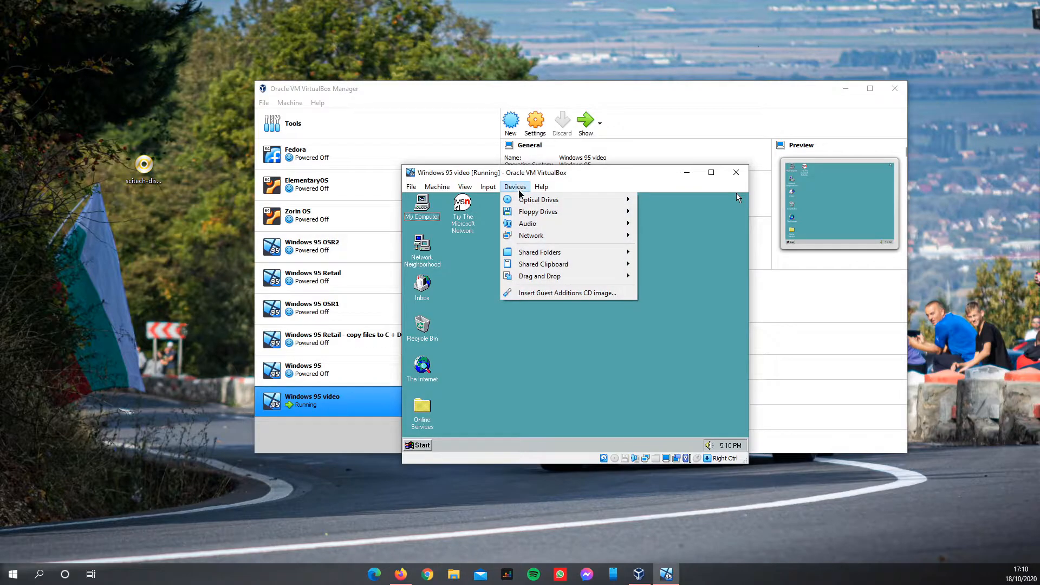
{"action": "mouse_move", "coordinate": [539, 199]}
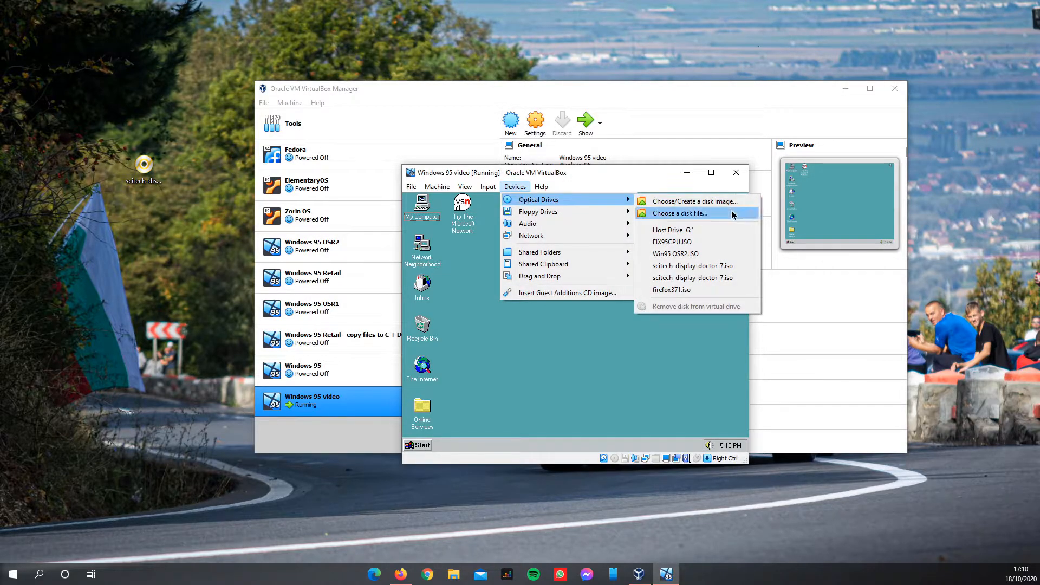
{"action": "left_click", "coordinate": [680, 213]}
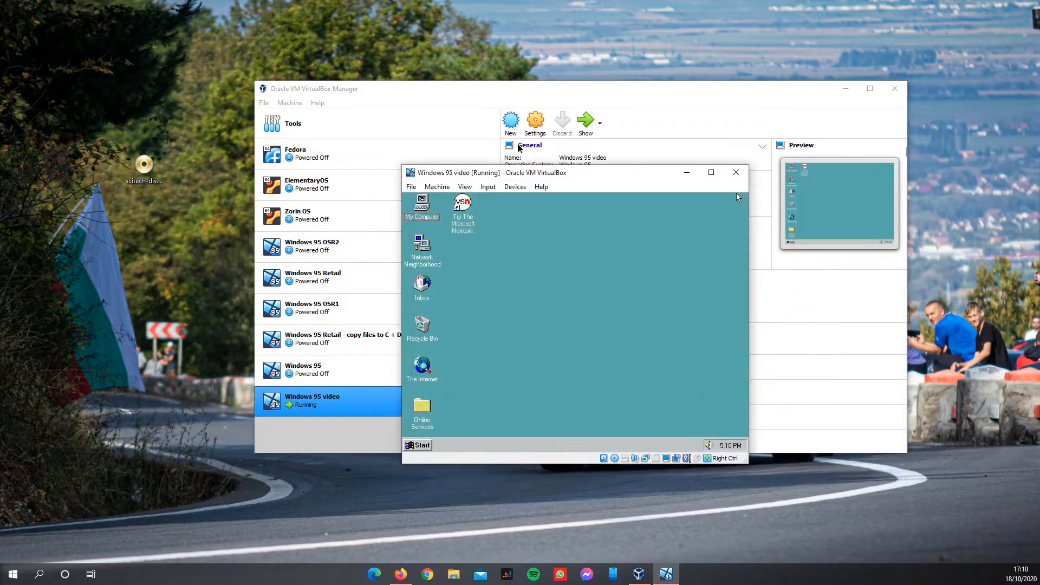
{"action": "mouse_move", "coordinate": [166, 138]}
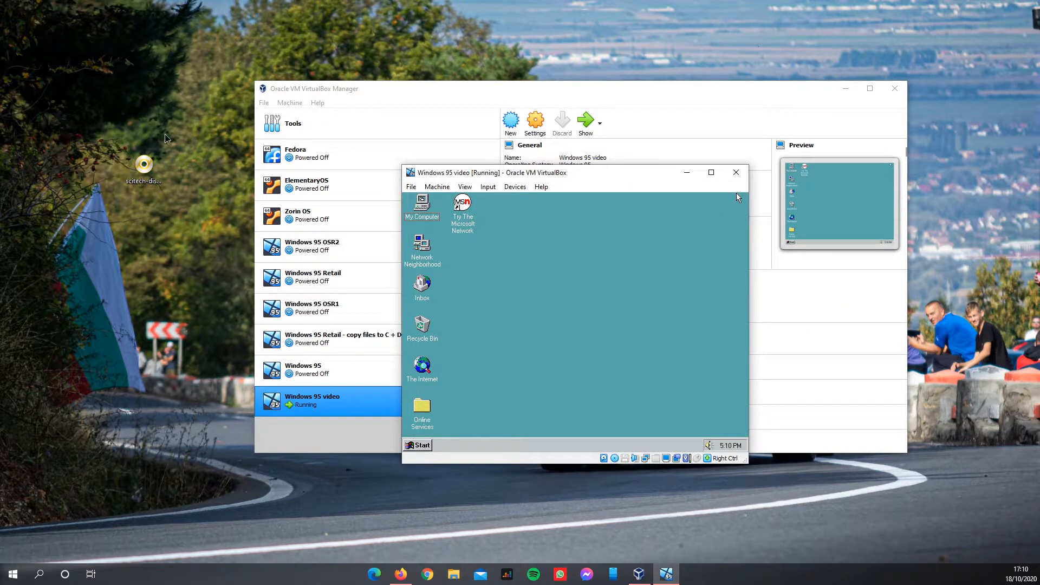
Capture the mouse and keyboard into the Windows 95 guest and settle at its desktop.
{"action": "left_click", "coordinate": [597, 299]}
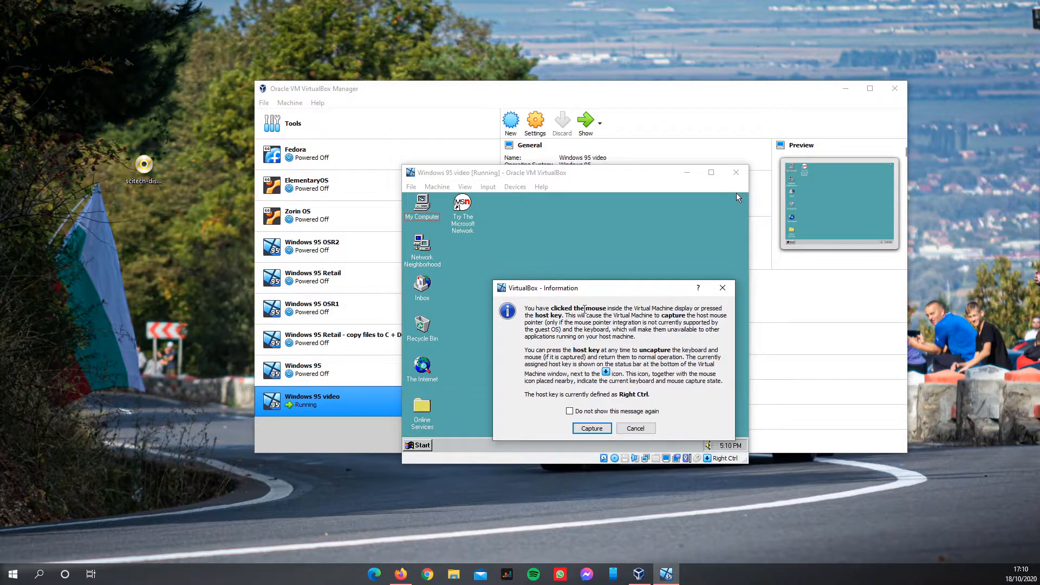
{"action": "left_click", "coordinate": [590, 428]}
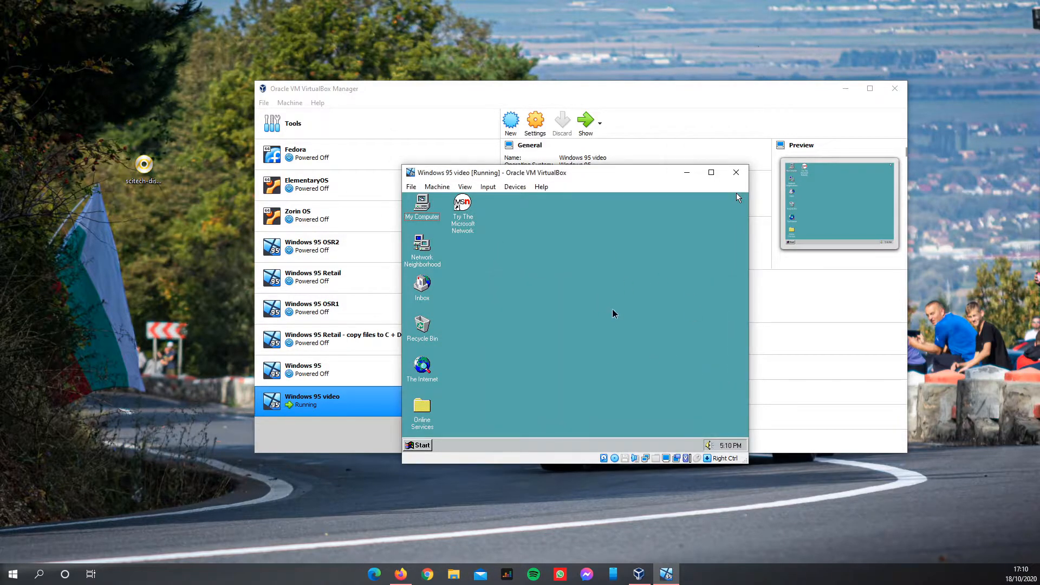
{"action": "mouse_move", "coordinate": [617, 315]}
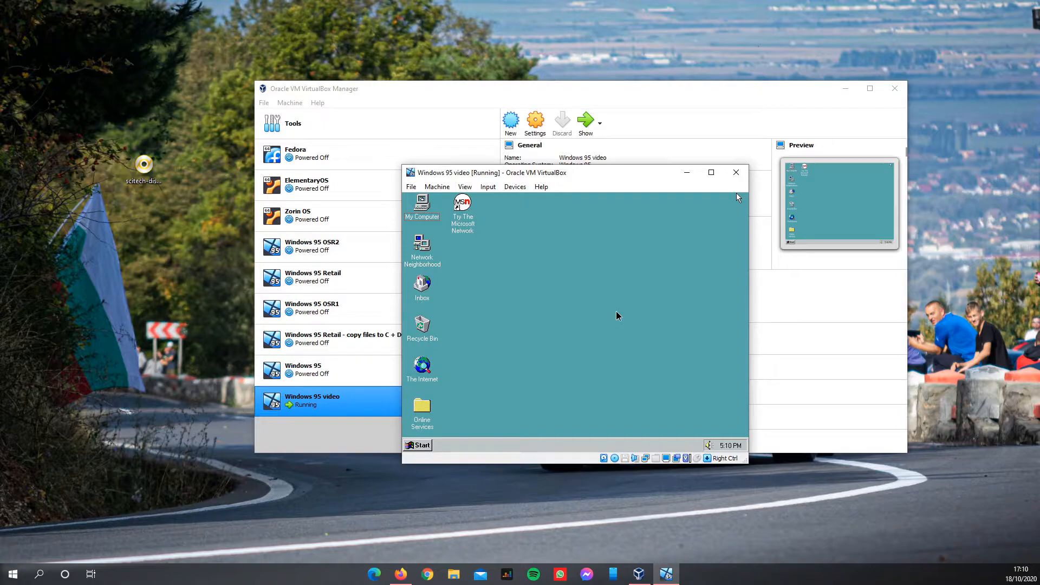
{"action": "mouse_move", "coordinate": [605, 317]}
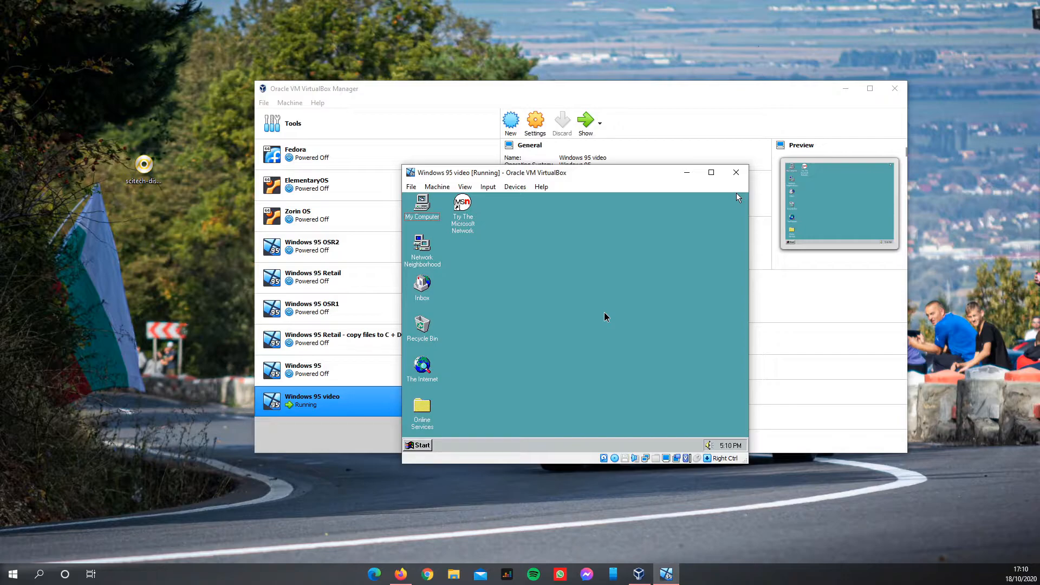
{"action": "left_click", "coordinate": [604, 317]}
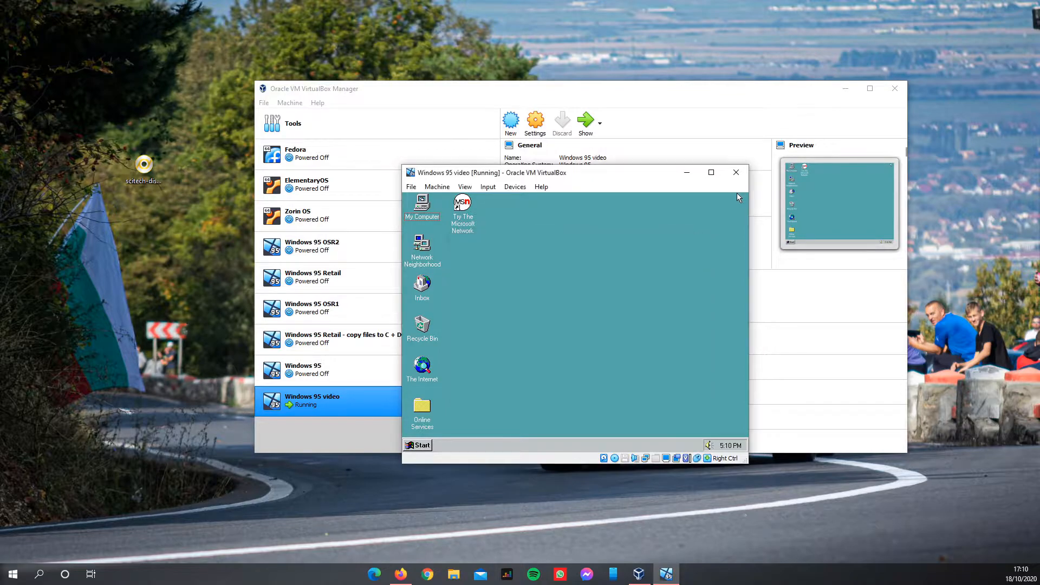
{"action": "mouse_move", "coordinate": [743, 429]}
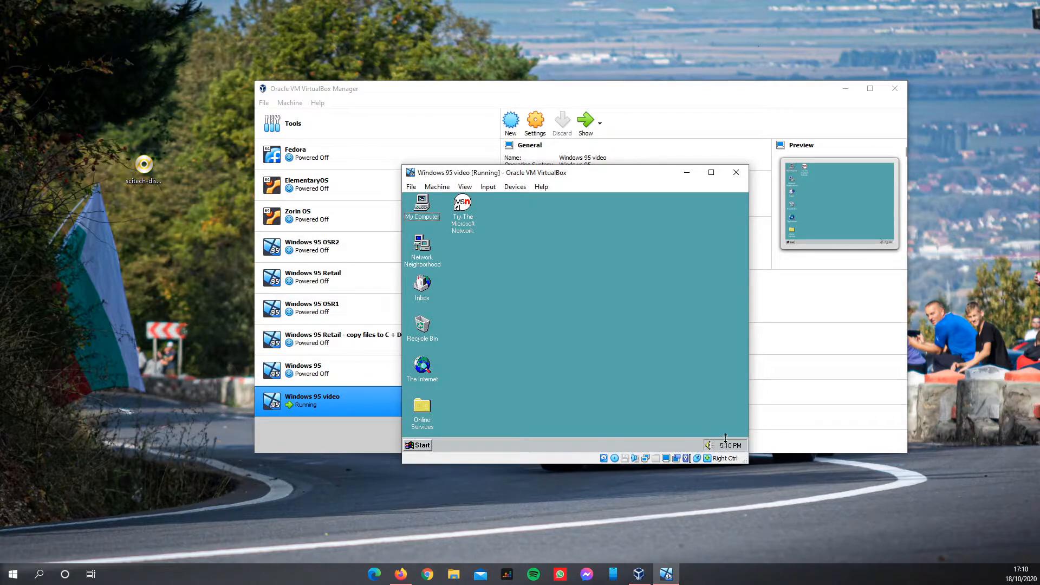
{"action": "mouse_move", "coordinate": [589, 332]}
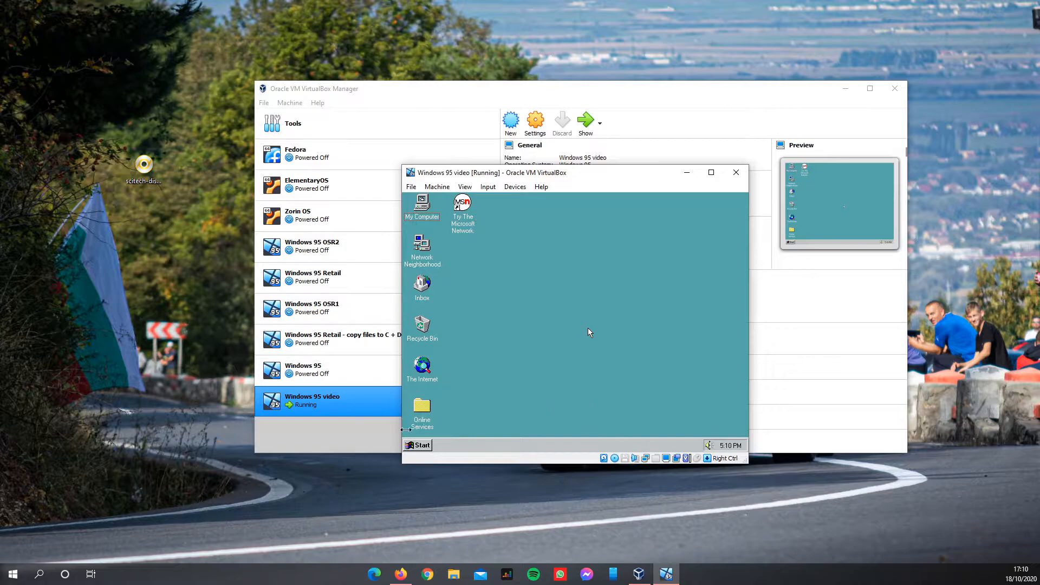
{"action": "mouse_move", "coordinate": [564, 299]}
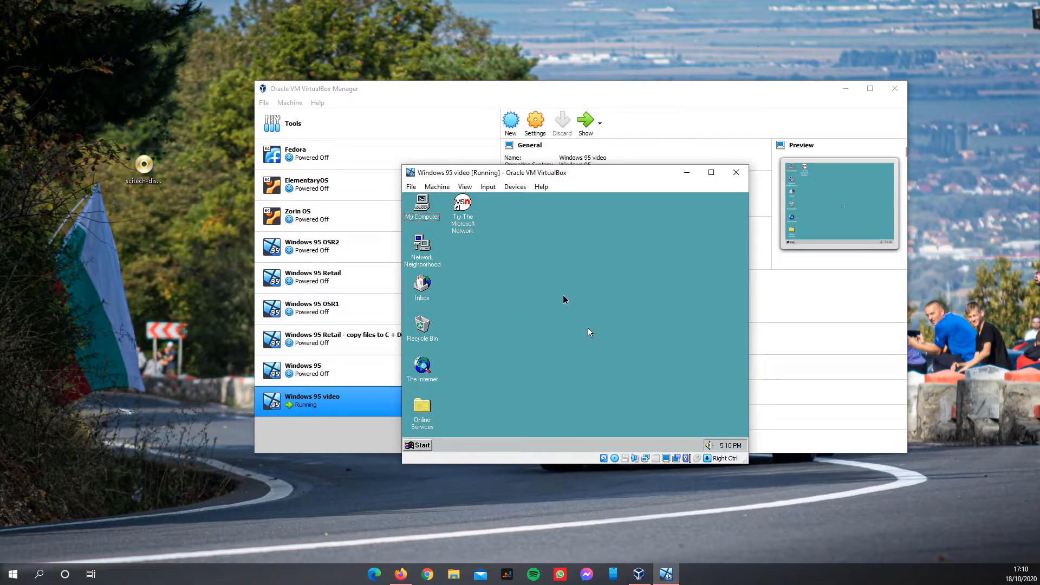
{"action": "left_click", "coordinate": [564, 299]}
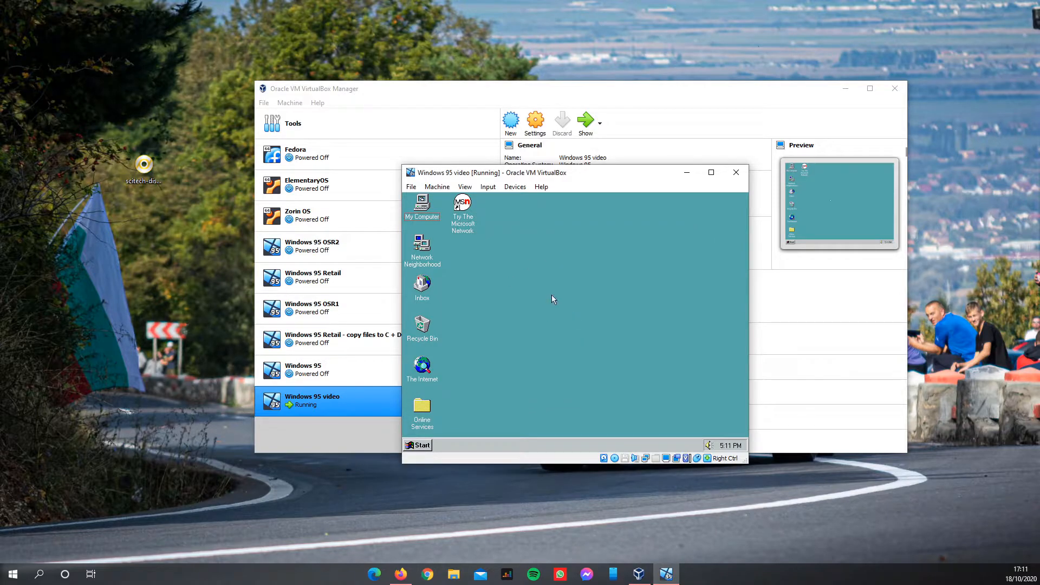
Launch the SciTech Display Doctor setup from the Sdd7 (G:) disc through My Computer.
{"action": "double_click", "coordinate": [422, 204]}
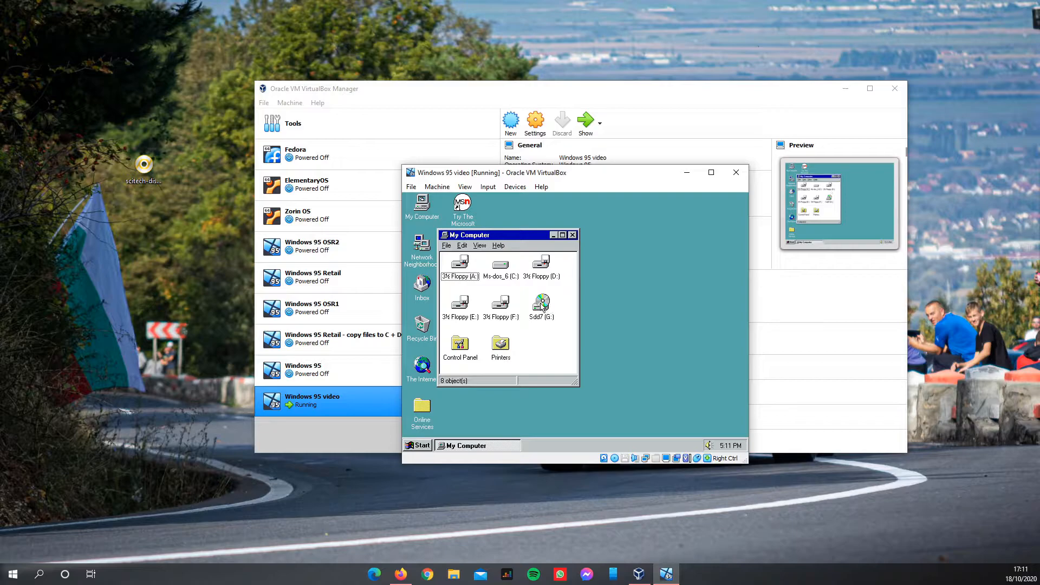
{"action": "double_click", "coordinate": [540, 304]}
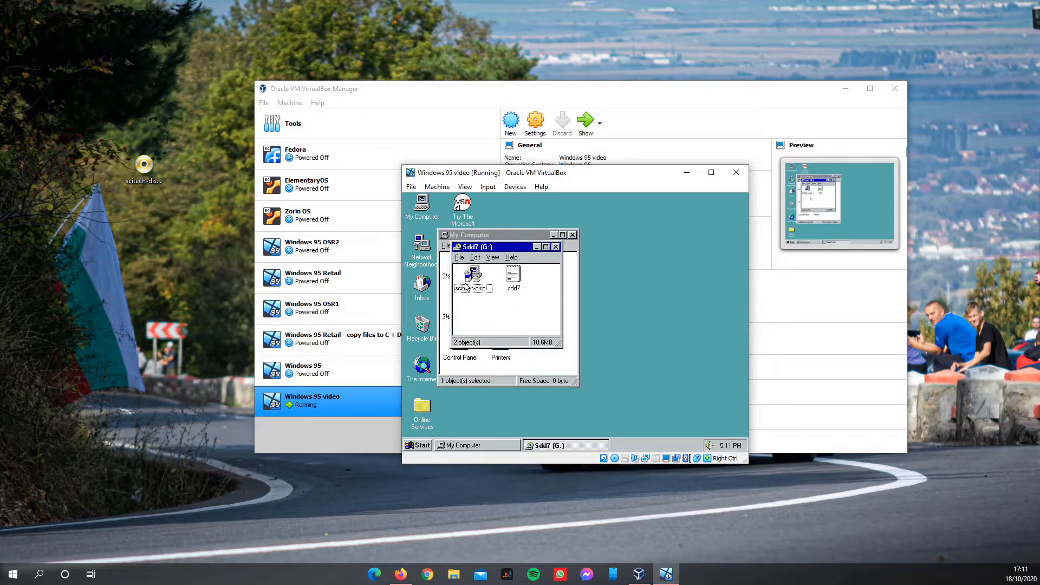
{"action": "double_click", "coordinate": [472, 274]}
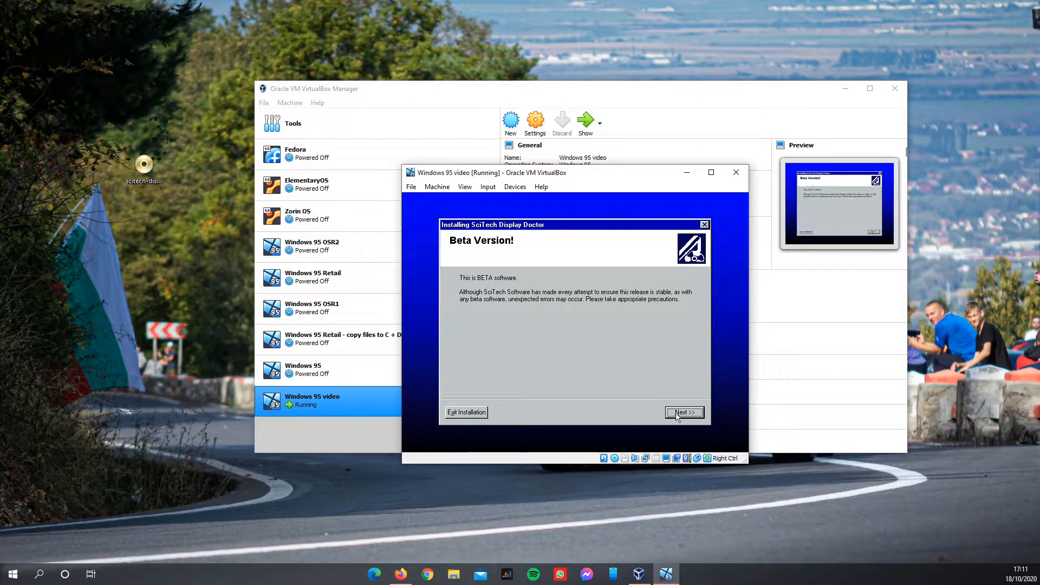
Accept the license, install with Express Installation, and finish with Restart Computer Now.
{"action": "left_click", "coordinate": [684, 411]}
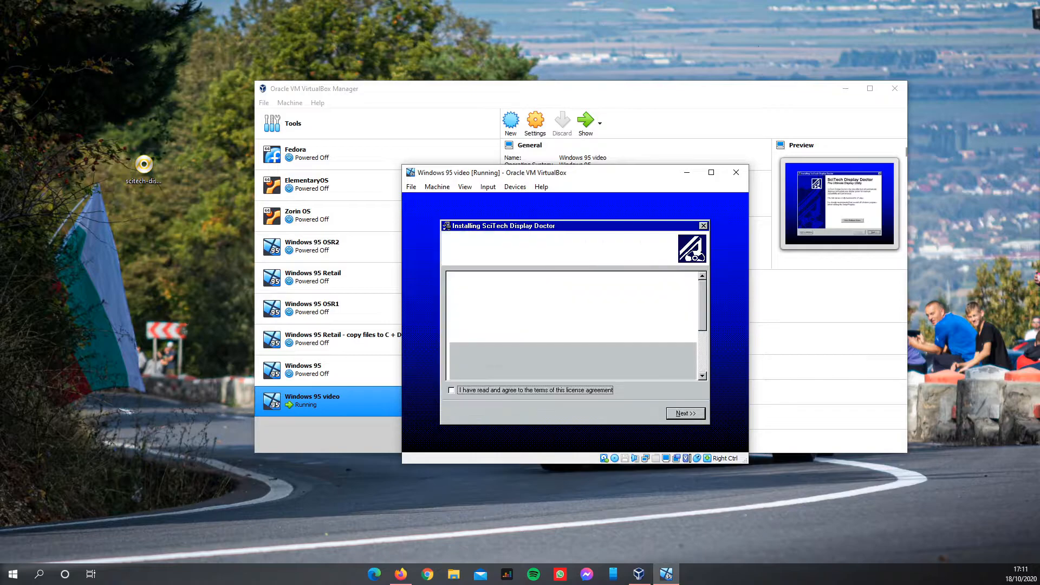
{"action": "left_click", "coordinate": [452, 390]}
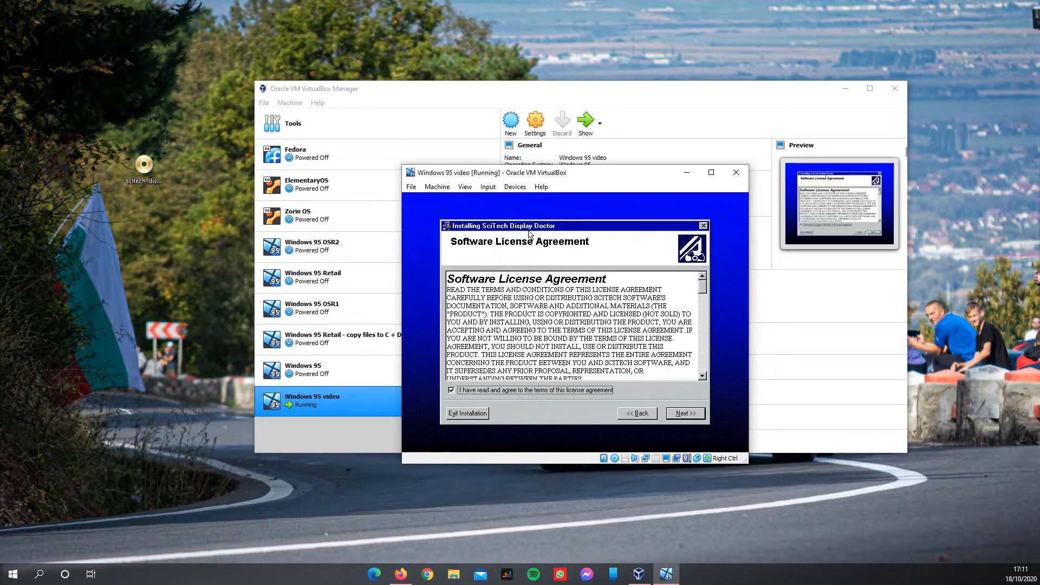
{"action": "mouse_move", "coordinate": [693, 396]}
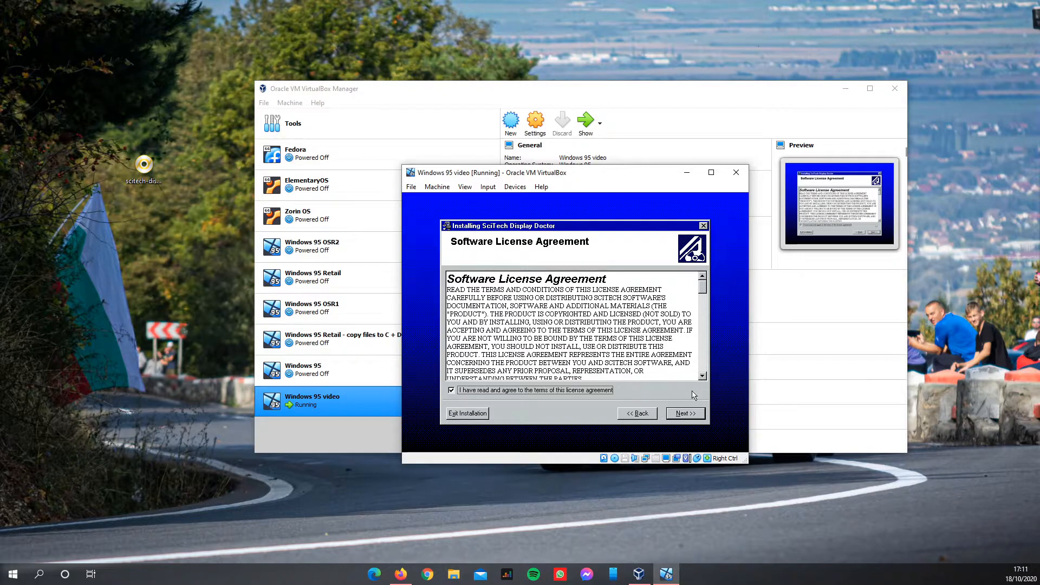
{"action": "left_click", "coordinate": [685, 414]}
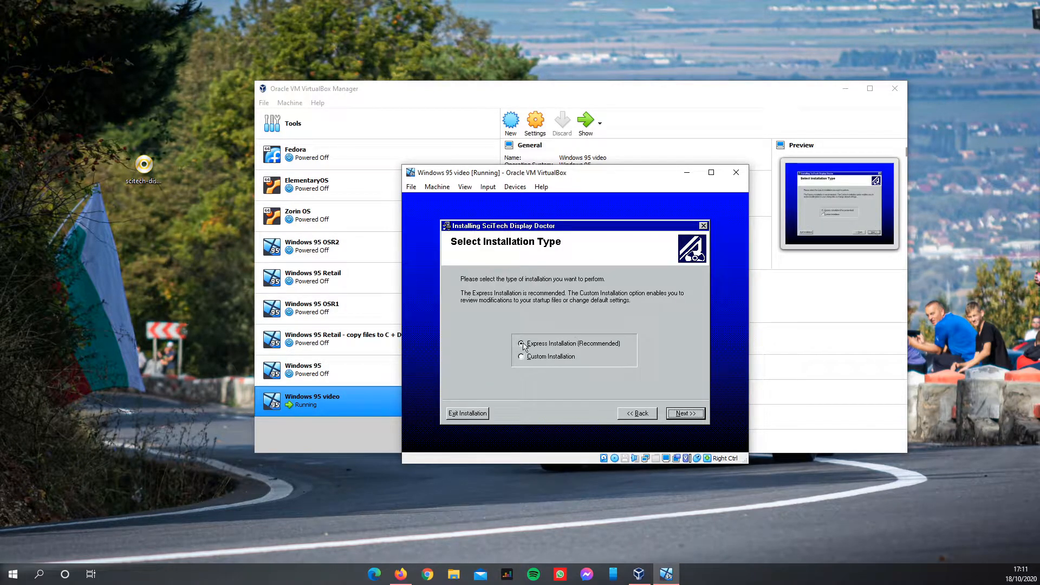
{"action": "left_click", "coordinate": [522, 357]}
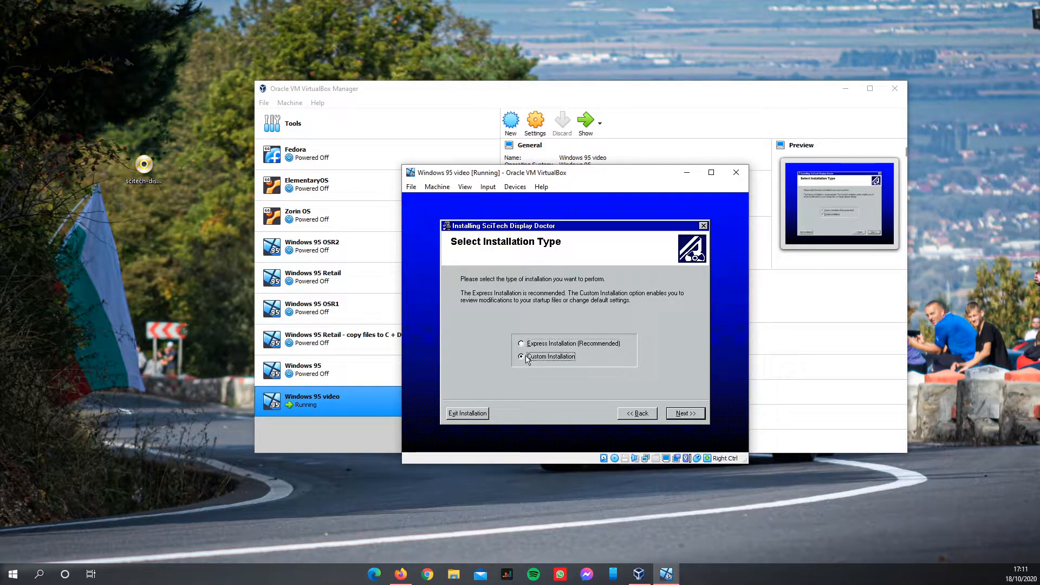
{"action": "left_click", "coordinate": [521, 343]}
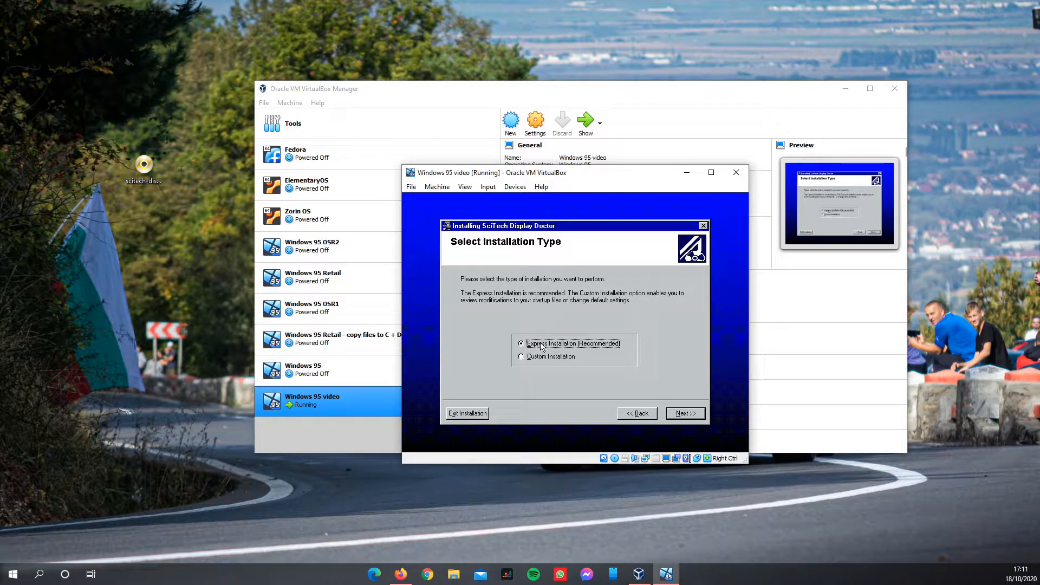
{"action": "left_click", "coordinate": [685, 413]}
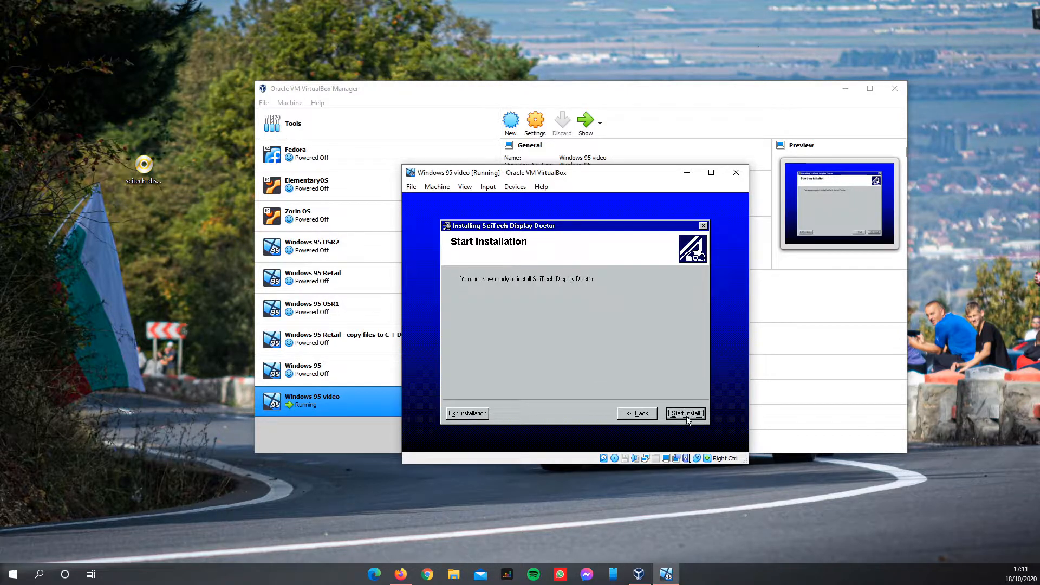
{"action": "left_click", "coordinate": [684, 413]}
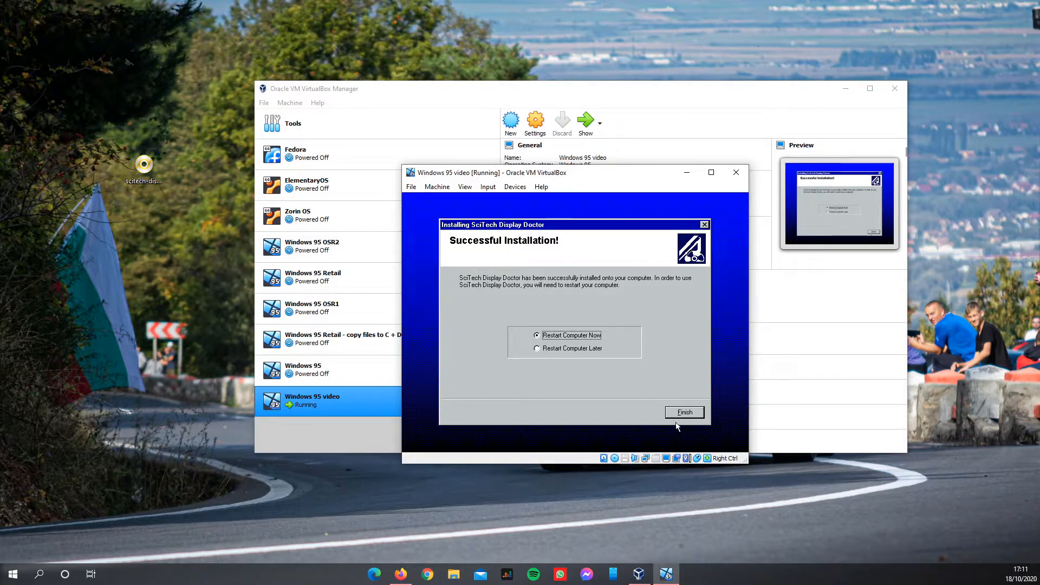
{"action": "left_click", "coordinate": [683, 411]}
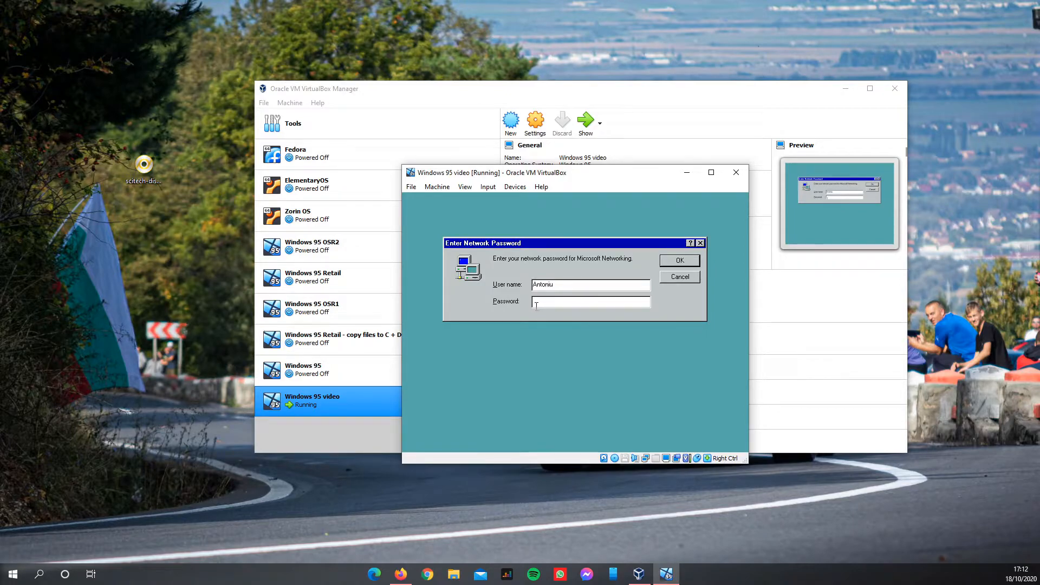
Pass the network logon, start SciTech Display Doctor, acknowledge its 256 color error and close it.
{"action": "left_click", "coordinate": [678, 260]}
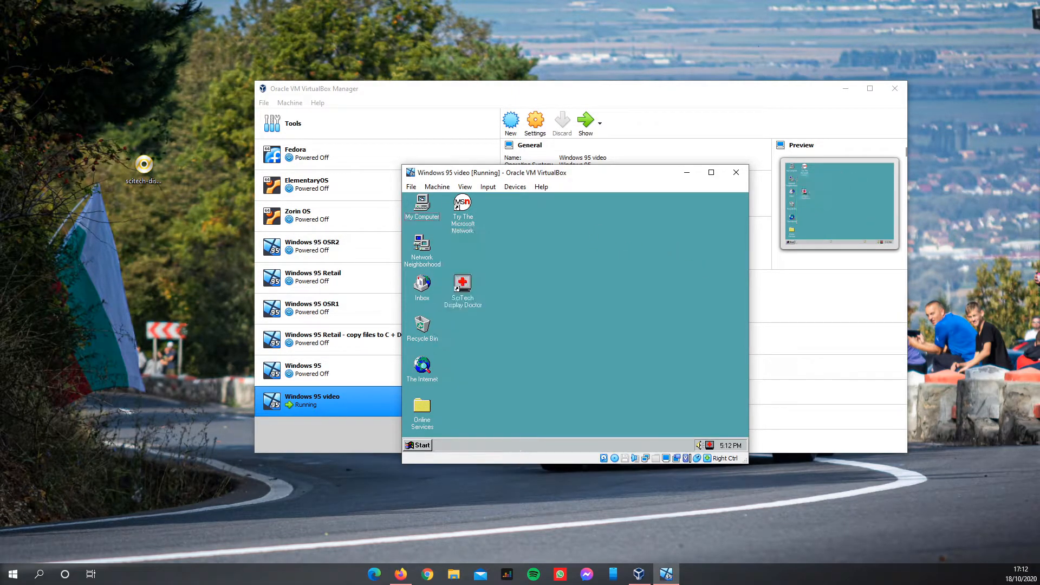
{"action": "double_click", "coordinate": [462, 283]}
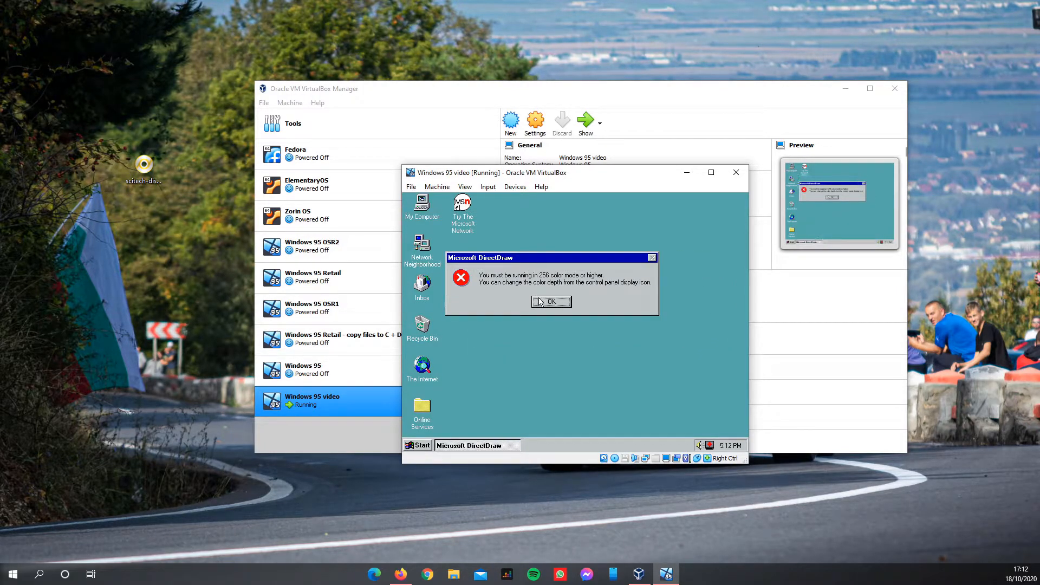
{"action": "left_click", "coordinate": [552, 302]}
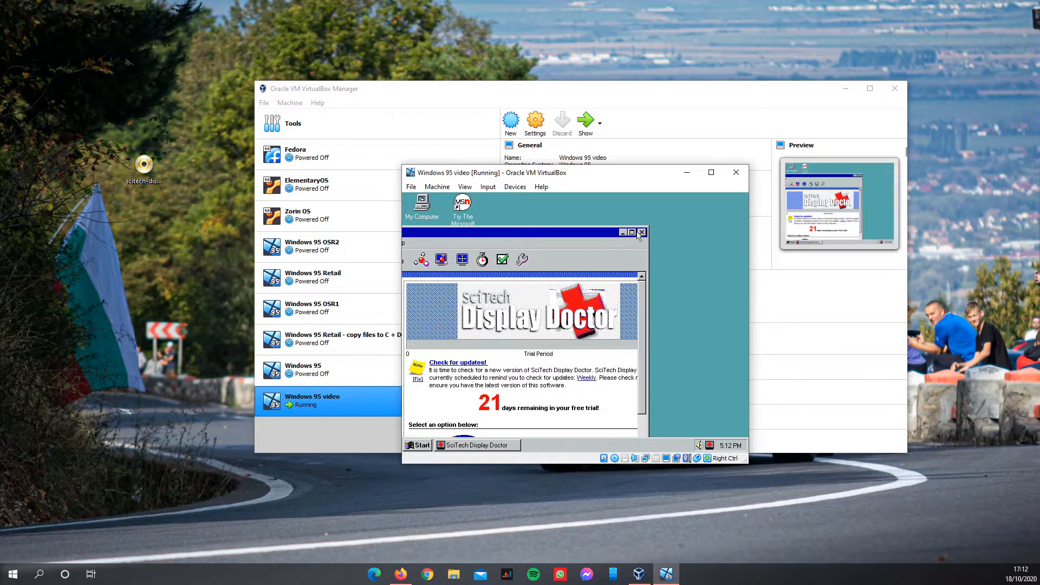
{"action": "left_click", "coordinate": [640, 232]}
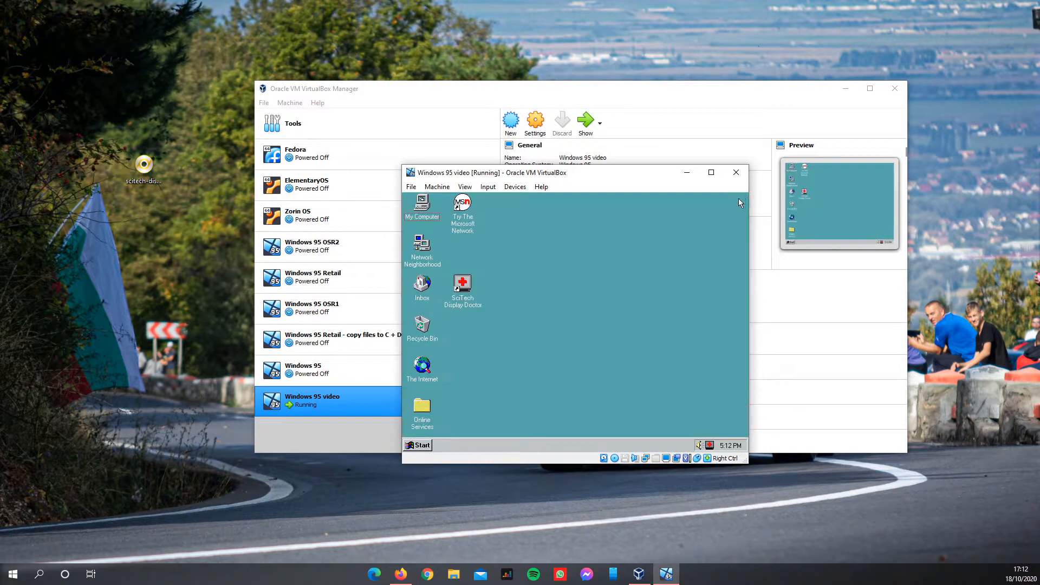
Reach the display adapter's Advanced Properties from the desktop's Display Properties Settings.
{"action": "right_click", "coordinate": [542, 299]}
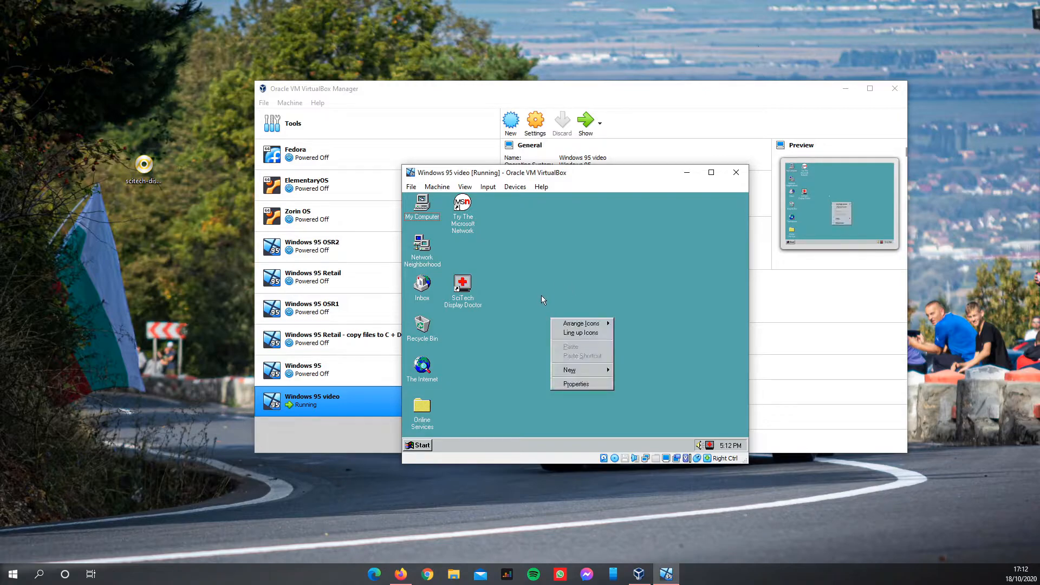
{"action": "left_click", "coordinate": [576, 384]}
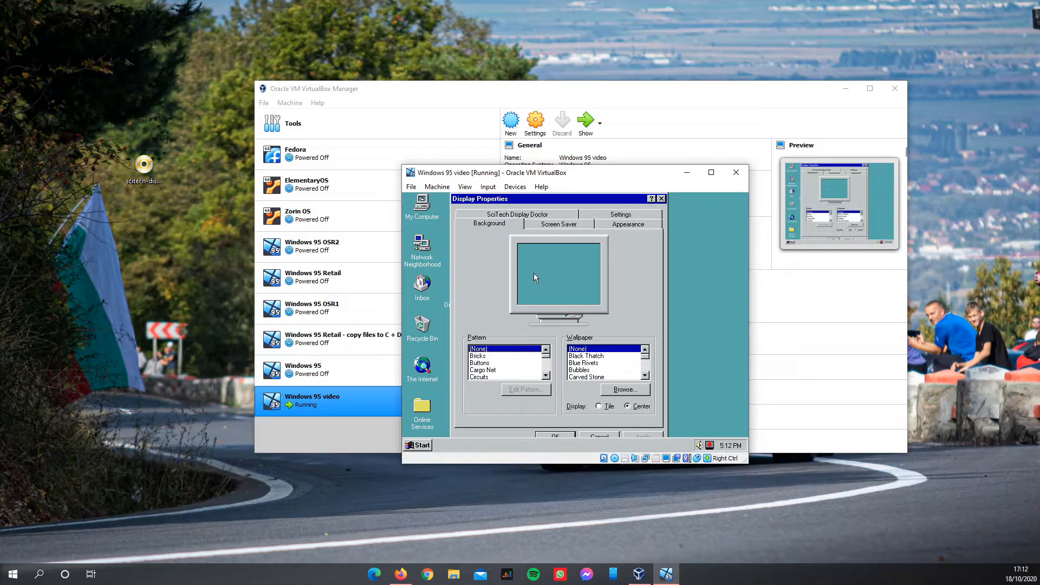
{"action": "left_click", "coordinate": [619, 213]}
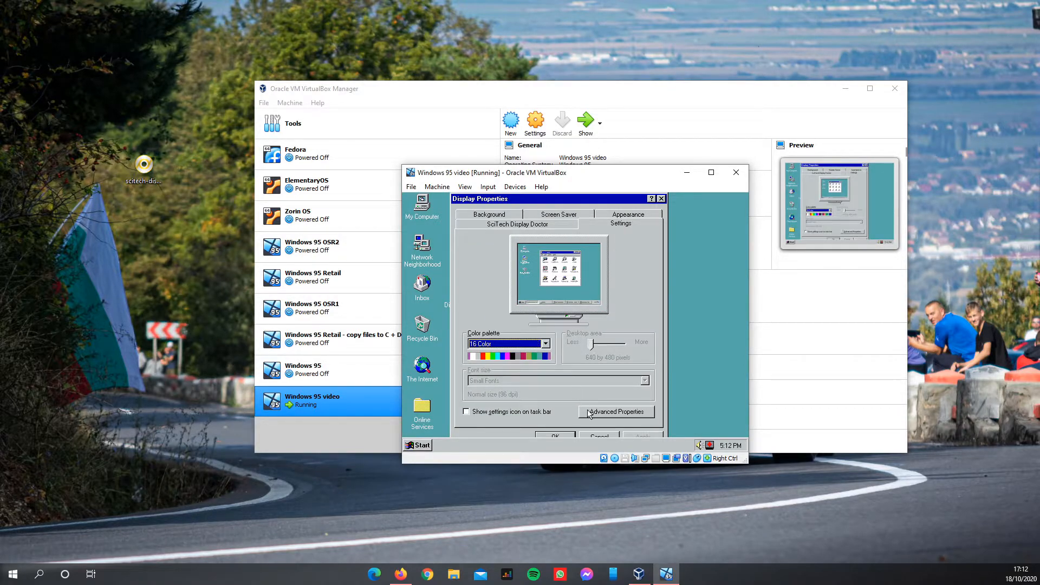
{"action": "left_click", "coordinate": [614, 412]}
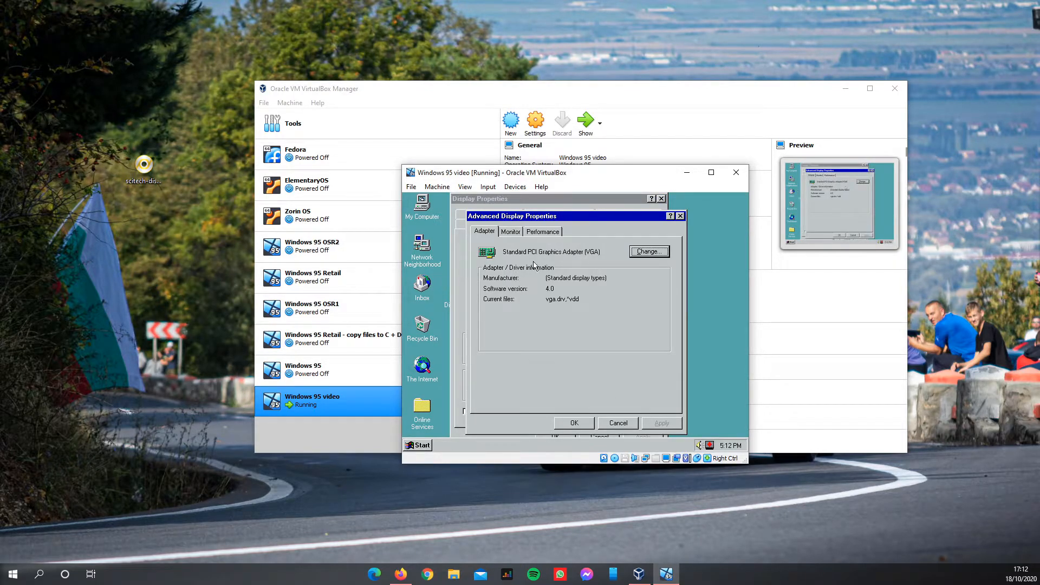
{"action": "mouse_move", "coordinate": [632, 262]}
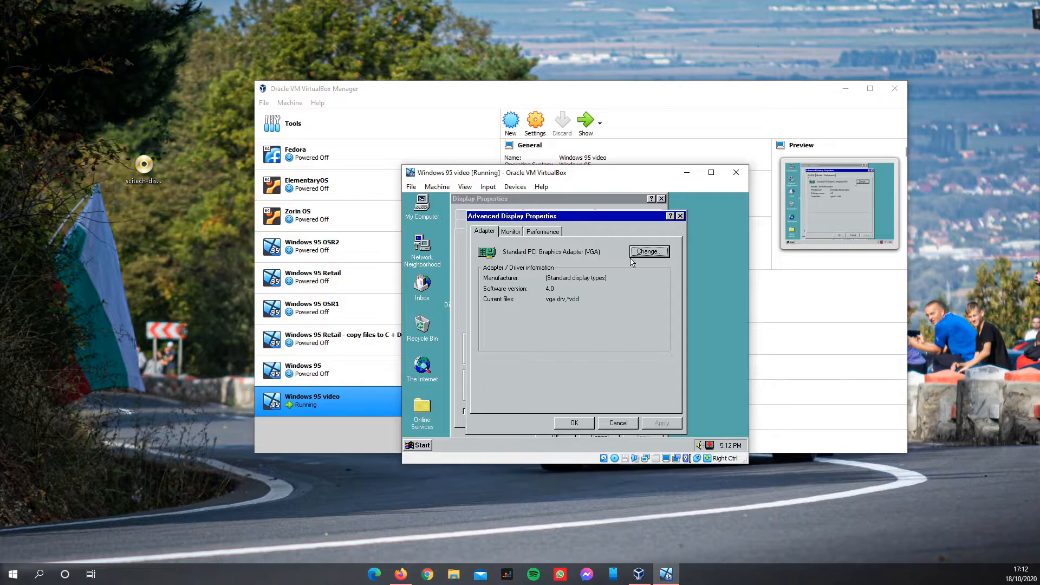
Begin changing the adapter driver and select SciTech Software, Inc. in the manufacturer list.
{"action": "left_click", "coordinate": [648, 252]}
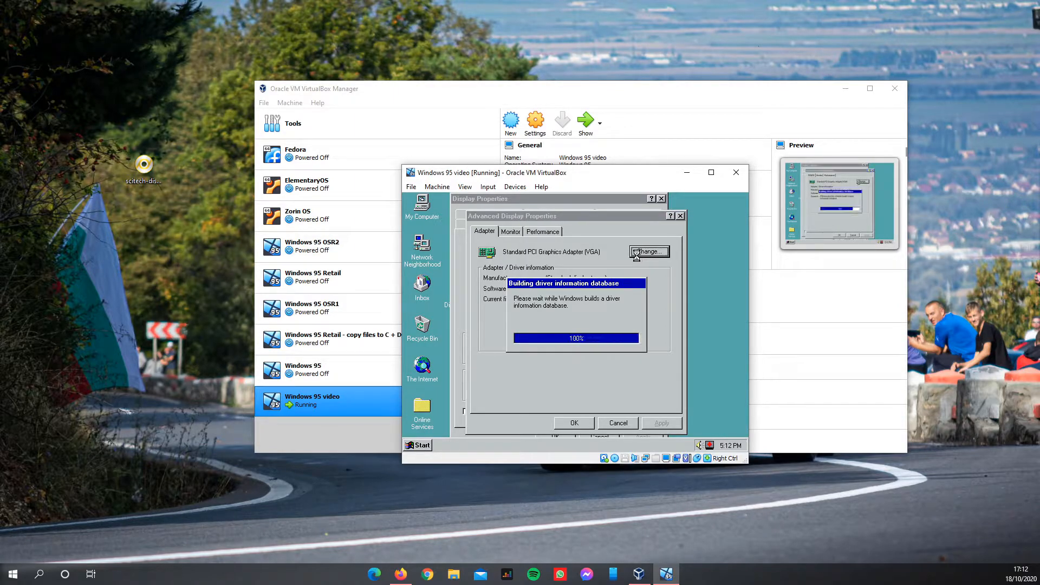
{"action": "left_click", "coordinate": [648, 251]}
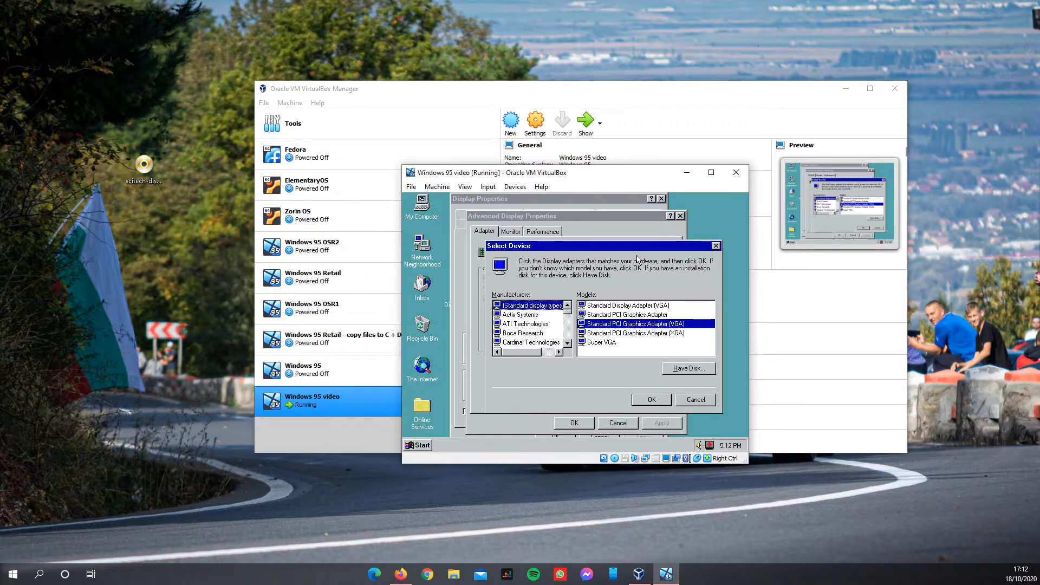
{"action": "mouse_move", "coordinate": [435, 281]}
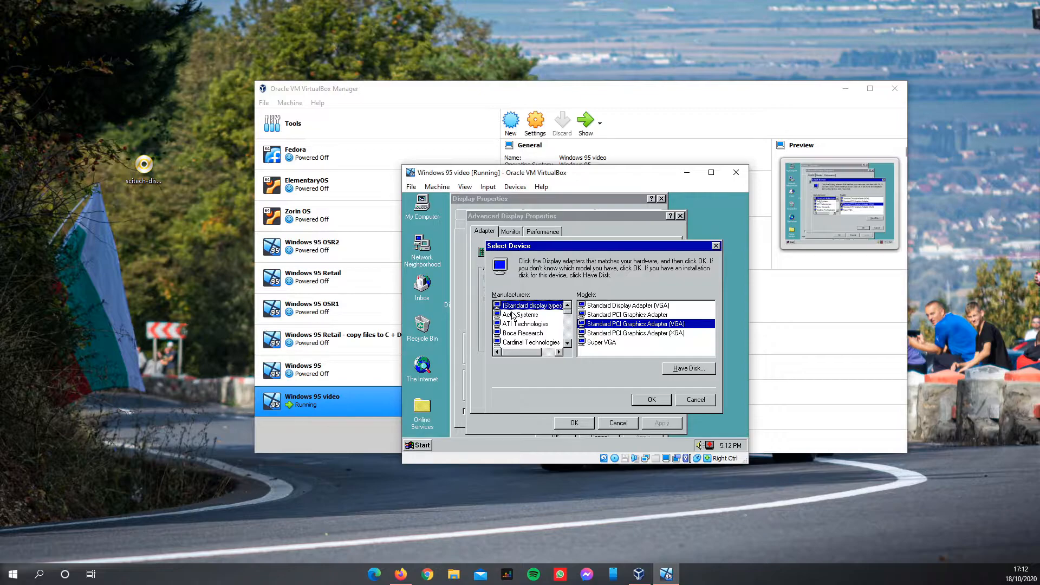
{"action": "scroll", "scroll_direction": "down", "scroll_amount": 3}
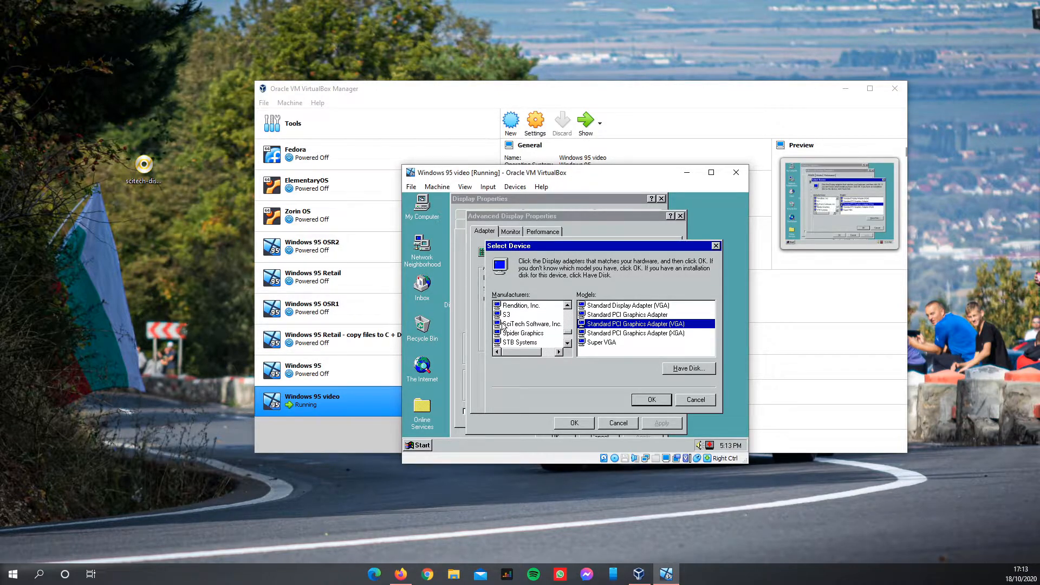
{"action": "left_click", "coordinate": [529, 324]}
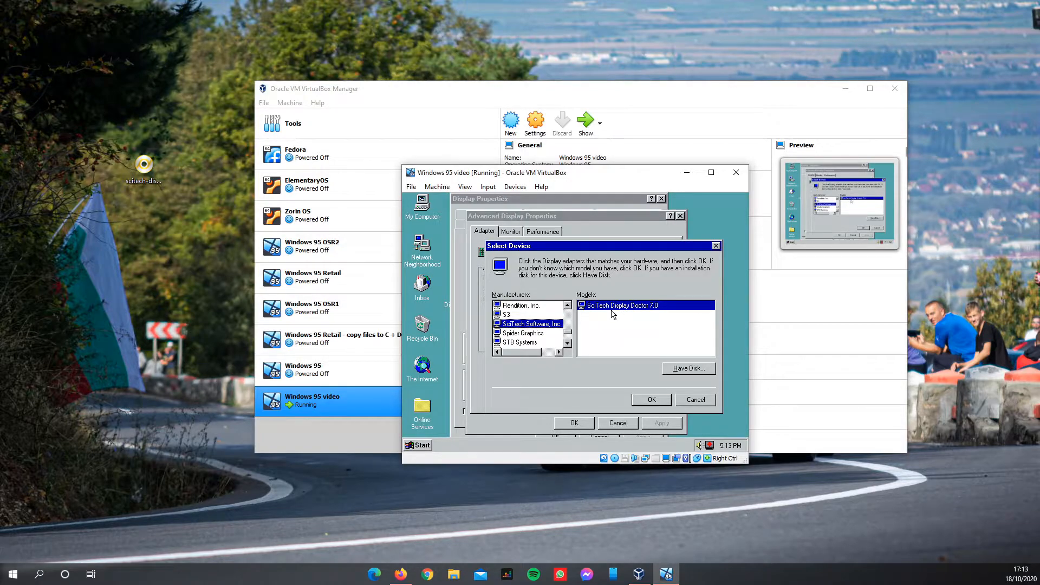
{"action": "mouse_move", "coordinate": [596, 310]}
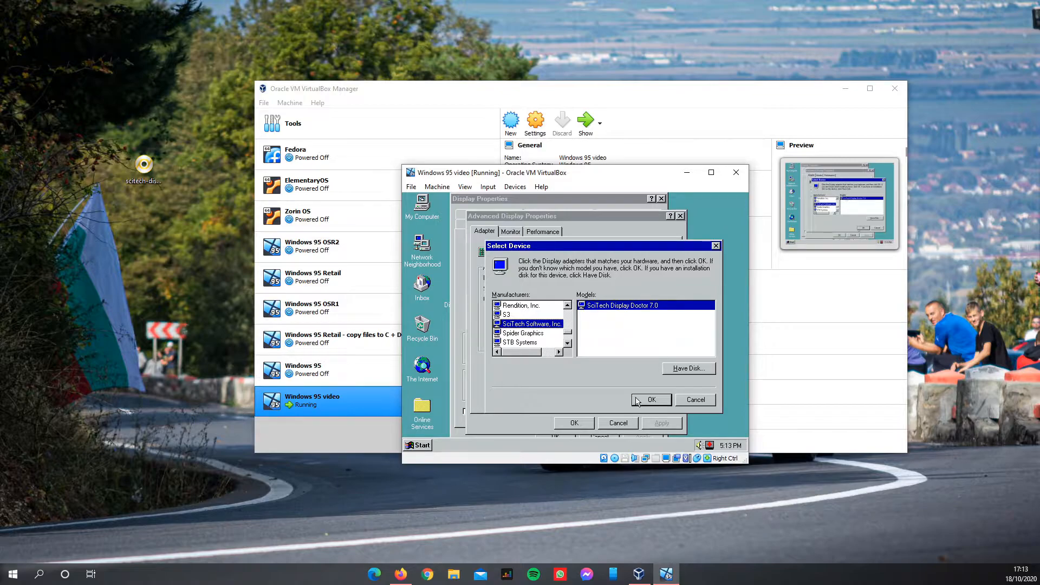
Confirm SciTech Display Doctor 7.0 and acknowledge the Insert Disk request by browsing for the file.
{"action": "left_click", "coordinate": [650, 399]}
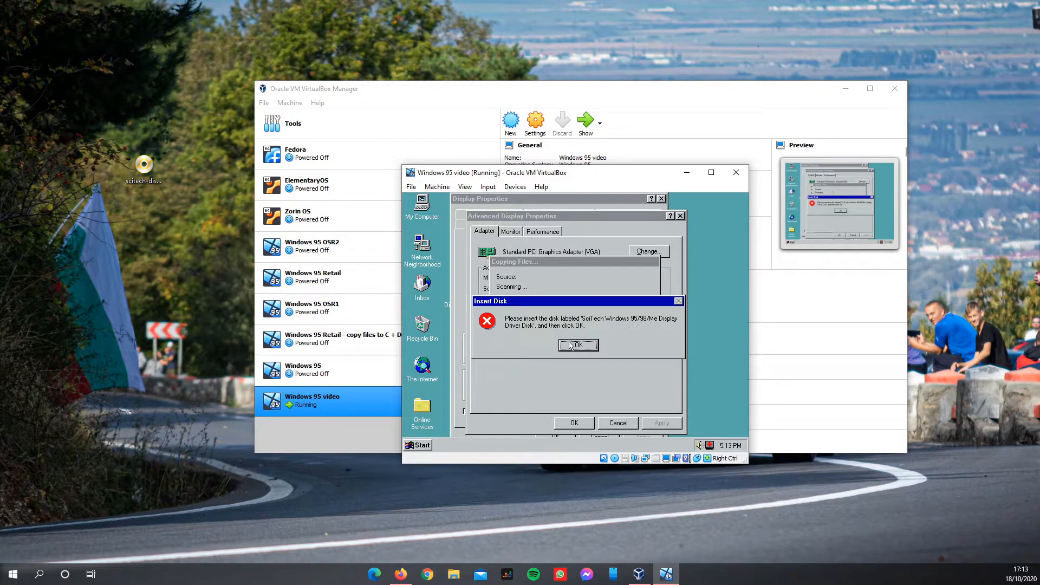
{"action": "left_click", "coordinate": [577, 345]}
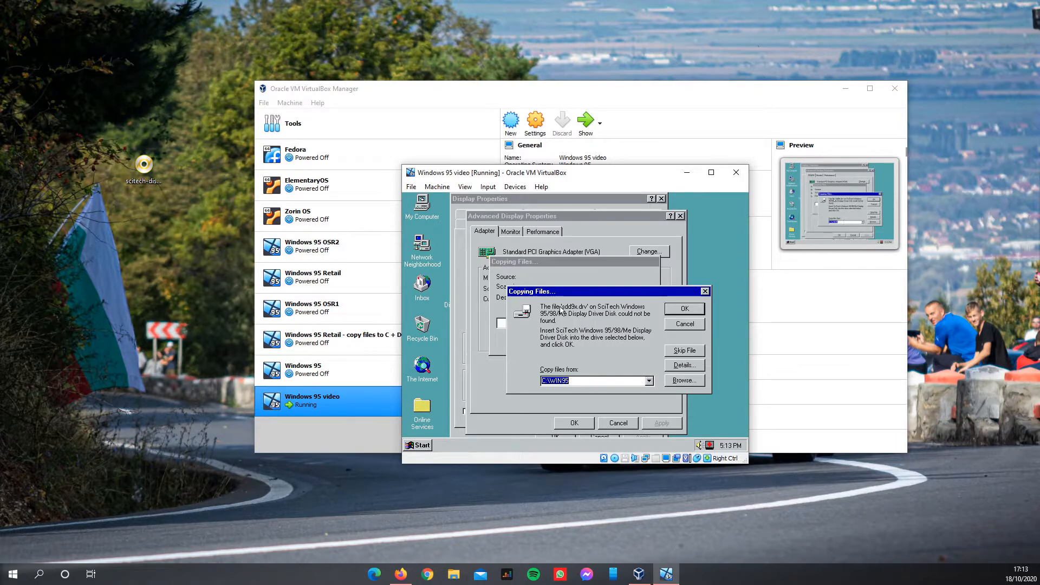
{"action": "mouse_move", "coordinate": [570, 314]}
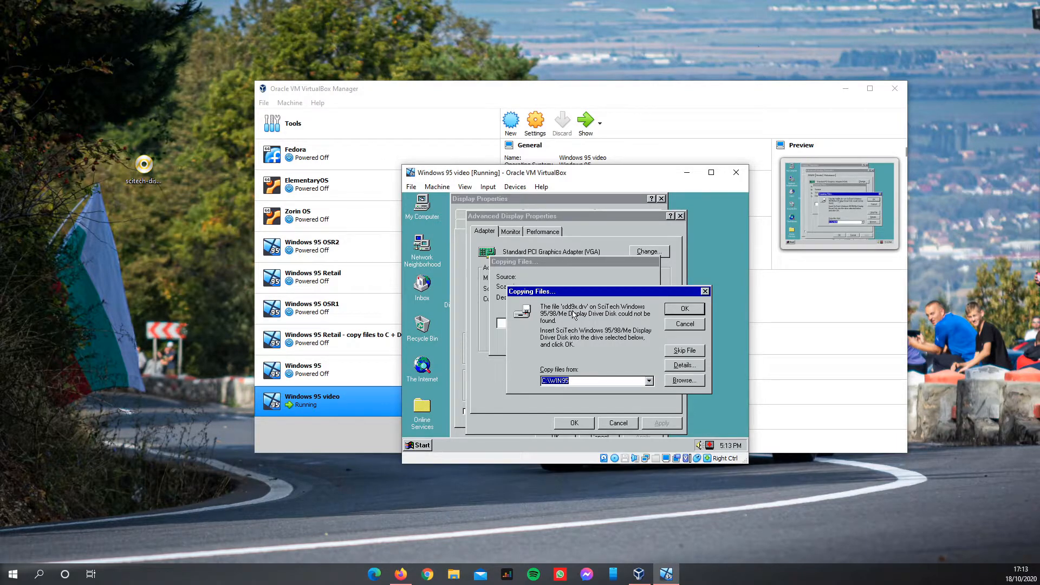
{"action": "left_click", "coordinate": [683, 381]}
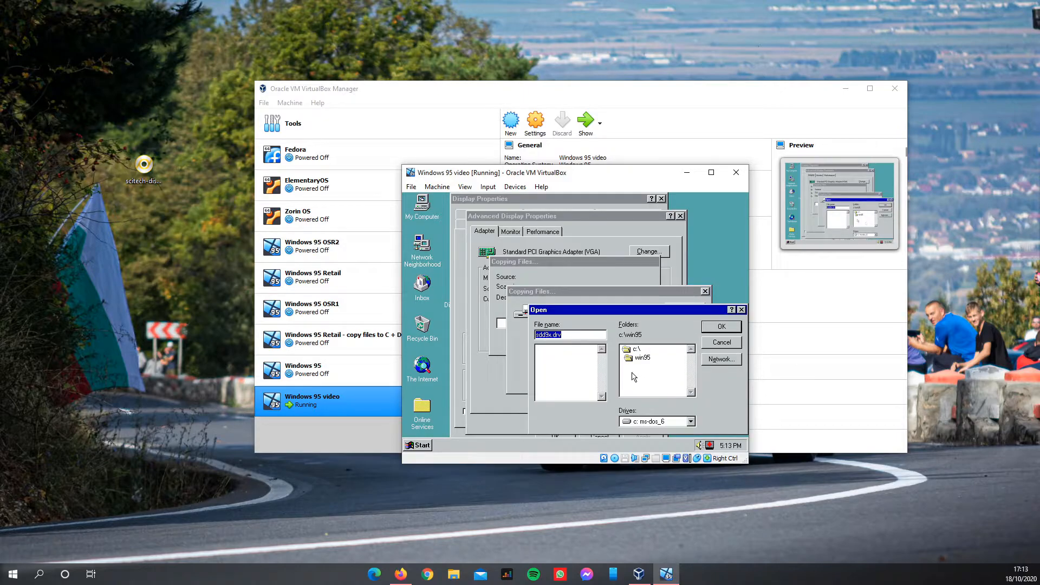
{"action": "mouse_move", "coordinate": [658, 364]}
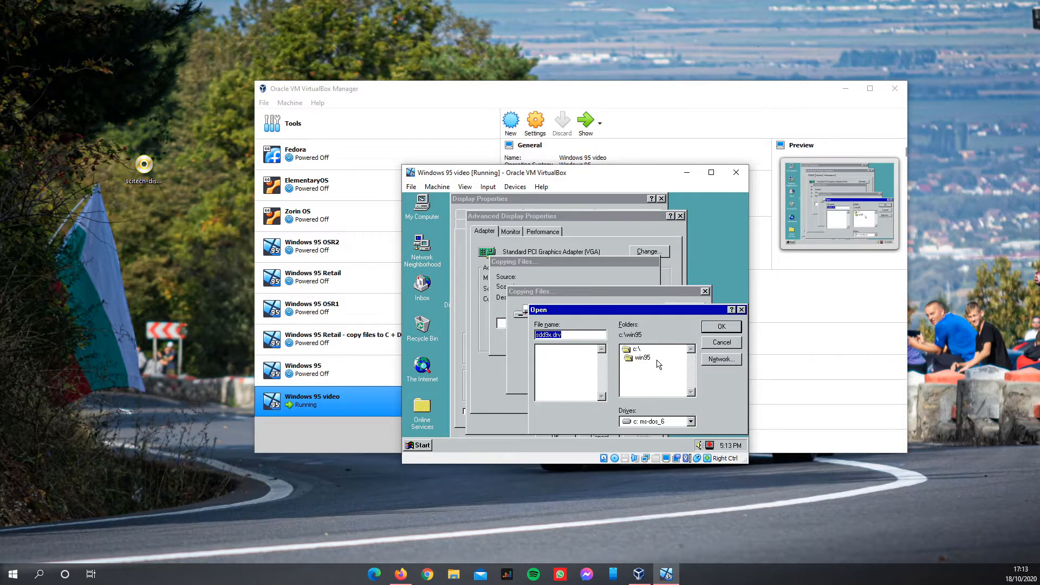
Point the driver search to c:\progra~1\scitec~1\disk so sdd9x.drv is used.
{"action": "double_click", "coordinate": [635, 348]}
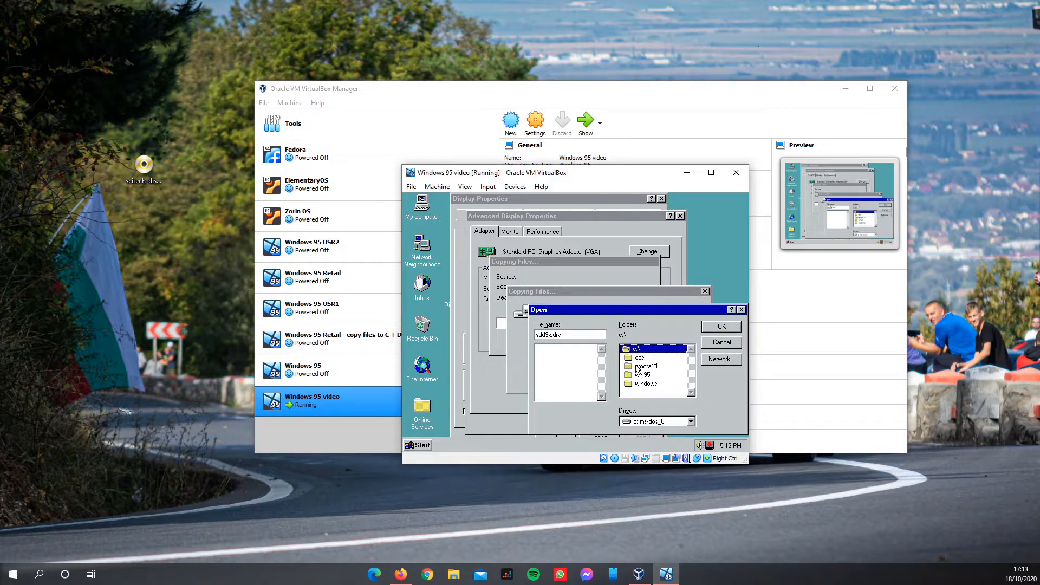
{"action": "left_click", "coordinate": [646, 365]}
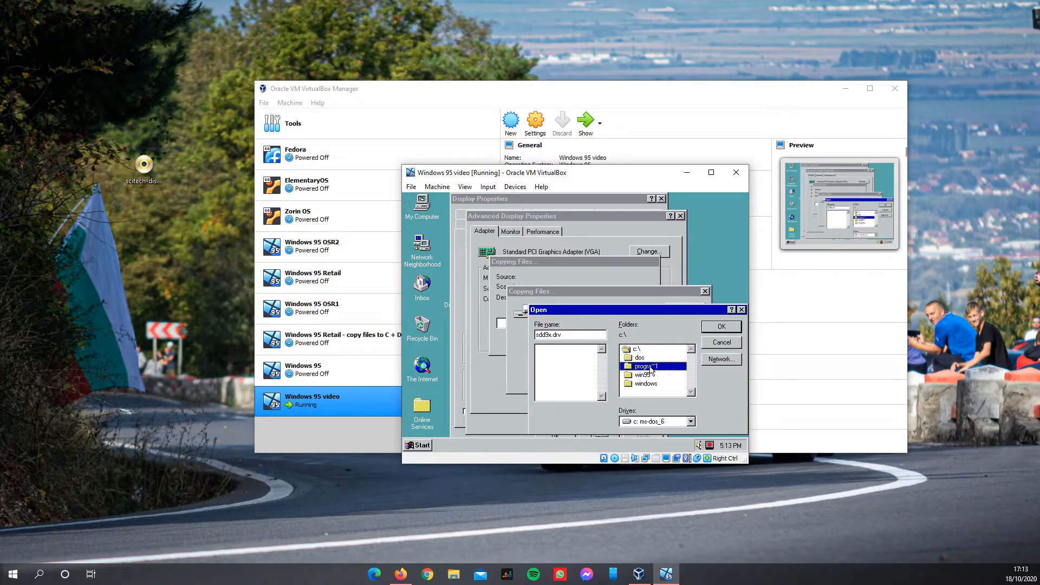
{"action": "double_click", "coordinate": [645, 366]}
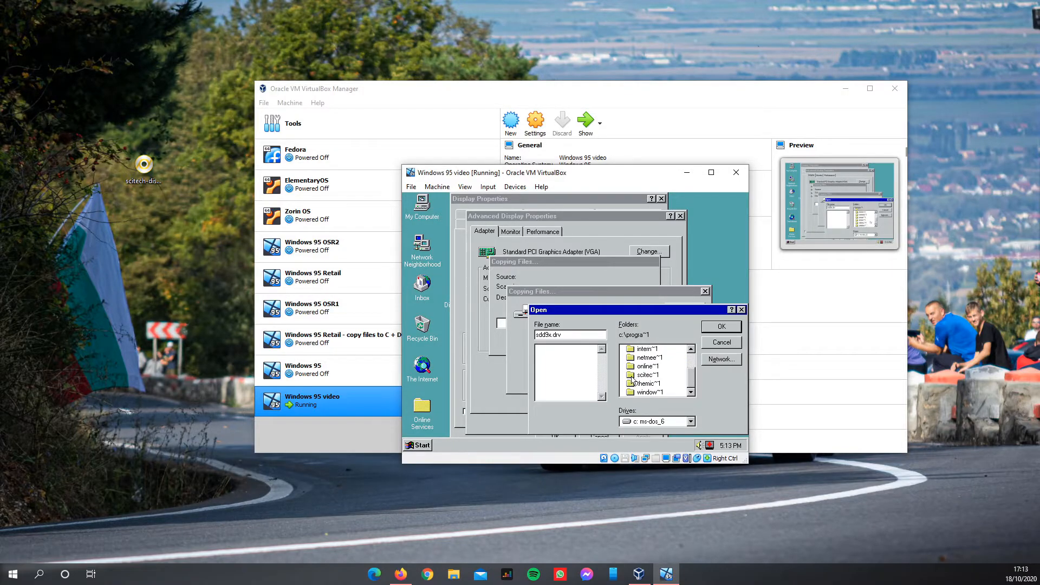
{"action": "left_click", "coordinate": [647, 375]}
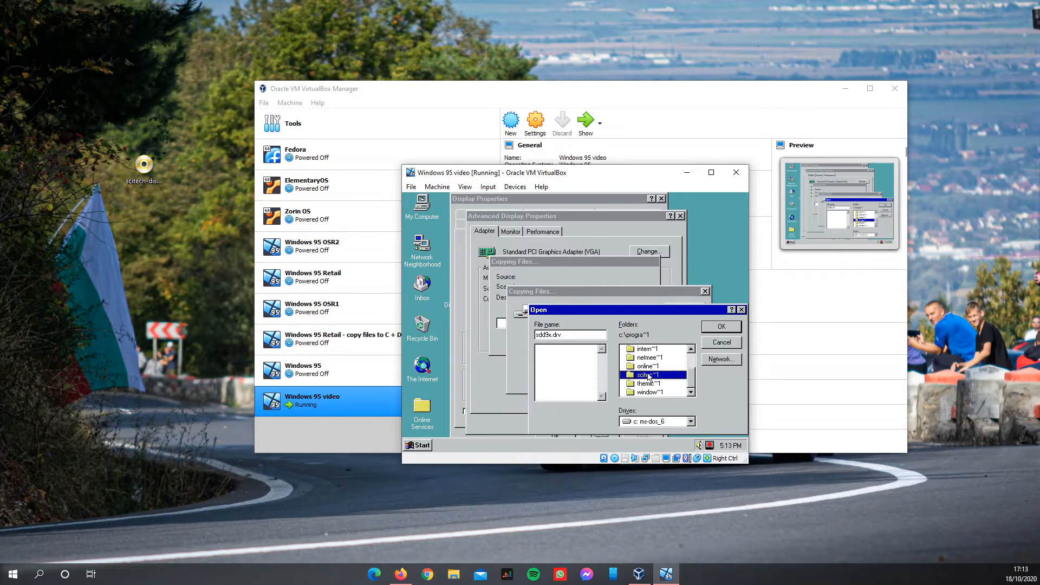
{"action": "double_click", "coordinate": [647, 375]}
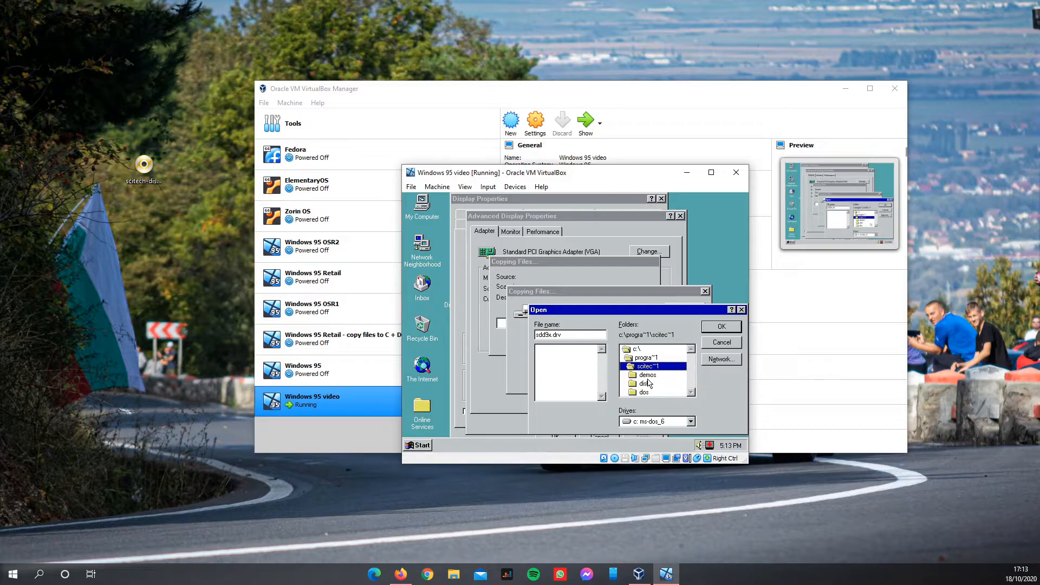
{"action": "double_click", "coordinate": [647, 374]}
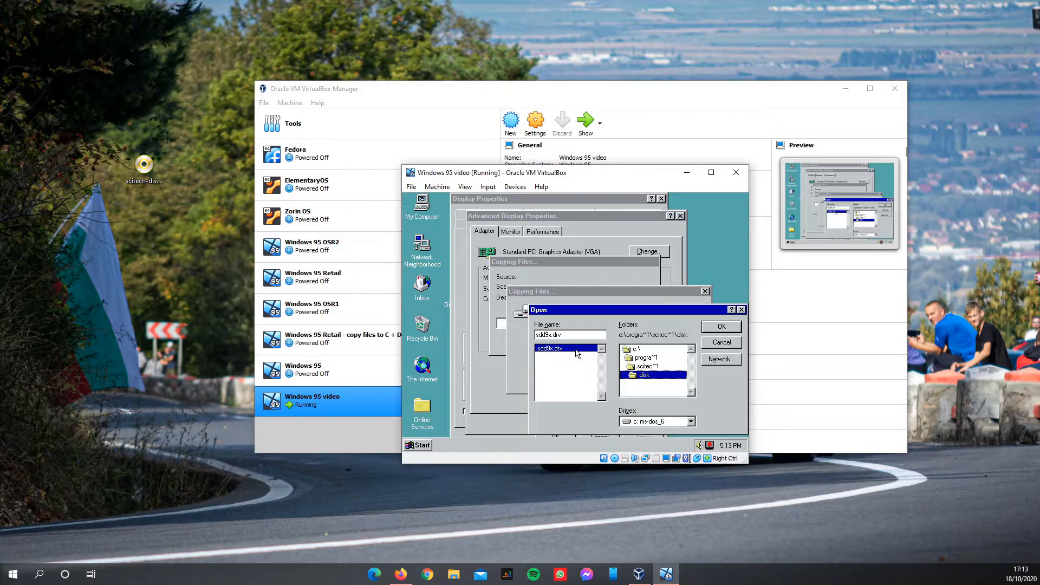
{"action": "left_click", "coordinate": [720, 326]}
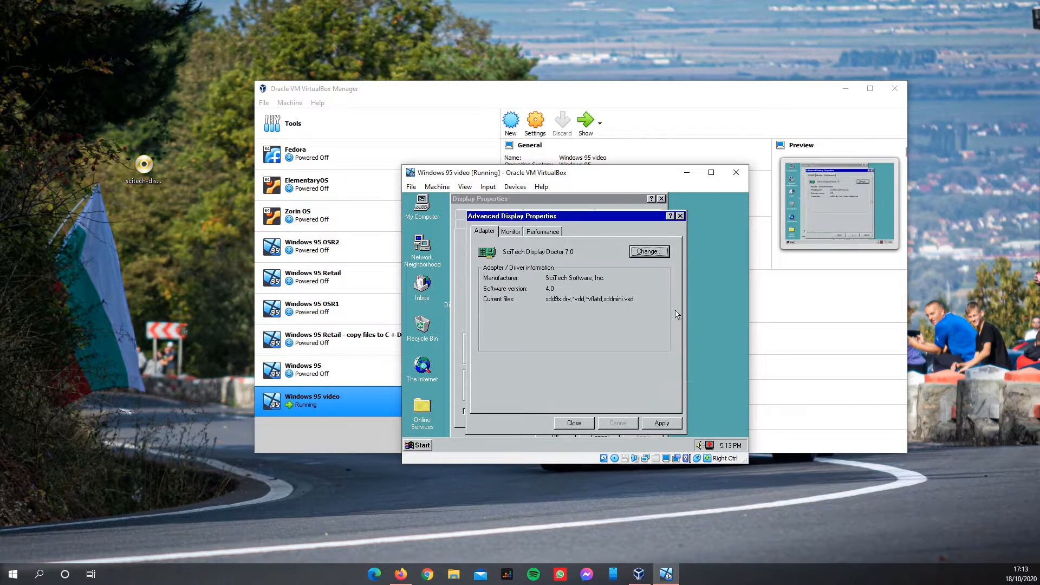
{"action": "mouse_move", "coordinate": [524, 258]}
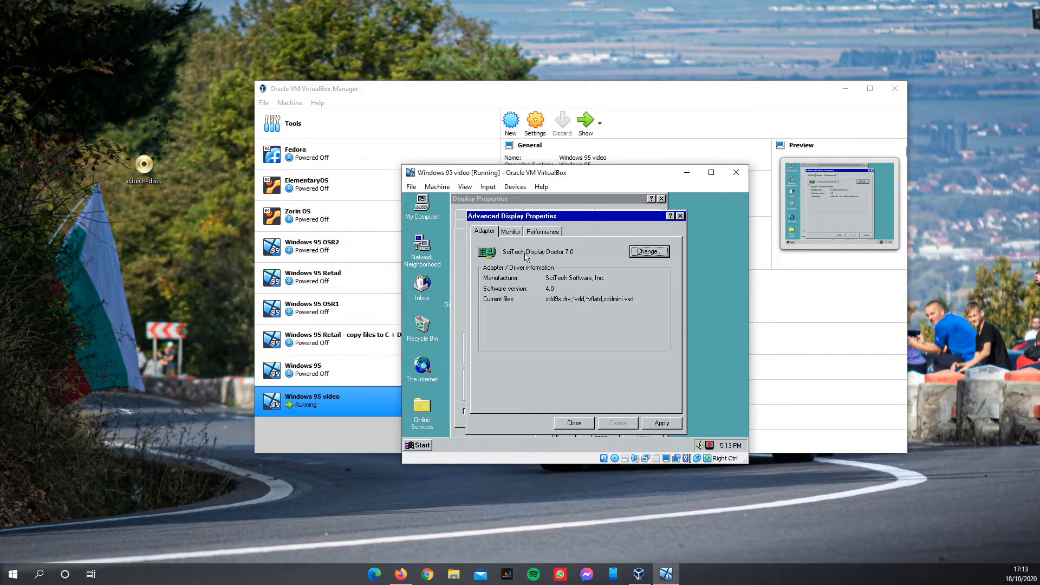
Close Advanced Display Properties and agree to restart Windows 95 now.
{"action": "left_click", "coordinate": [661, 423]}
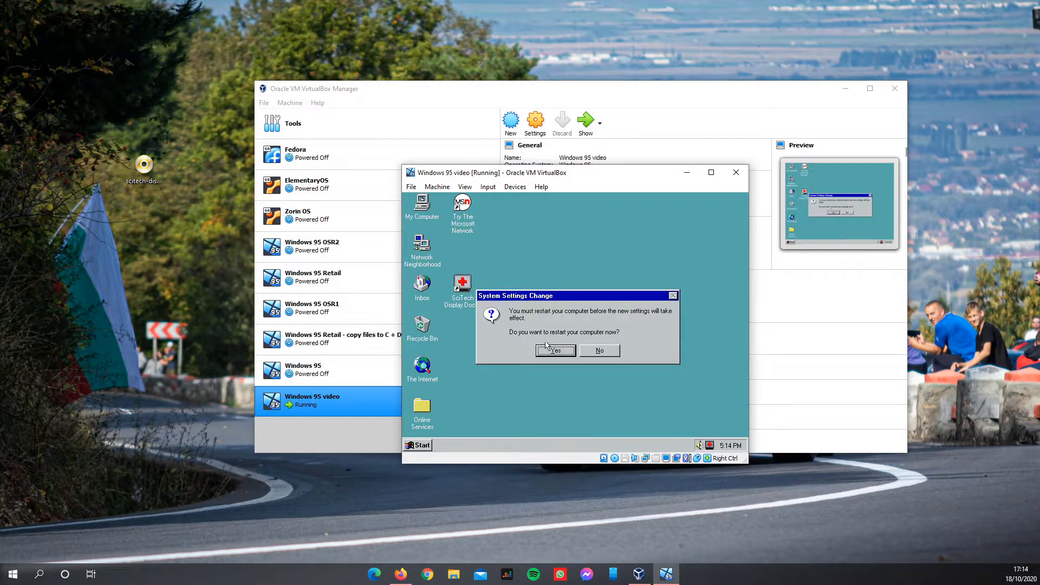
{"action": "left_click", "coordinate": [555, 350]}
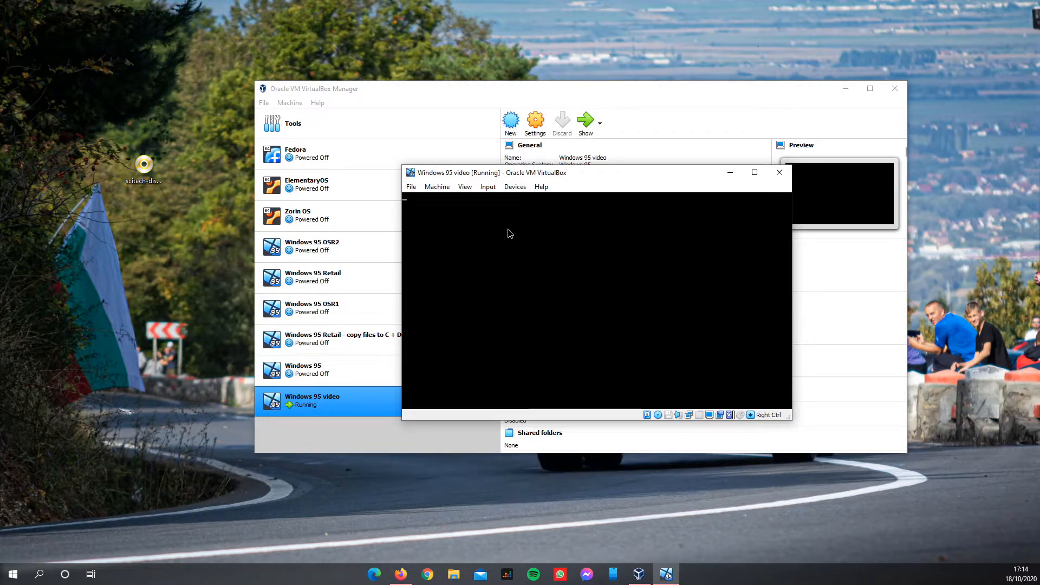
Force a Reset of the hung Windows 95 video machine from the Machine menu.
{"action": "left_click", "coordinate": [437, 186]}
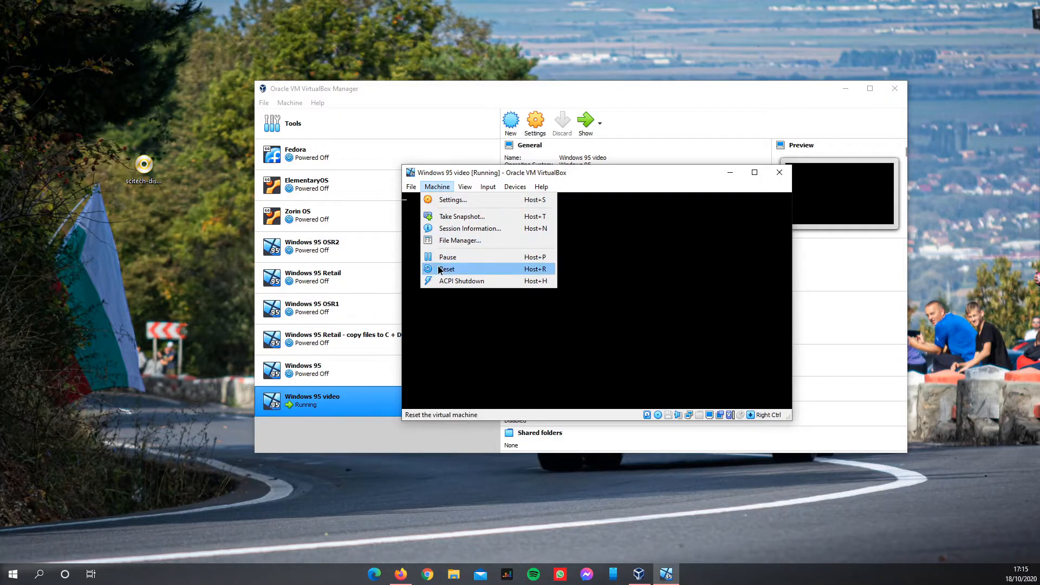
{"action": "left_click", "coordinate": [447, 269]}
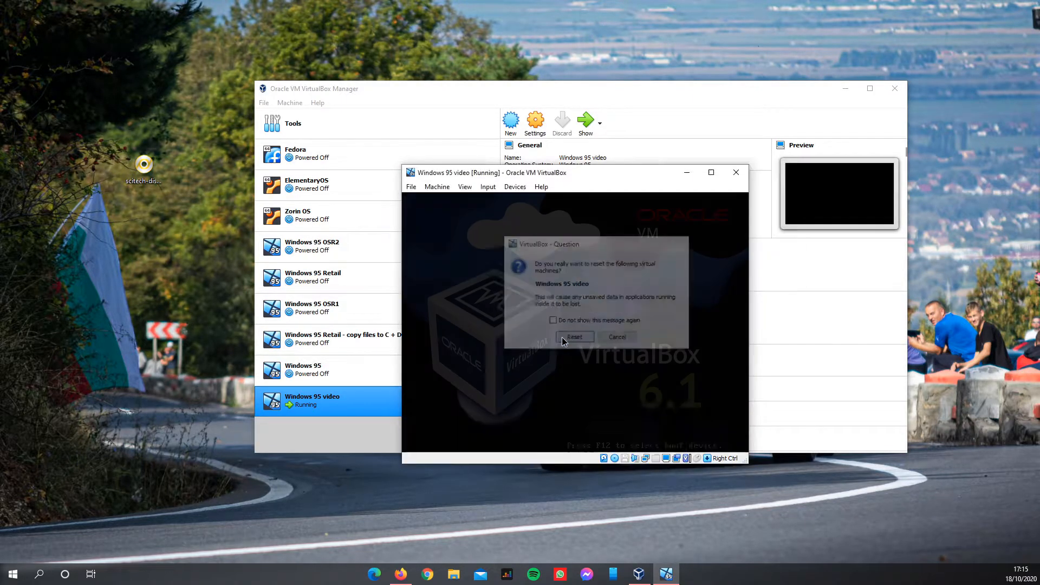
{"action": "left_click", "coordinate": [574, 337]}
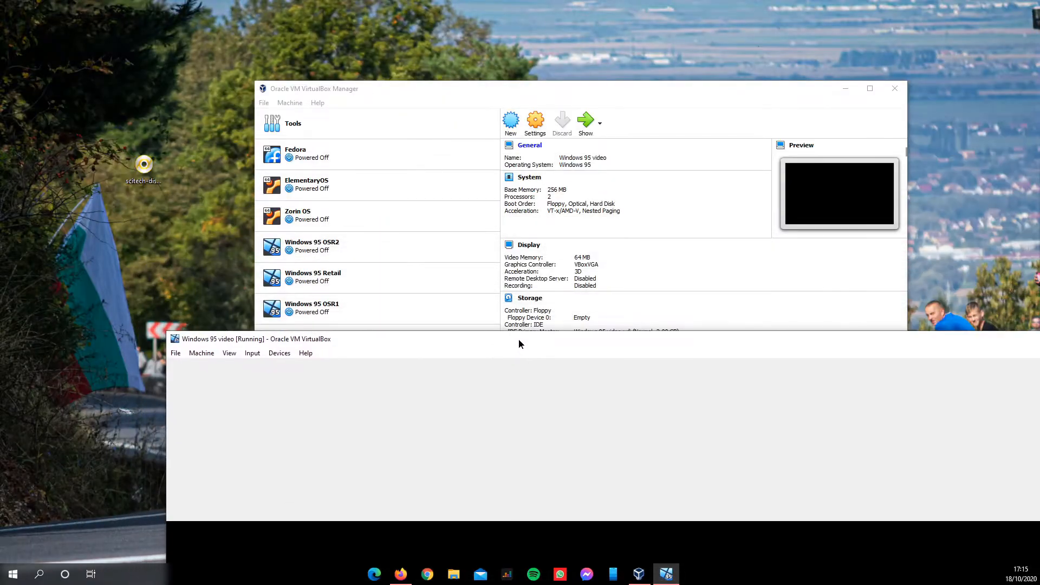
Back out of the locked display settings and power off the machine via File > Close.
{"action": "left_click", "coordinate": [535, 123]}
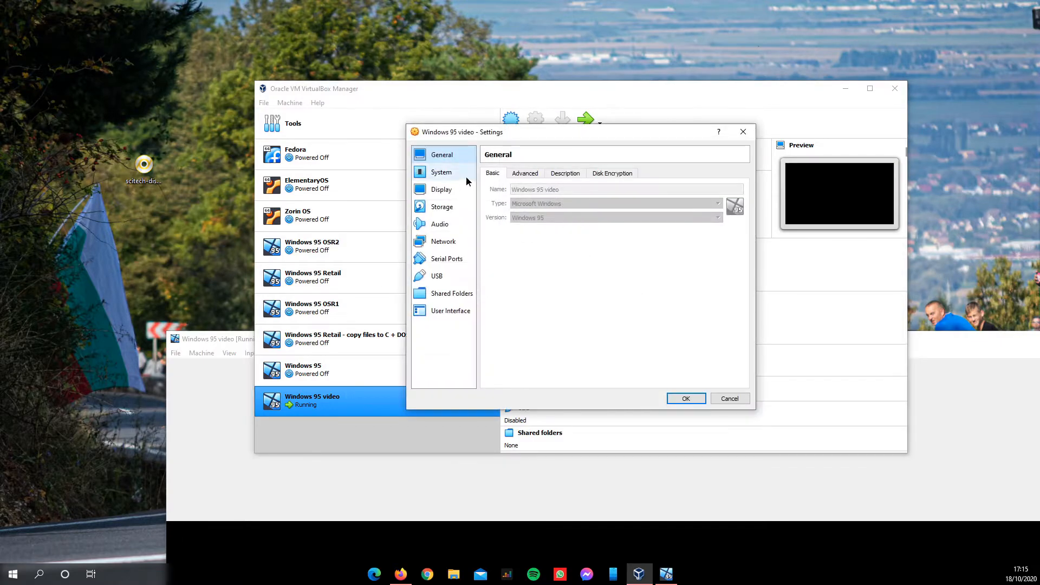
{"action": "left_click", "coordinate": [441, 189]}
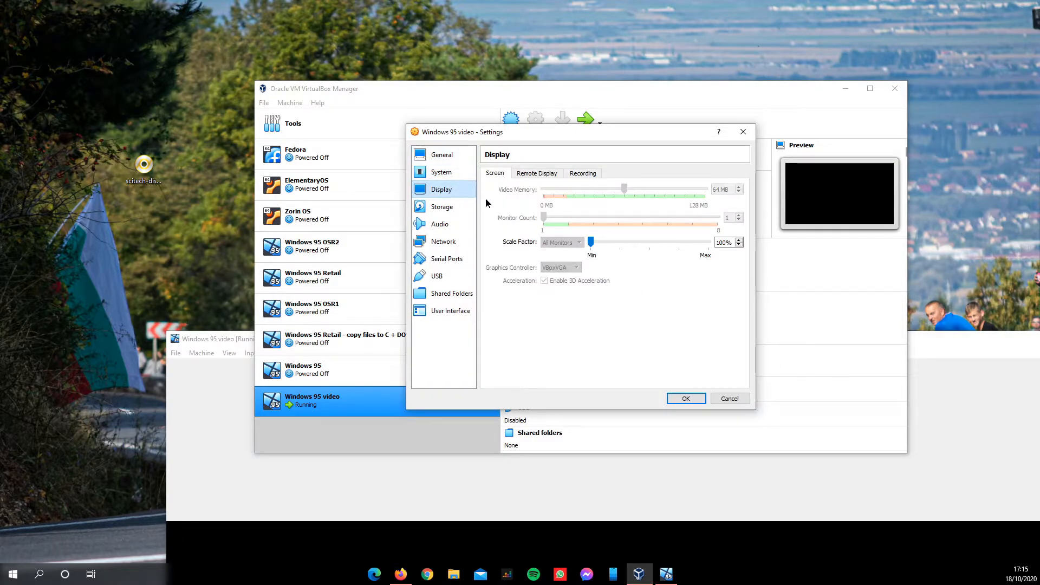
{"action": "left_click", "coordinate": [686, 398]}
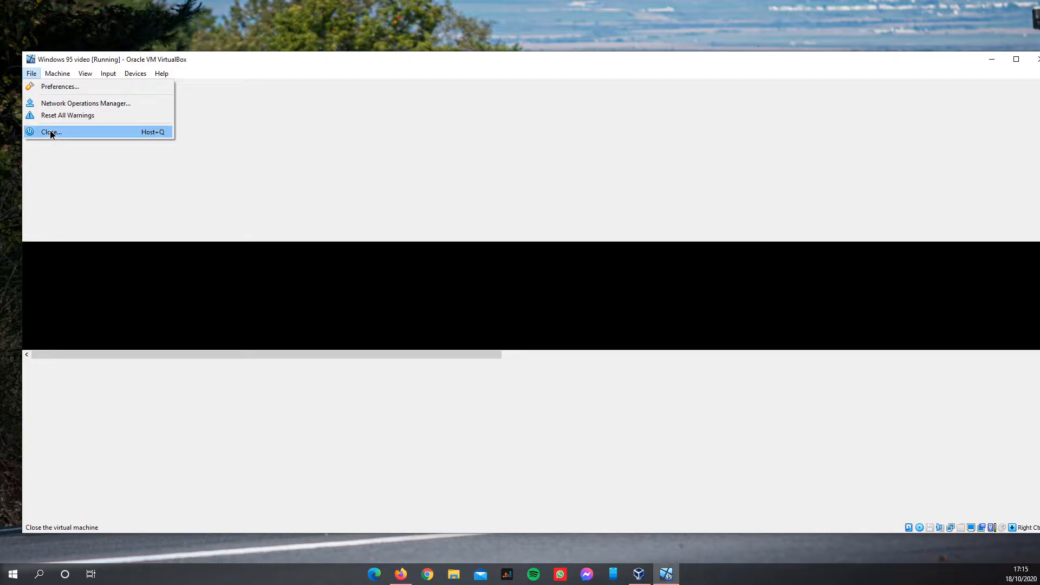
{"action": "left_click", "coordinate": [50, 131]}
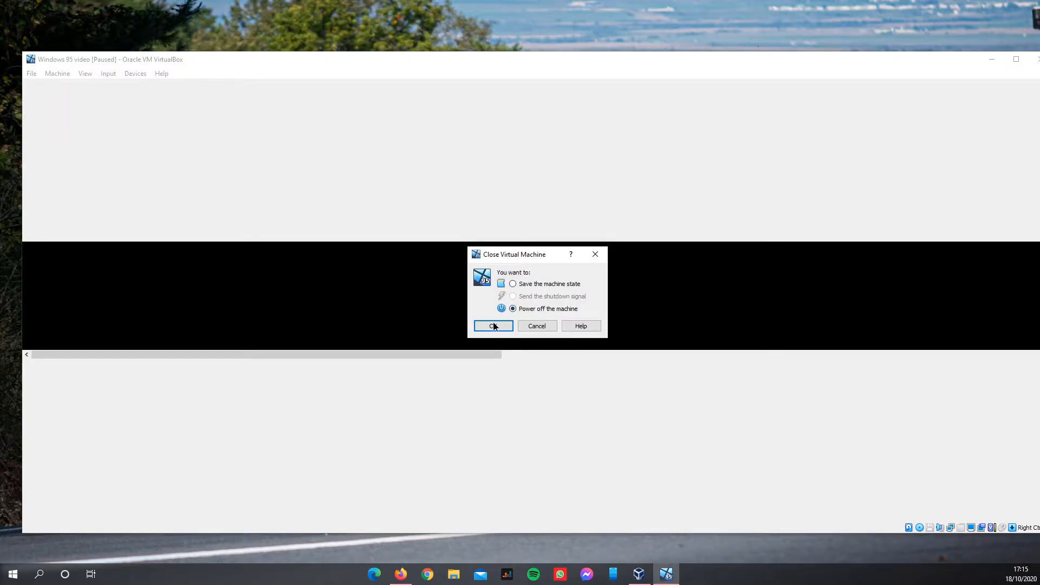
{"action": "left_click", "coordinate": [493, 325]}
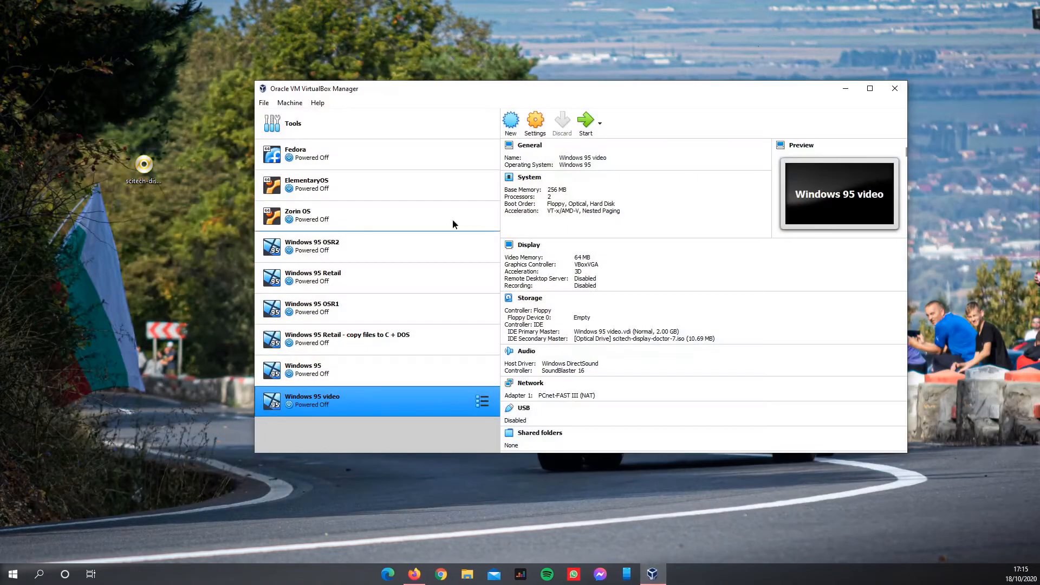
Uncheck Enable 3D Acceleration in the machine's Display settings and save.
{"action": "left_click", "coordinate": [535, 122]}
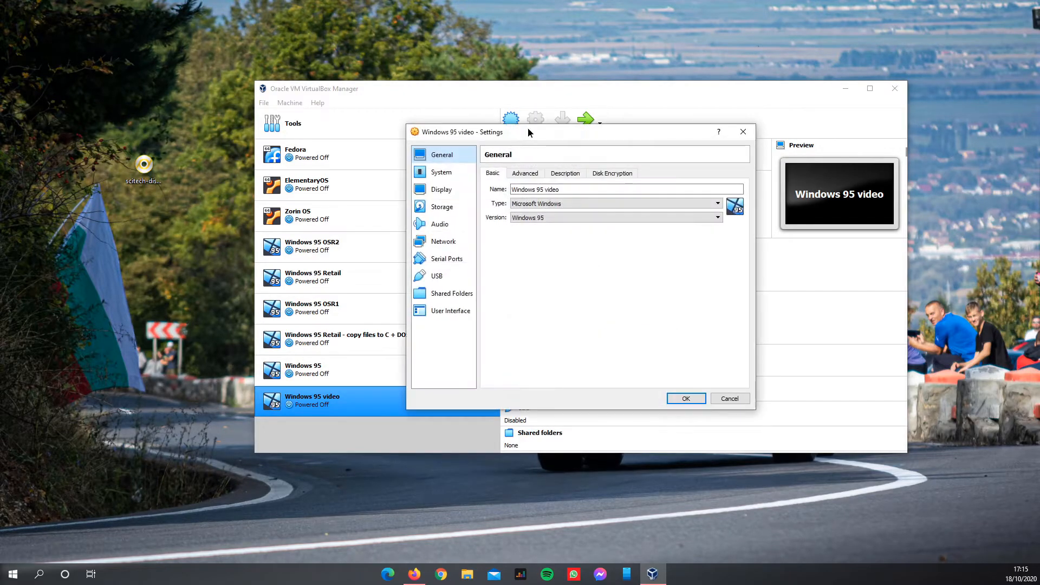
{"action": "left_click", "coordinate": [441, 189]}
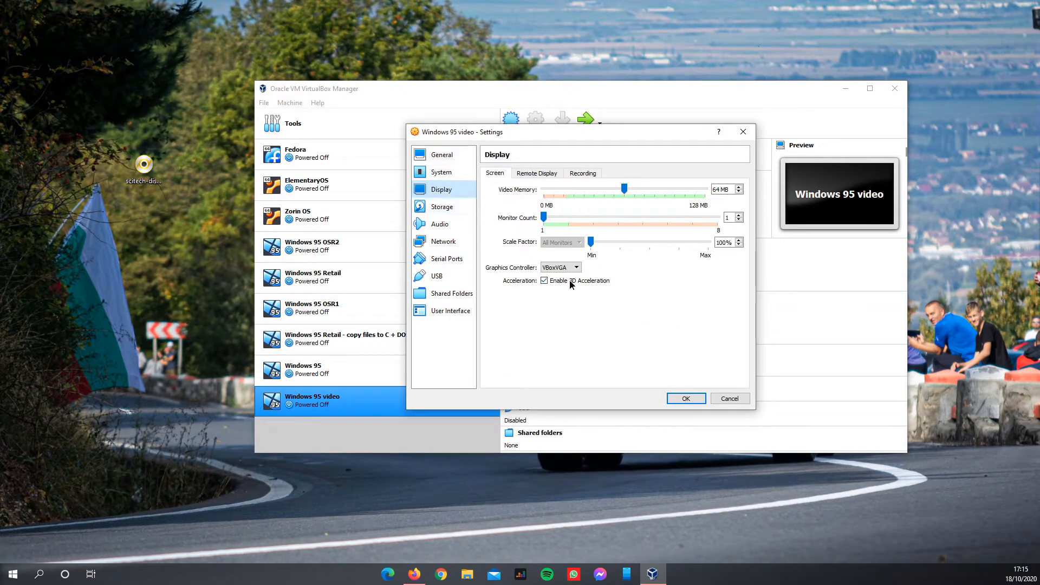
{"action": "left_click", "coordinate": [545, 281]}
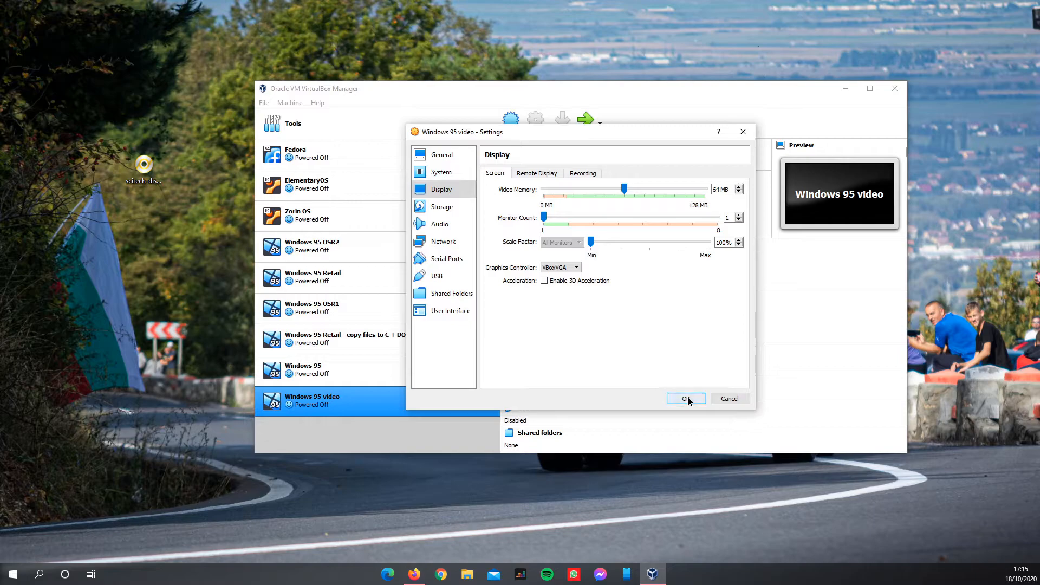
{"action": "left_click", "coordinate": [686, 399]}
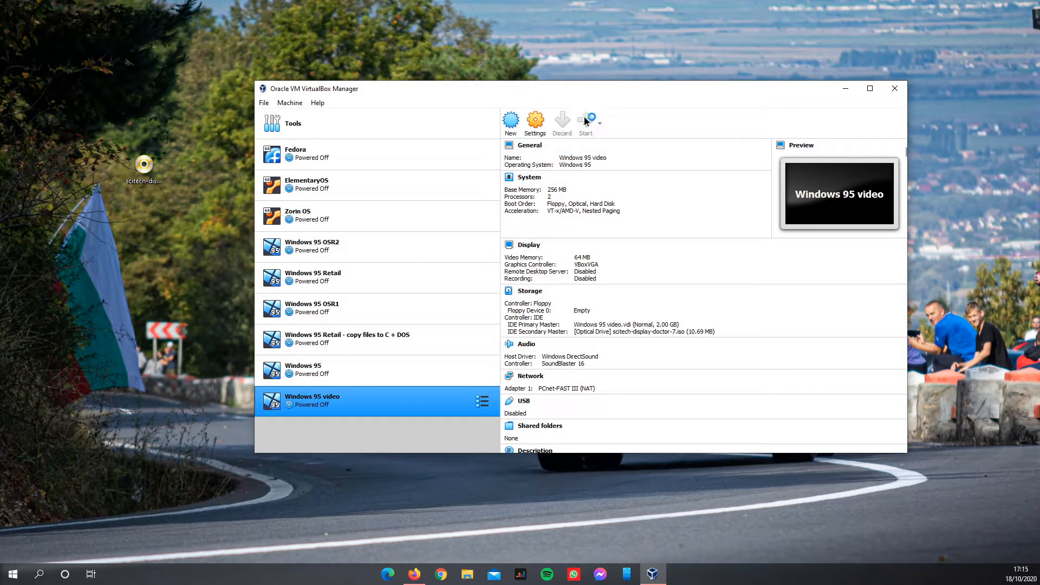
{"action": "mouse_move", "coordinate": [585, 145]}
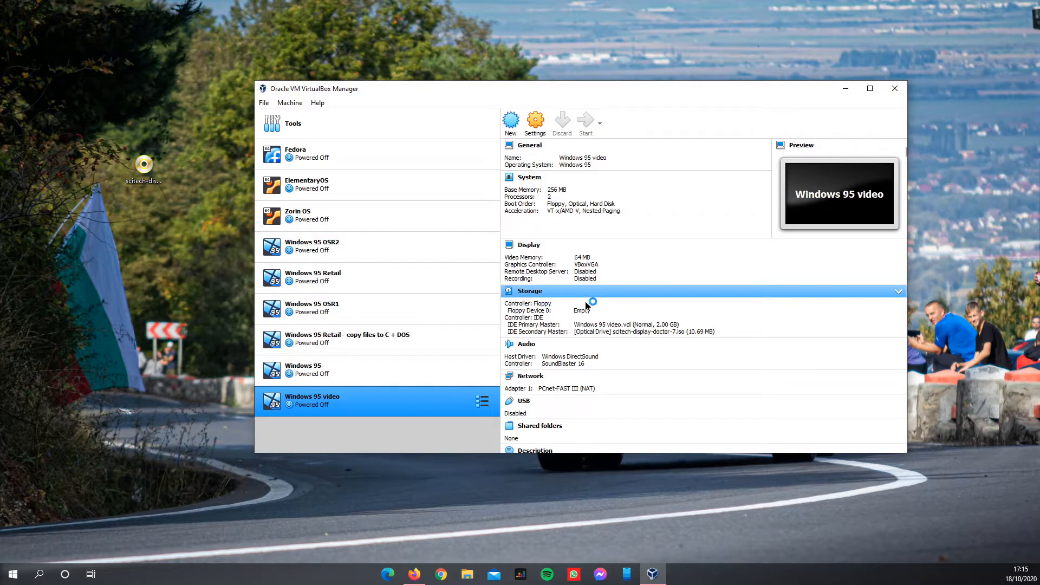
Start the Windows 95 video machine and enlarge its window while it boots.
{"action": "left_click", "coordinate": [585, 123]}
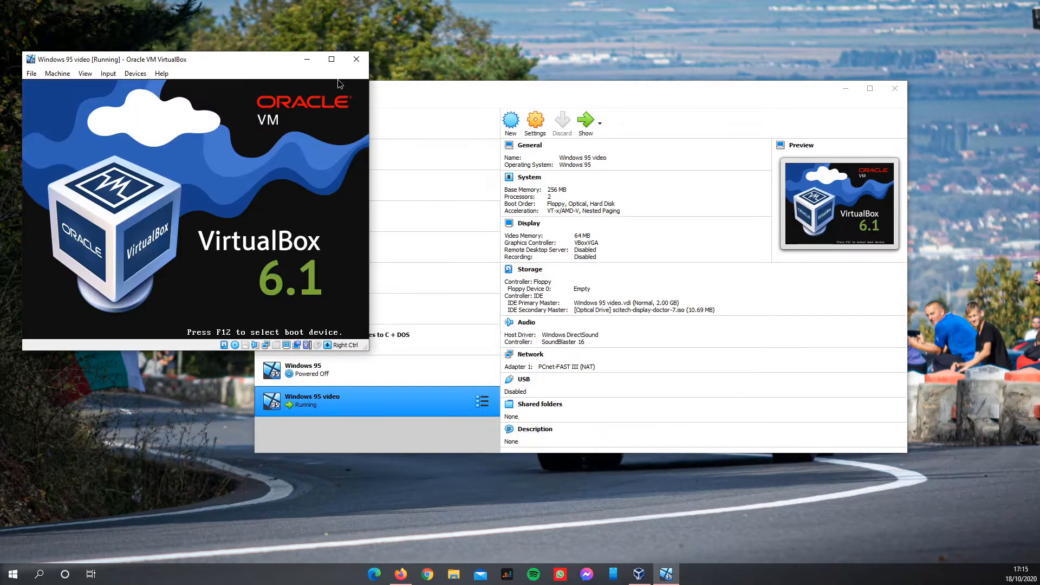
{"action": "left_click", "coordinate": [331, 59]}
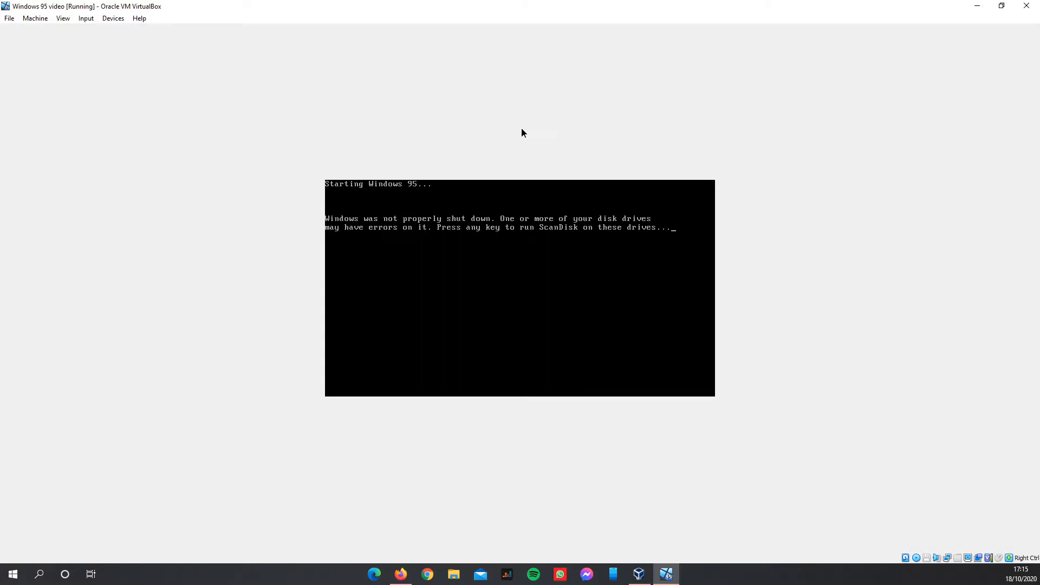
{"action": "mouse_move", "coordinate": [529, 247]}
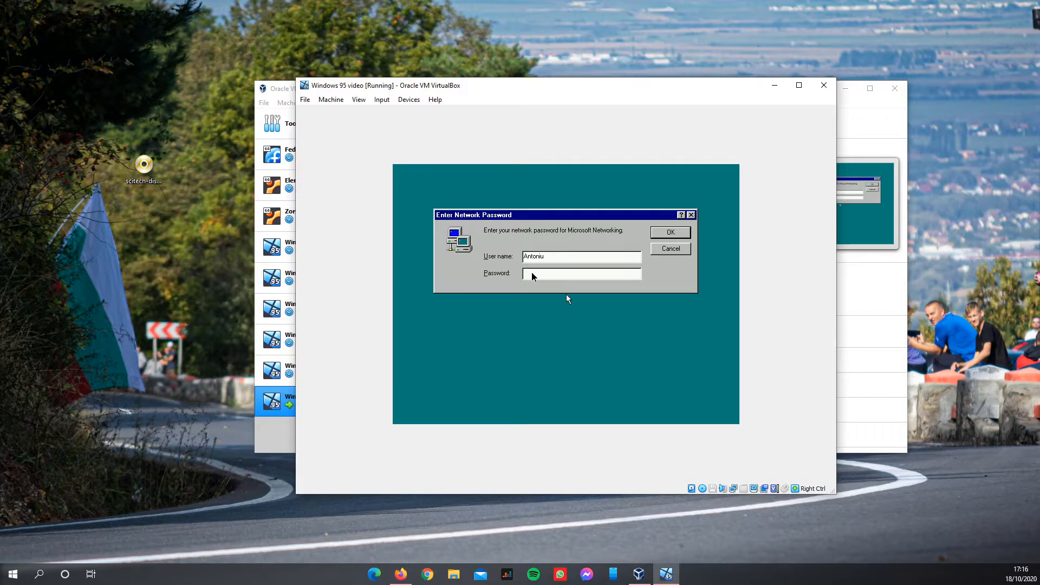
Accept the network login to reach the desktop, briefly launching and closing SciTech Display Doctor.
{"action": "left_click", "coordinate": [580, 273]}
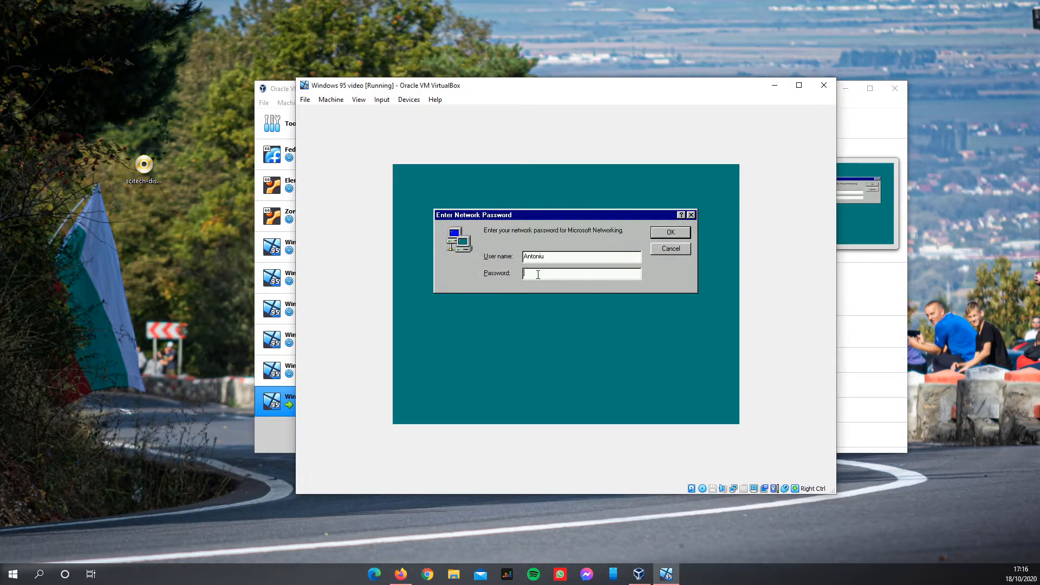
{"action": "left_click", "coordinate": [670, 232]}
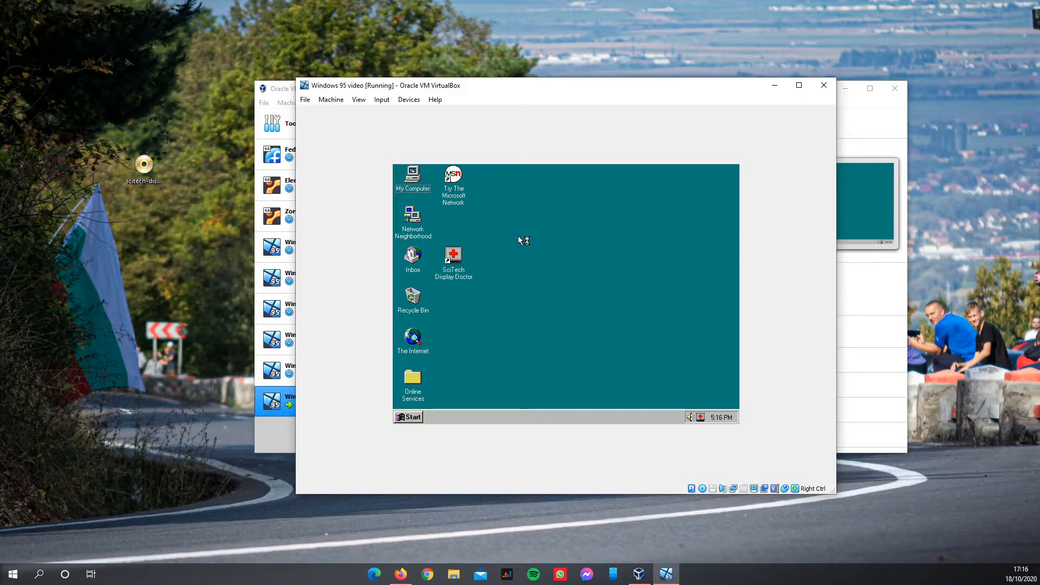
{"action": "double_click", "coordinate": [453, 255]}
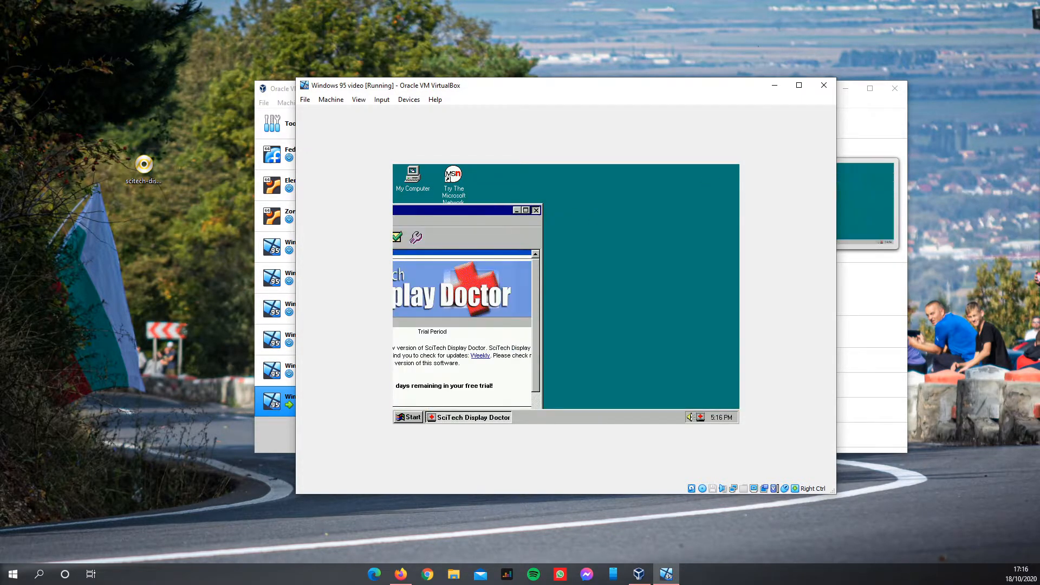
{"action": "left_click", "coordinate": [517, 210]}
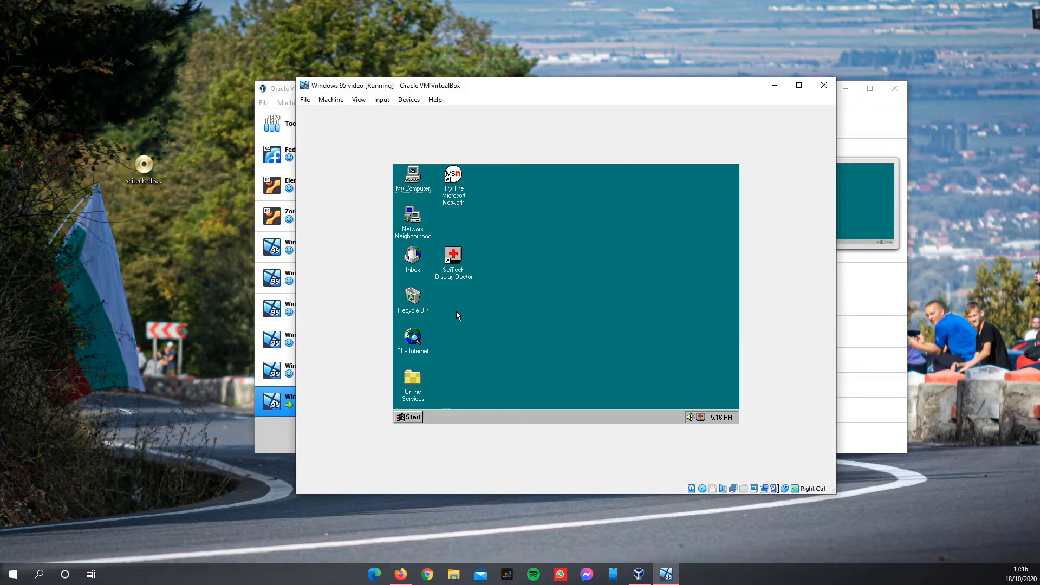
{"action": "mouse_move", "coordinate": [572, 304]}
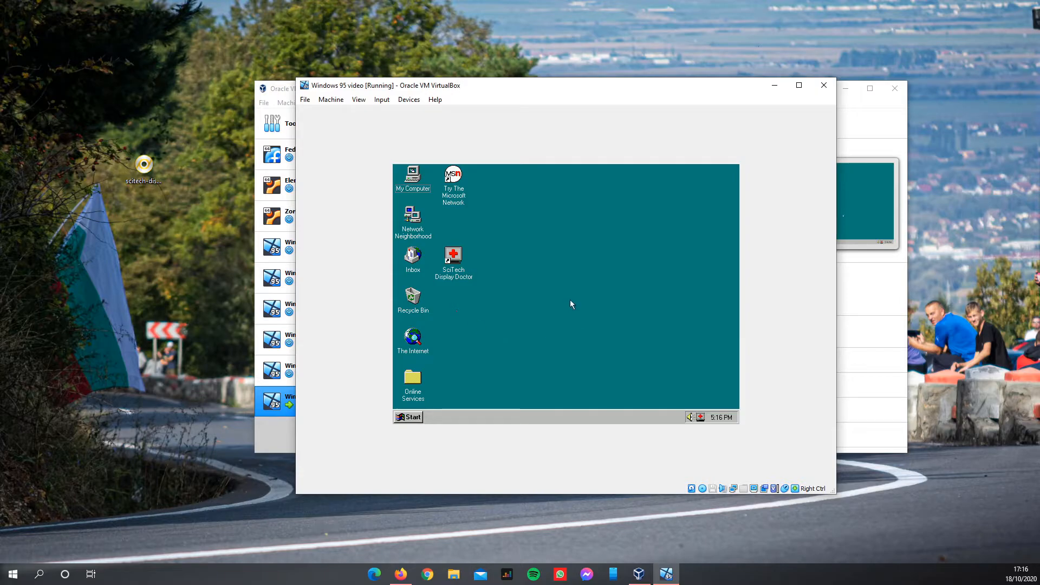
In Display Properties Settings, choose 256 Color and a 1152 by 864 desktop area.
{"action": "right_click", "coordinate": [572, 304]}
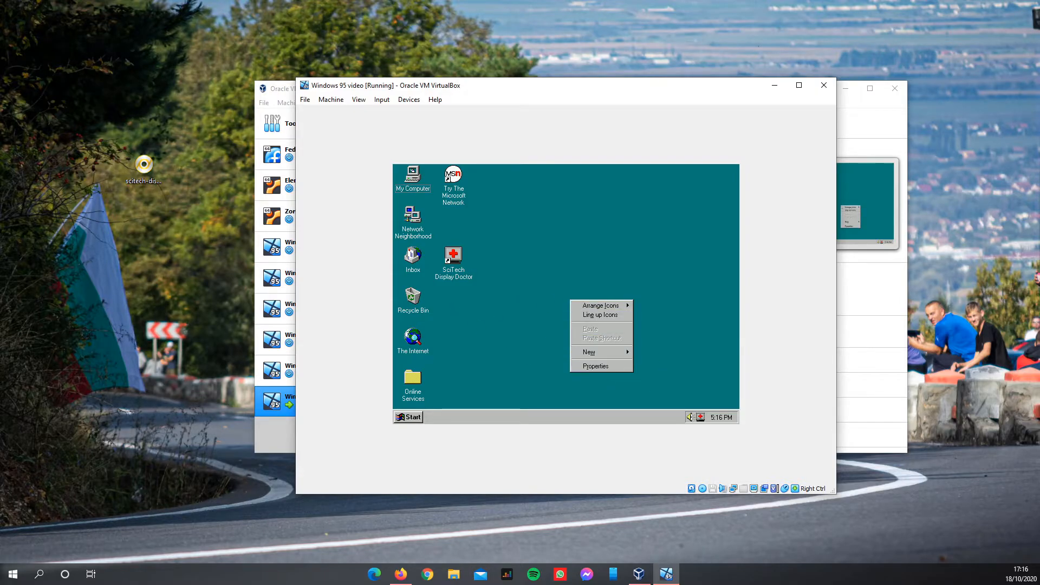
{"action": "left_click", "coordinate": [595, 366]}
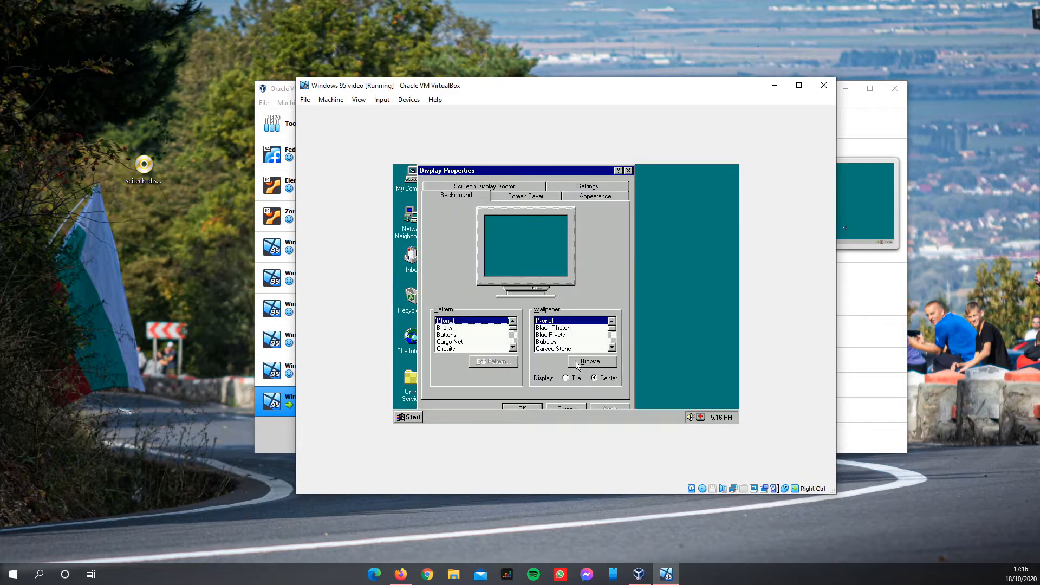
{"action": "left_click", "coordinate": [586, 186]}
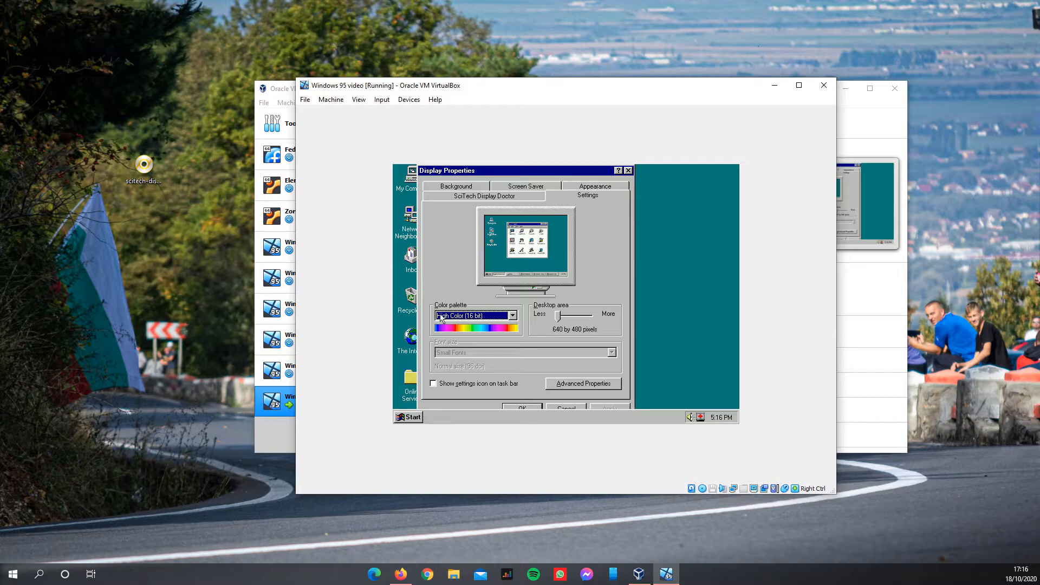
{"action": "left_click", "coordinate": [511, 315]}
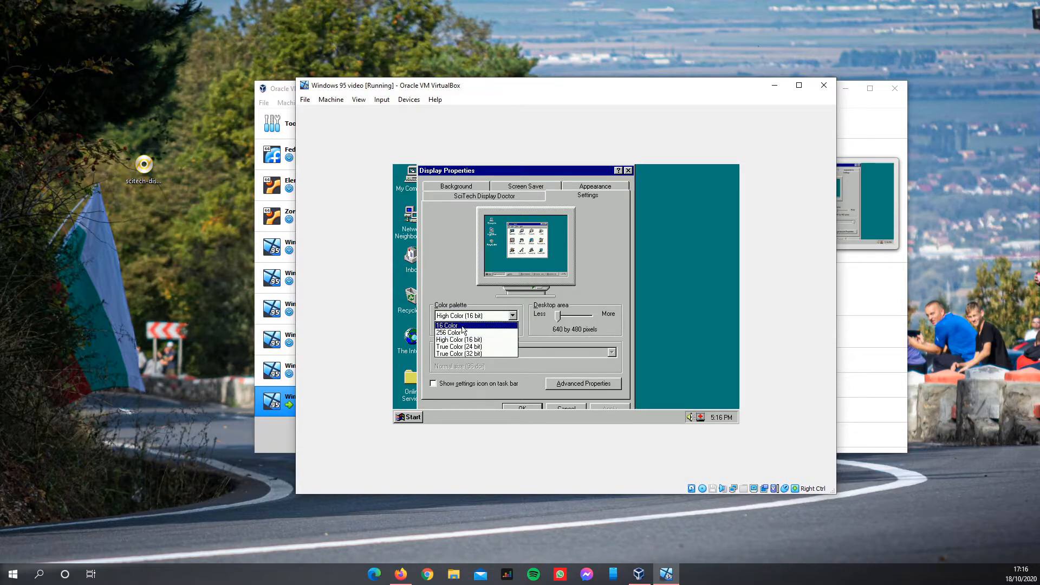
{"action": "left_click", "coordinate": [450, 332]}
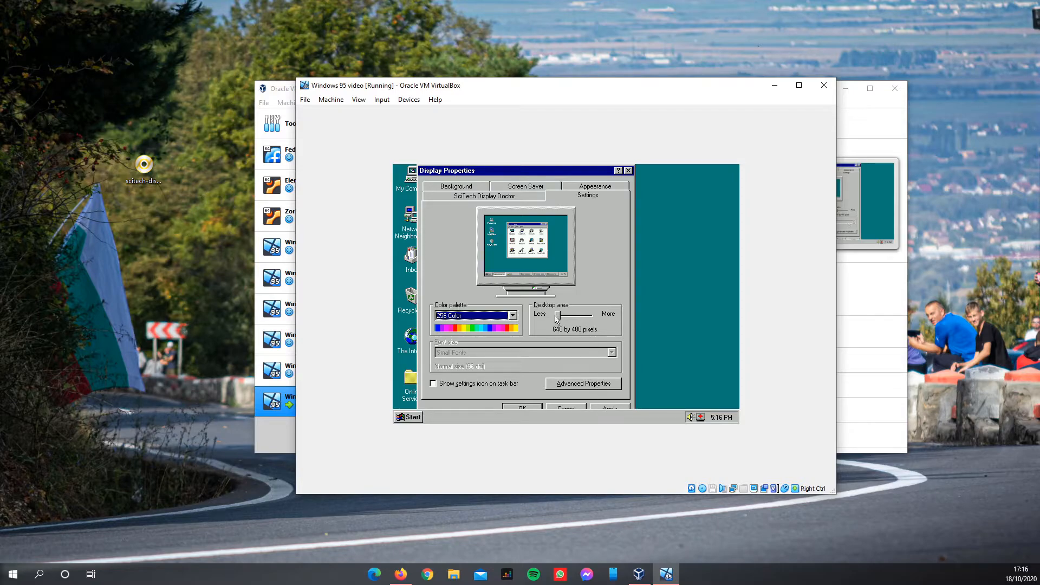
{"action": "left_click_drag", "start_coordinate": [557, 314], "coordinate": [594, 314]}
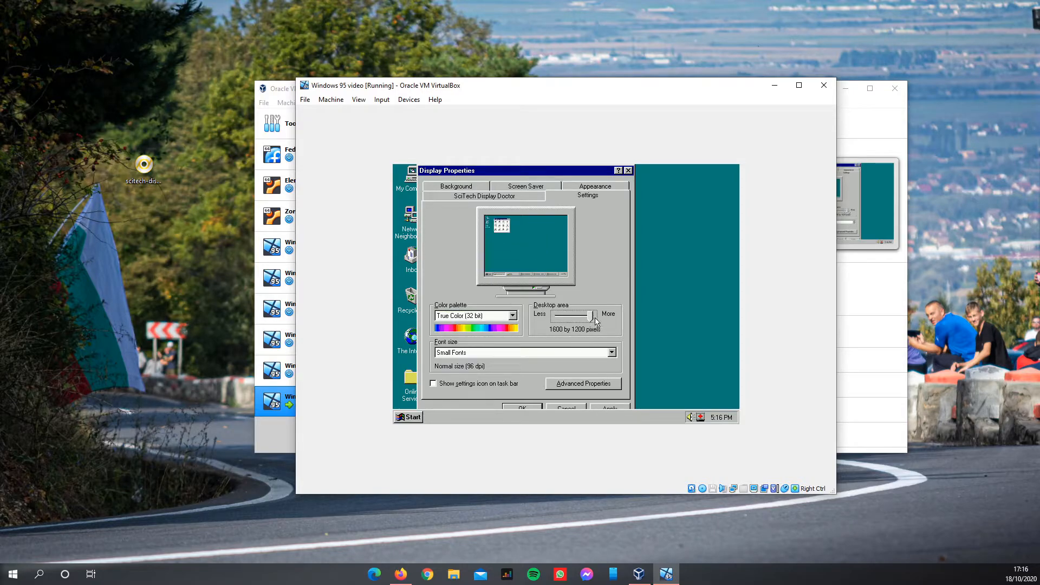
{"action": "left_click_drag", "start_coordinate": [593, 316], "coordinate": [564, 316]}
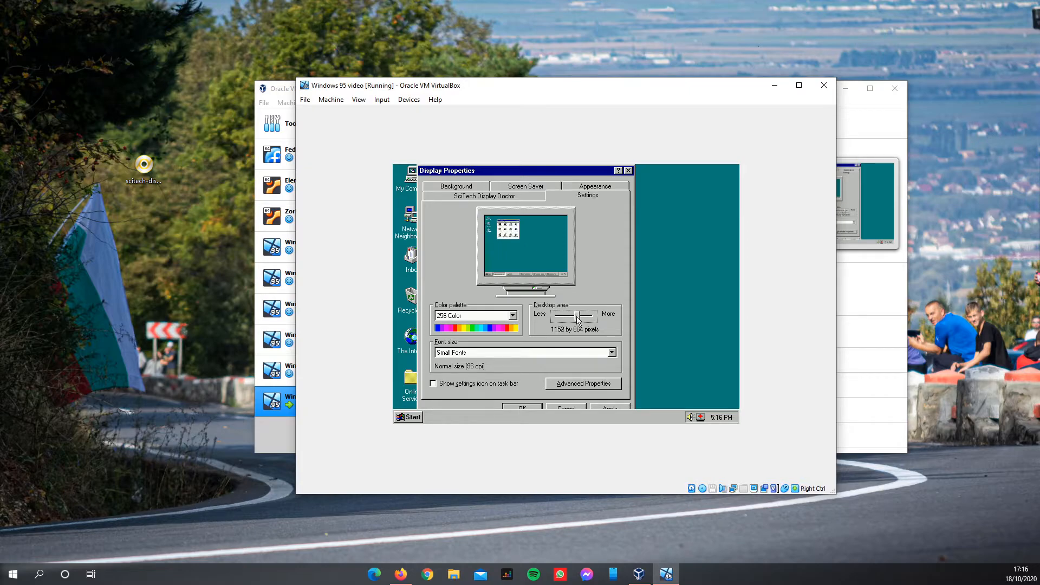
Apply the display settings and choose to restart the computer with them.
{"action": "left_click", "coordinate": [608, 407]}
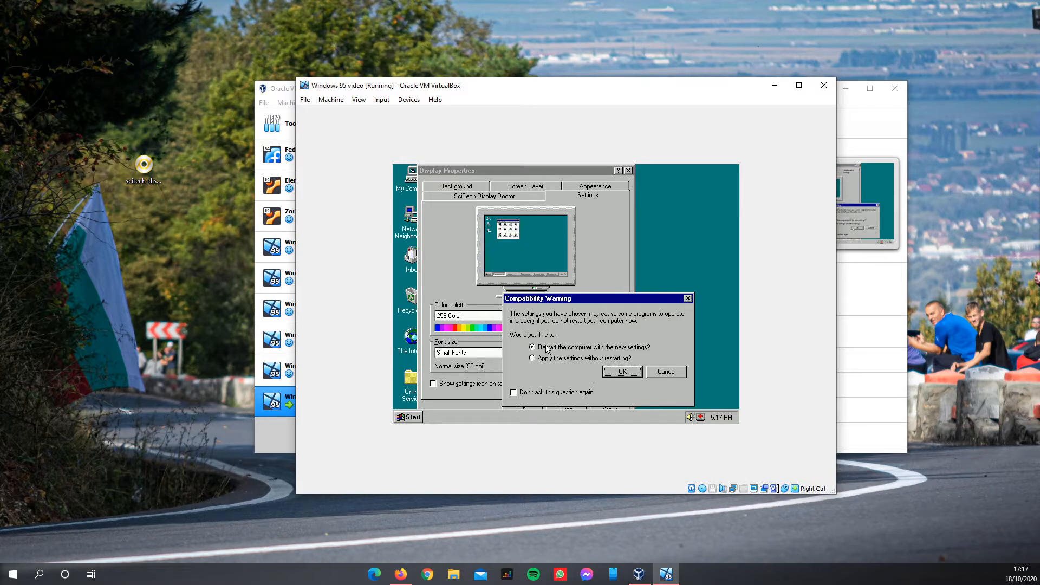
{"action": "mouse_move", "coordinate": [552, 346]}
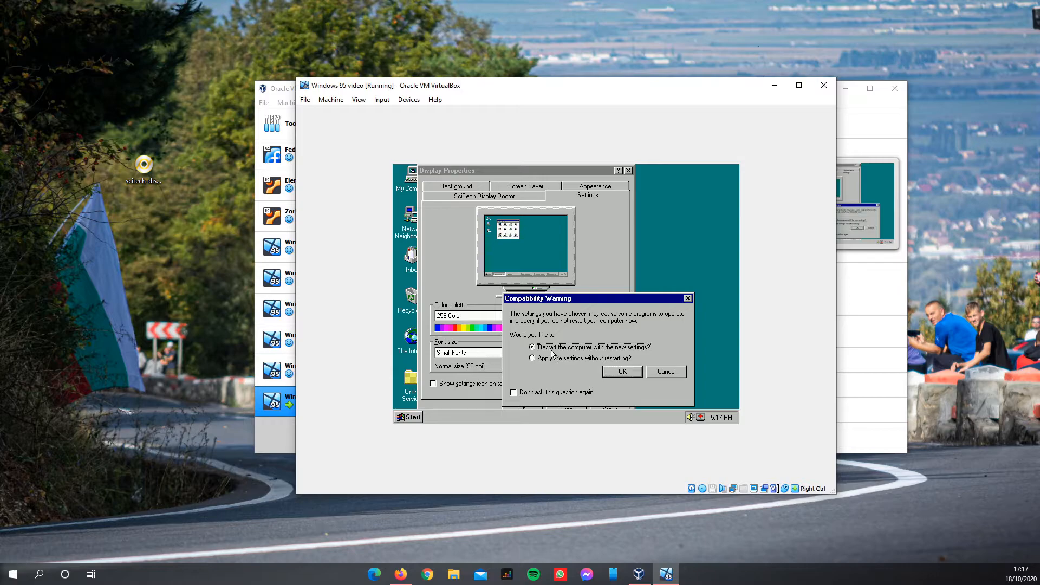
{"action": "left_click", "coordinate": [532, 347]}
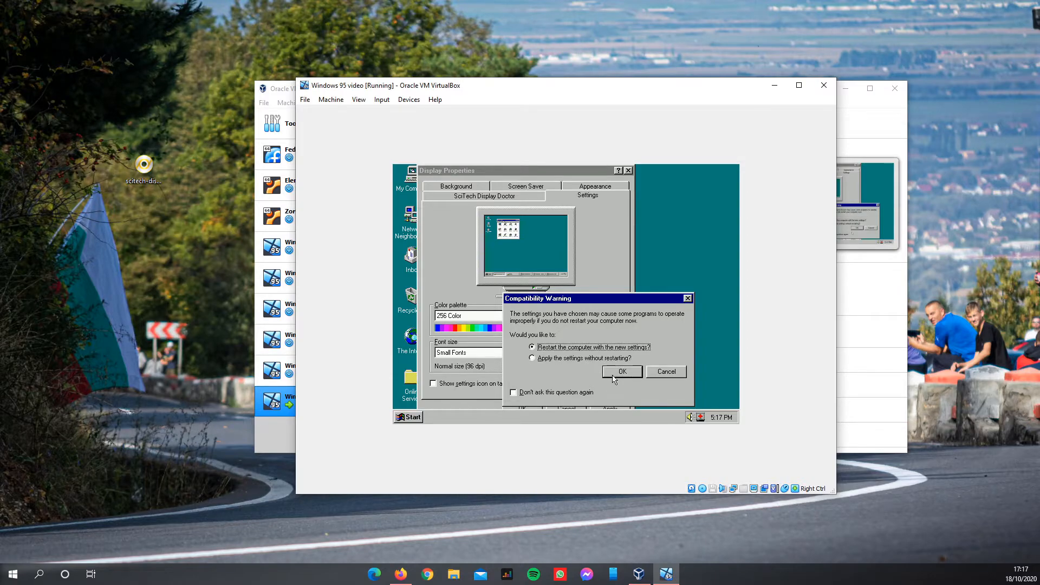
{"action": "left_click", "coordinate": [622, 372]}
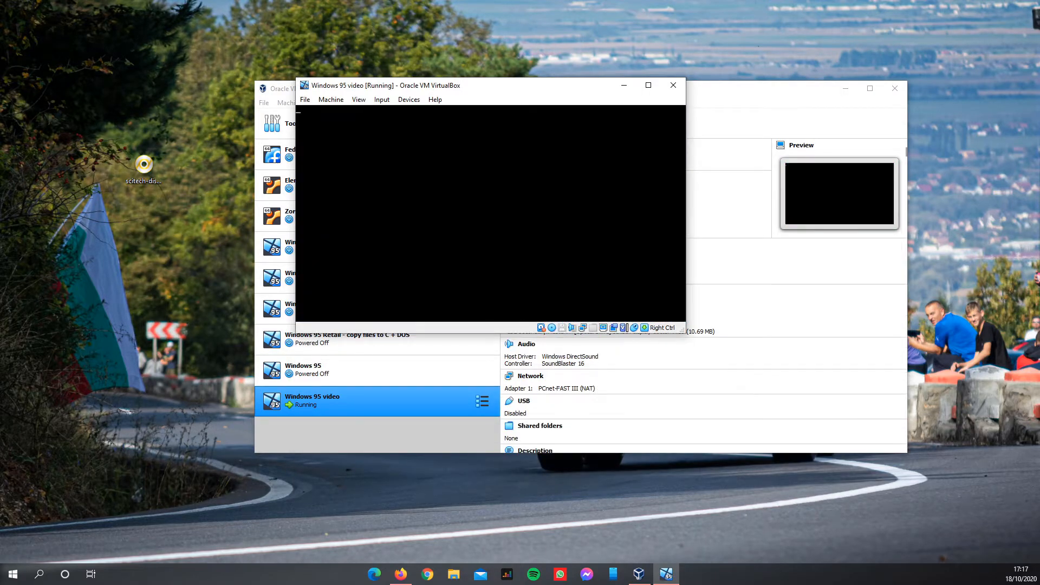
{"action": "mouse_move", "coordinate": [511, 277]}
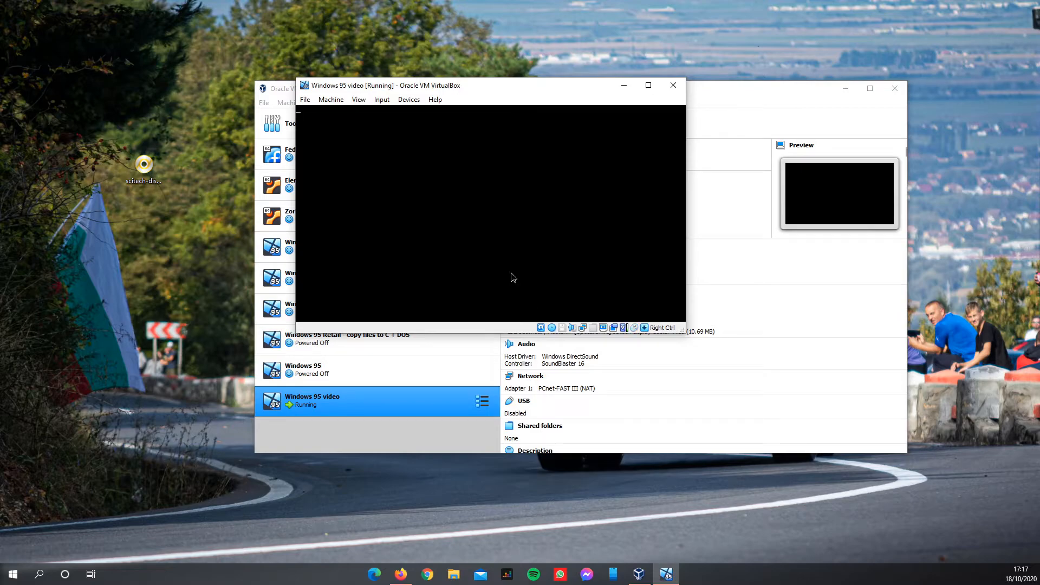
Reposition the stuck machine window and reset the virtual machine from the Machine menu.
{"action": "left_click_drag", "start_coordinate": [491, 85], "coordinate": [567, 188]}
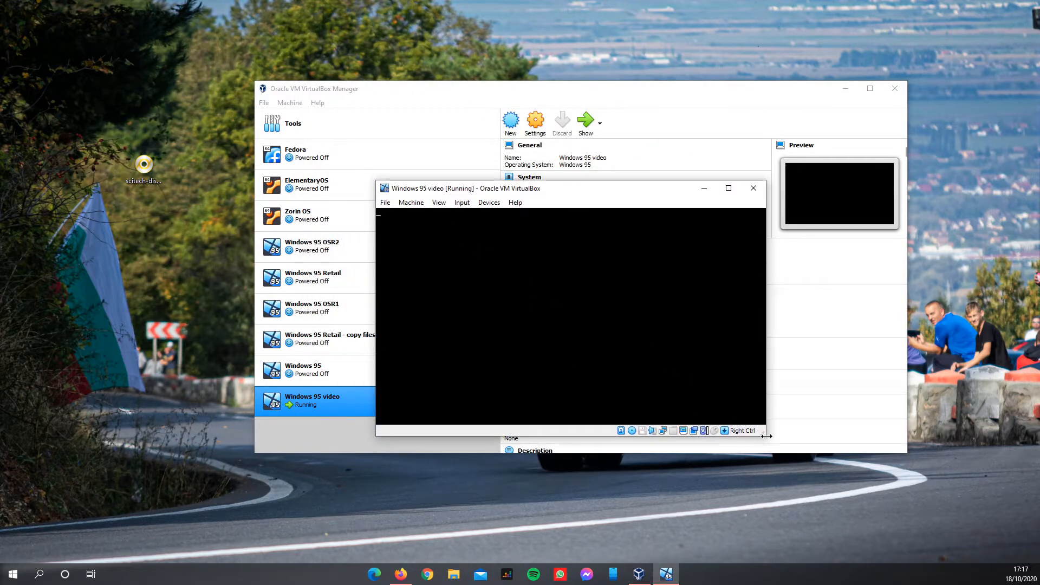
{"action": "left_click_drag", "start_coordinate": [464, 188], "coordinate": [464, 180]}
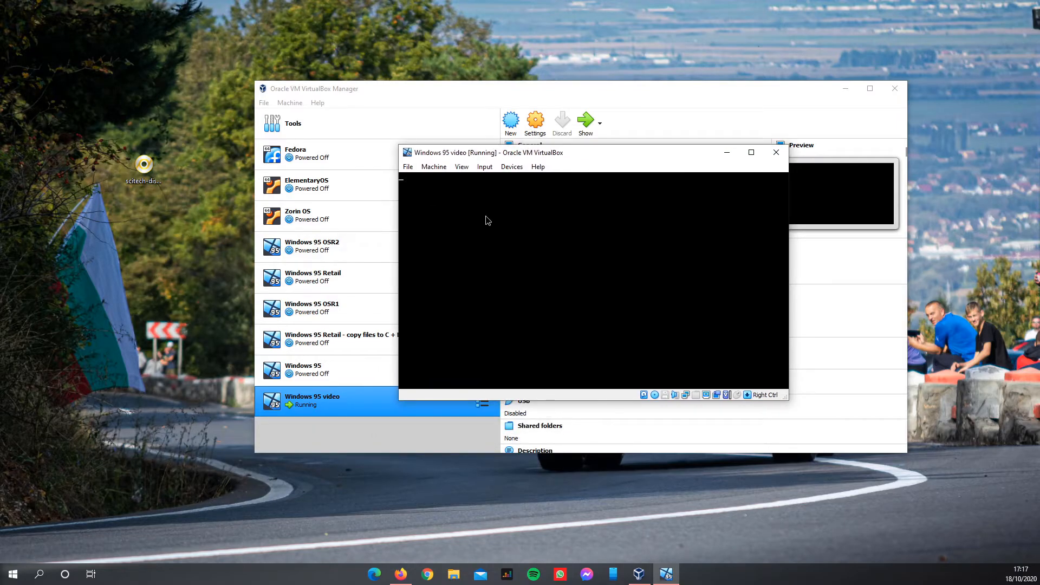
{"action": "left_click", "coordinate": [434, 166]}
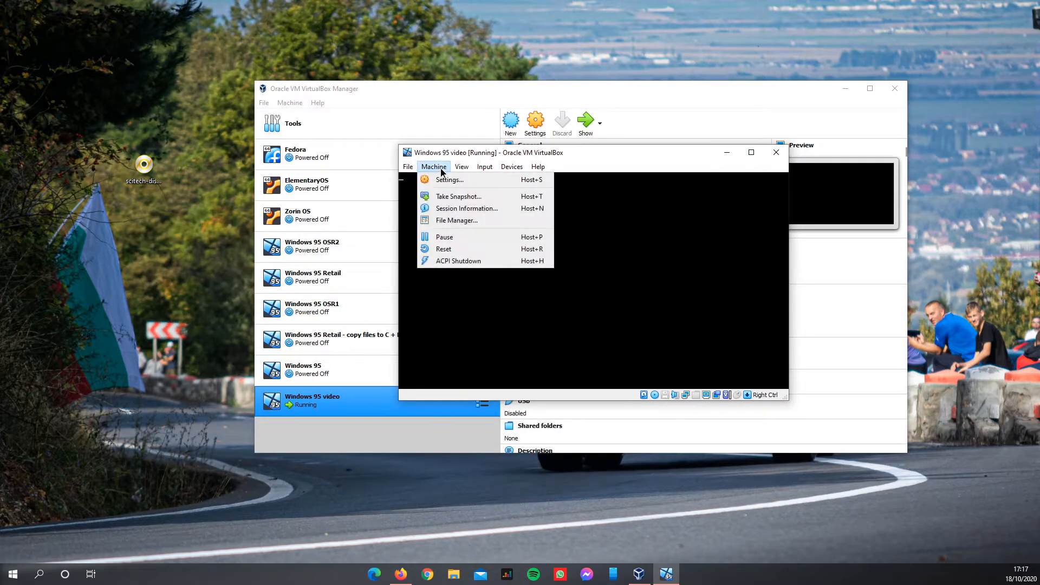
{"action": "mouse_move", "coordinate": [443, 248]}
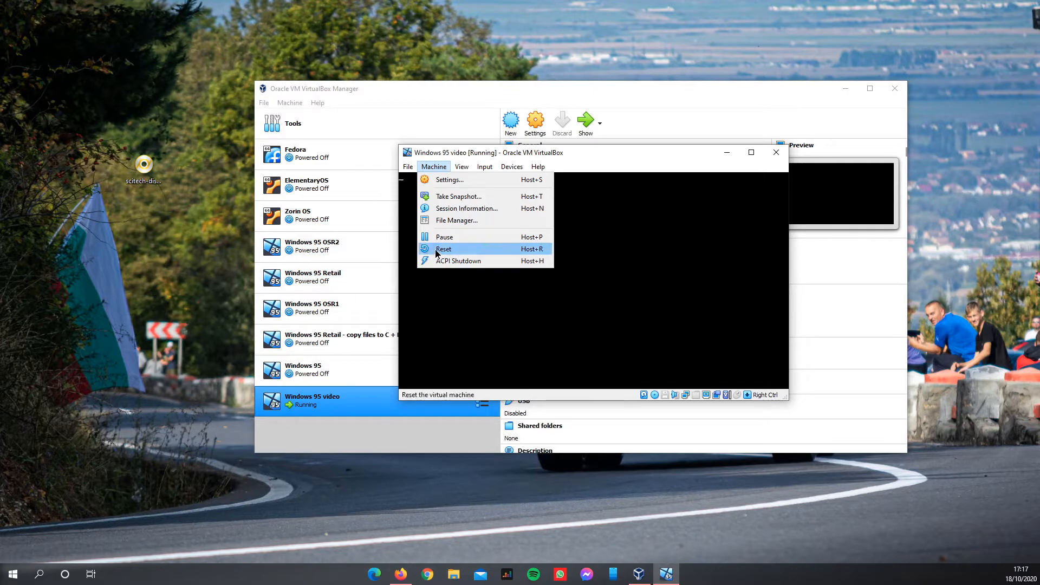
{"action": "left_click", "coordinate": [443, 249]}
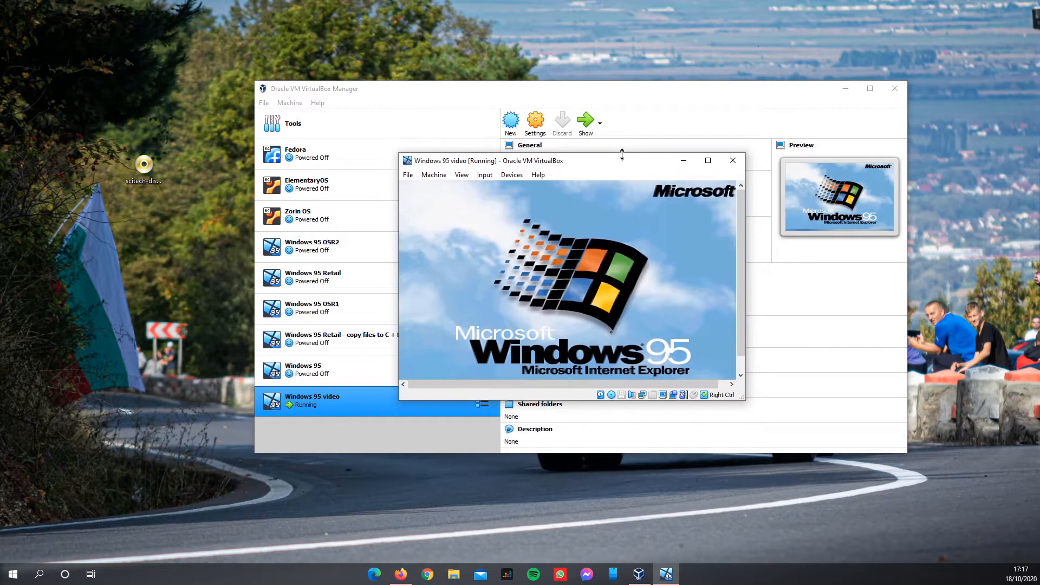
Enlarge the VM window, let it capture input, and accept the network password prompt.
{"action": "left_click", "coordinate": [563, 278]}
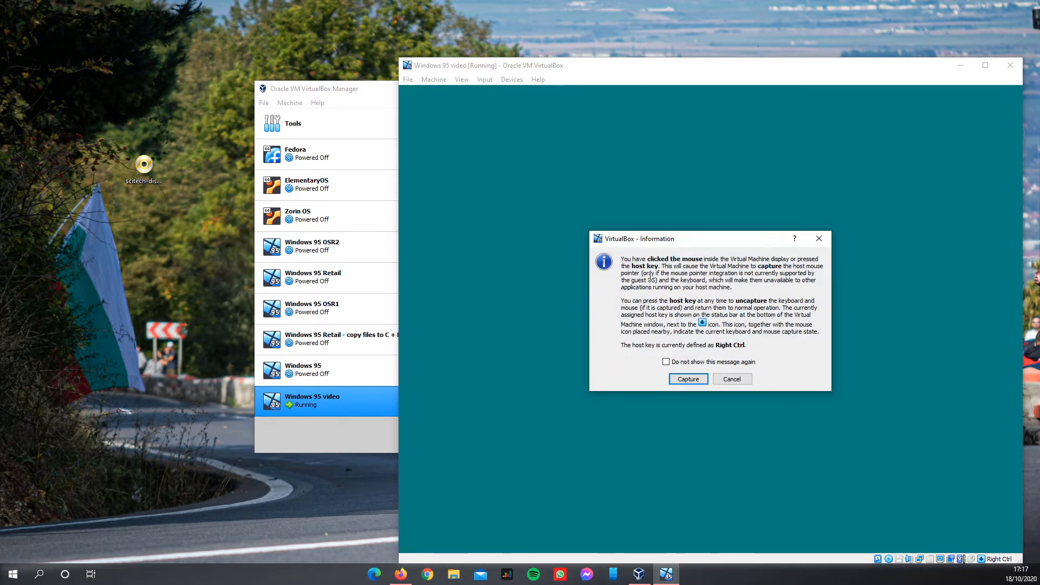
{"action": "left_click", "coordinate": [688, 378]}
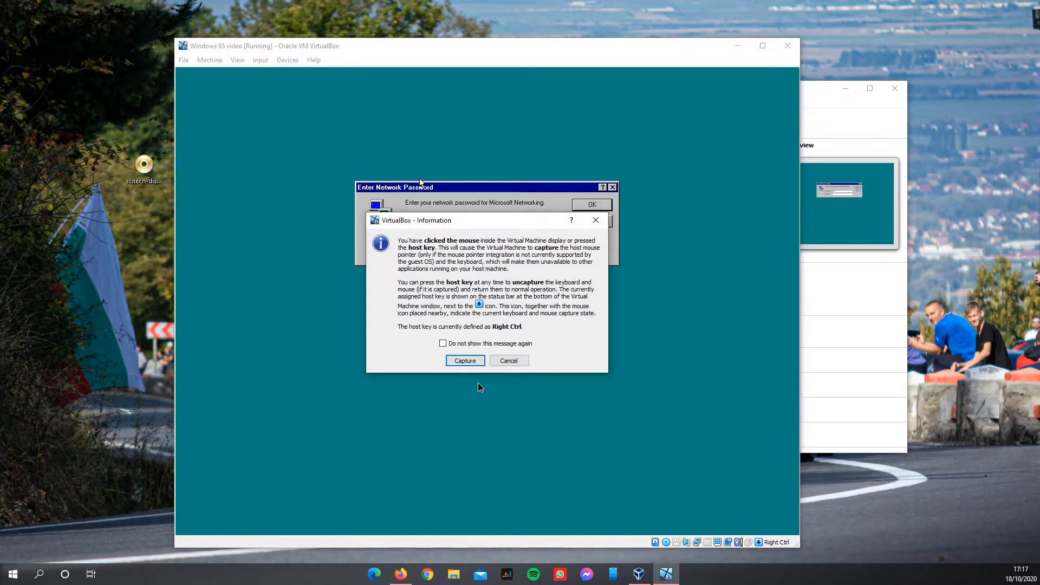
{"action": "left_click", "coordinate": [465, 360]}
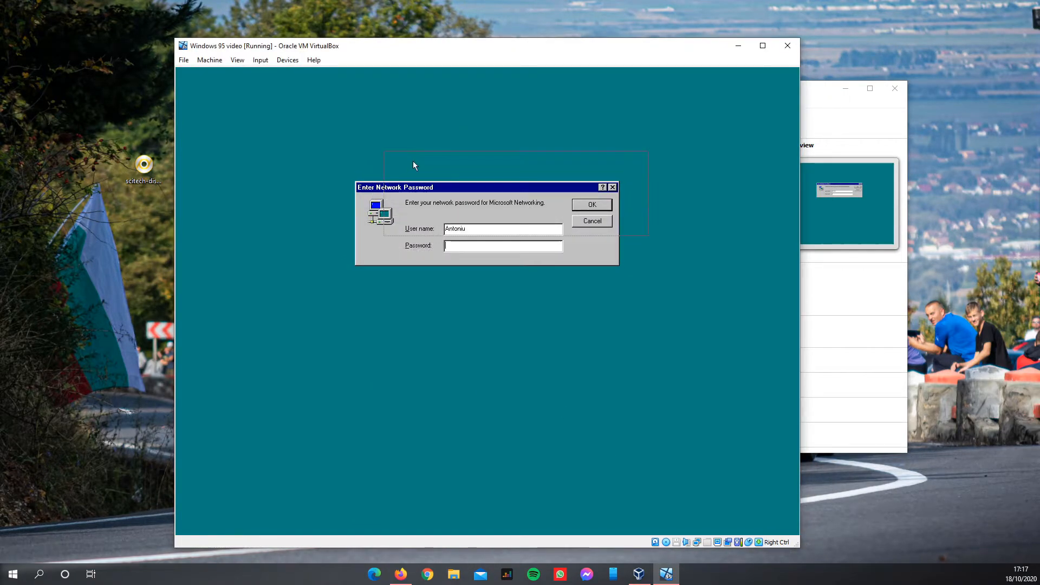
{"action": "left_click_drag", "start_coordinate": [395, 187], "coordinate": [424, 157]}
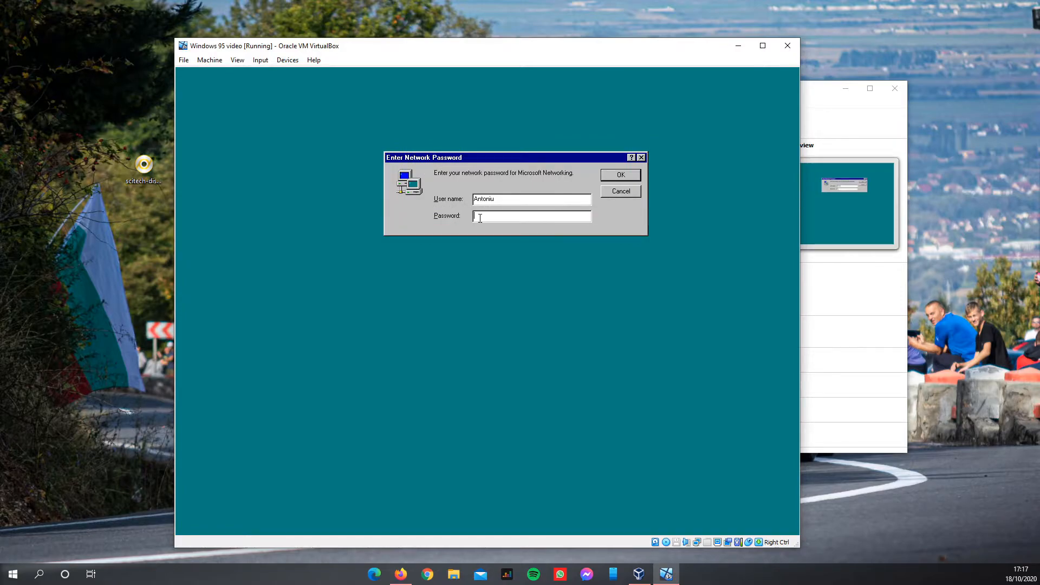
{"action": "left_click", "coordinate": [620, 175]}
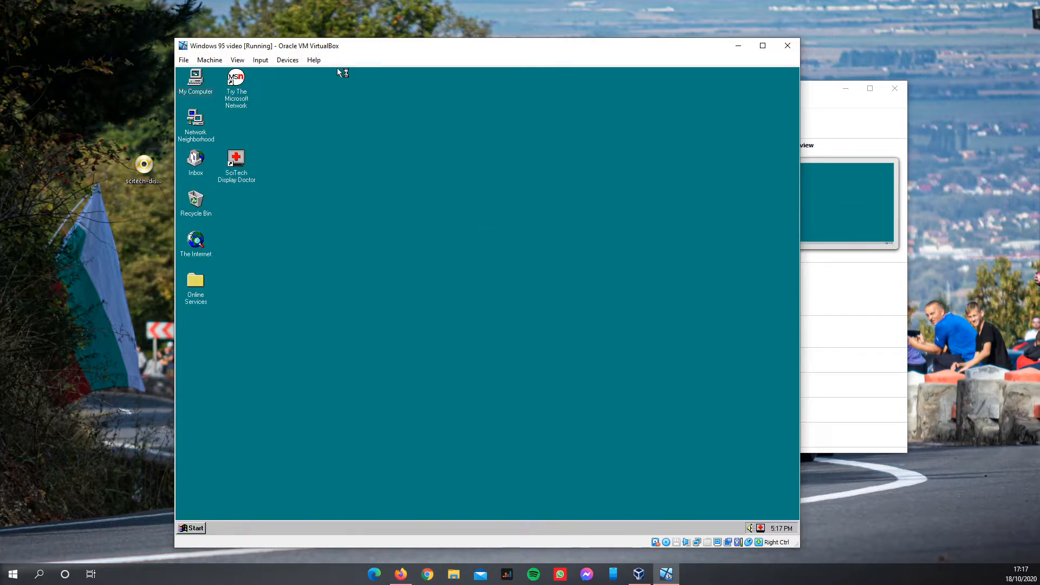
{"action": "mouse_move", "coordinate": [358, 129]}
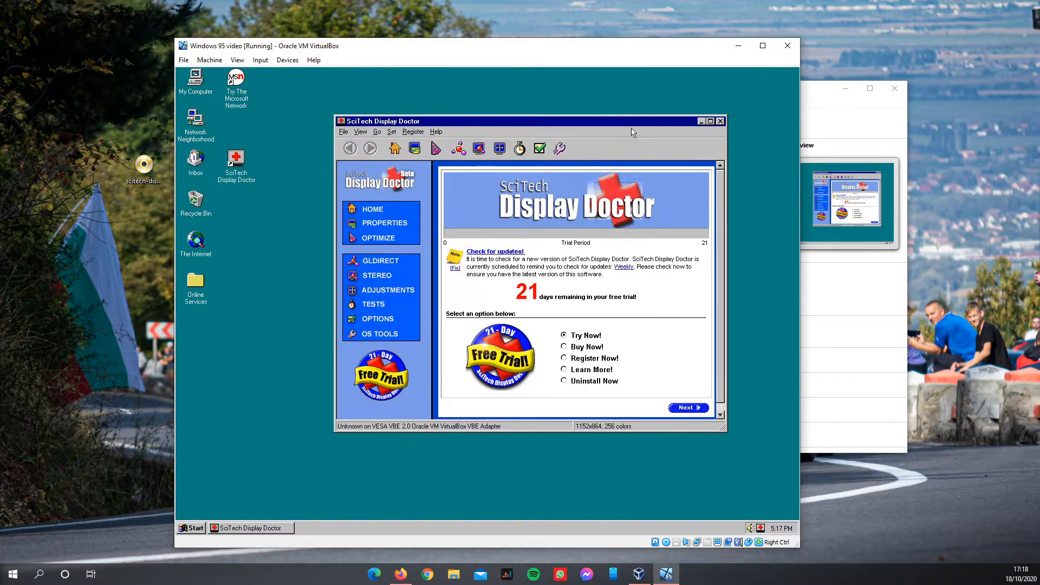
{"action": "left_click", "coordinate": [720, 121]}
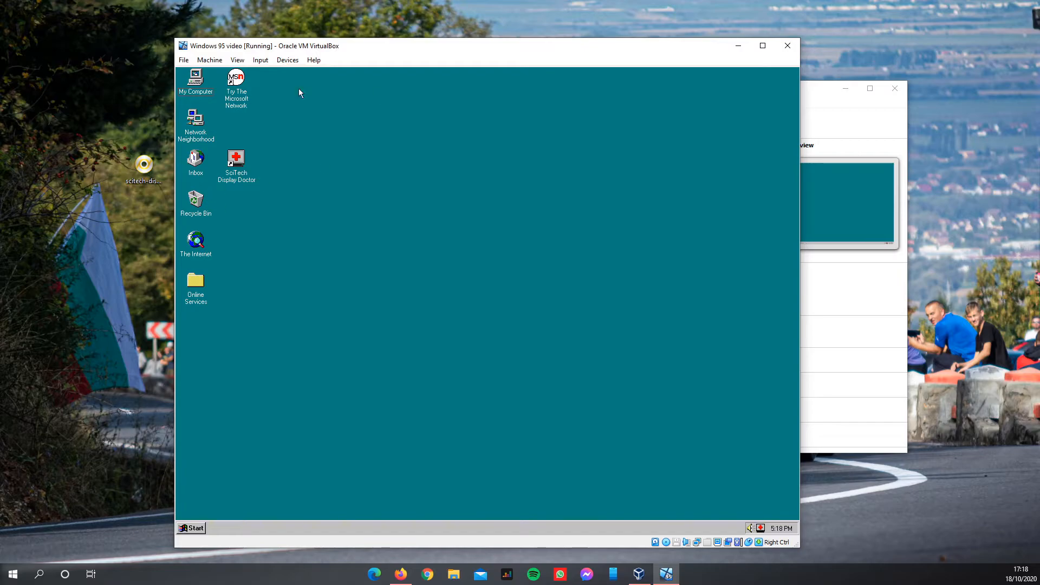
{"action": "right_click", "coordinate": [351, 337]}
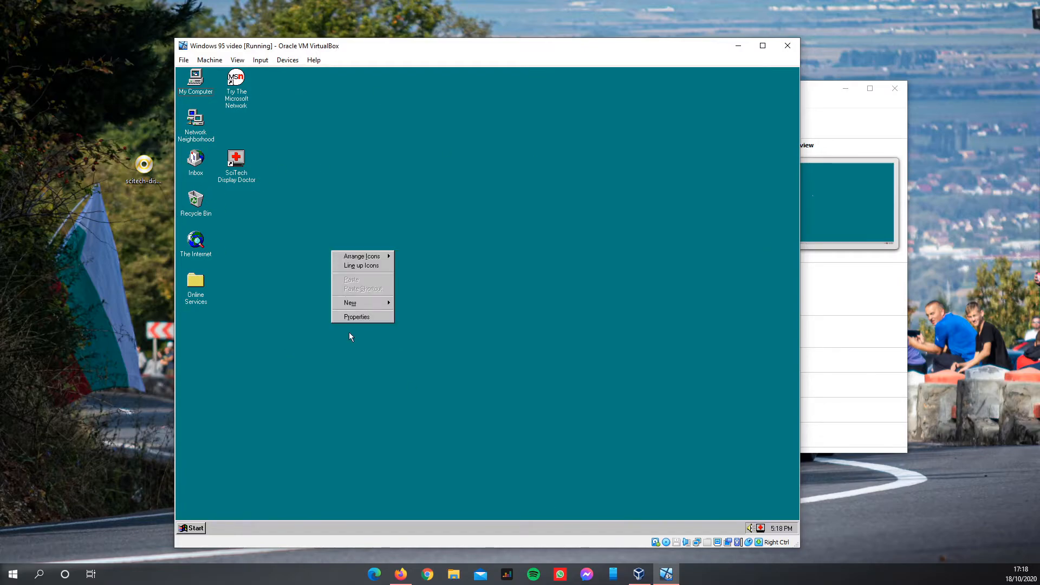
{"action": "left_click", "coordinate": [357, 316]}
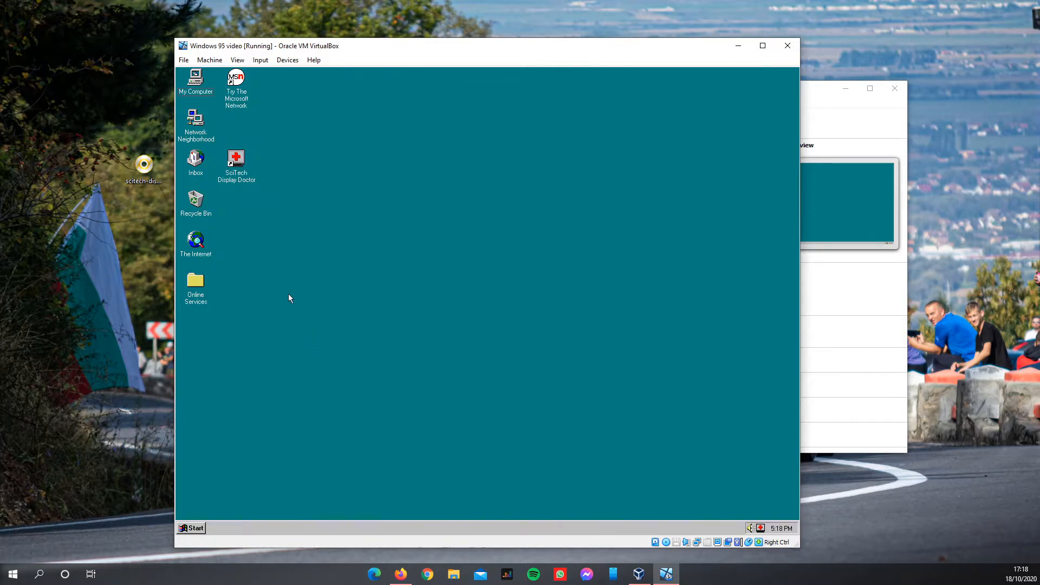
{"action": "mouse_move", "coordinate": [387, 381]}
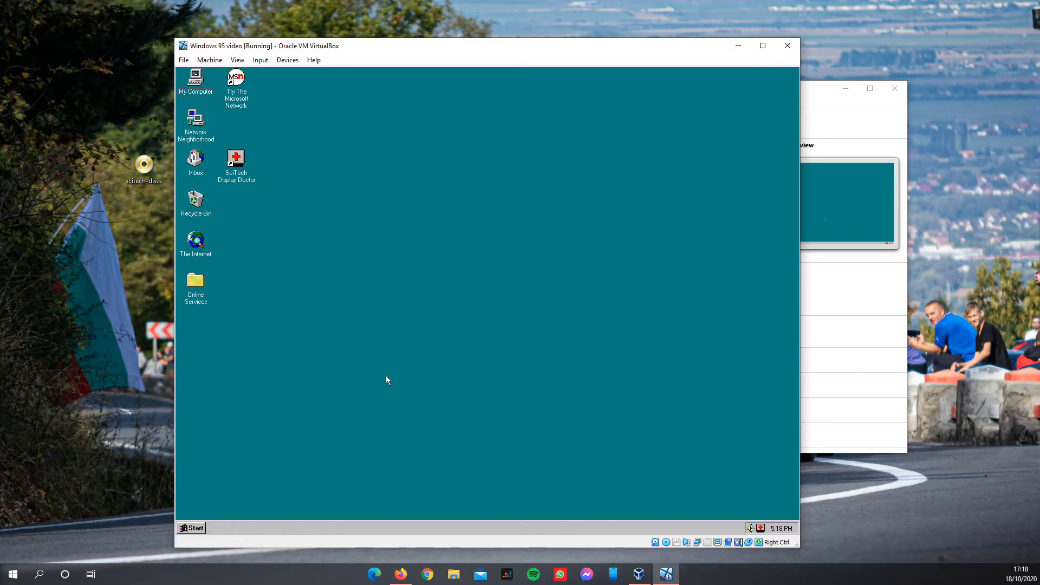
{"action": "mouse_move", "coordinate": [187, 259]}
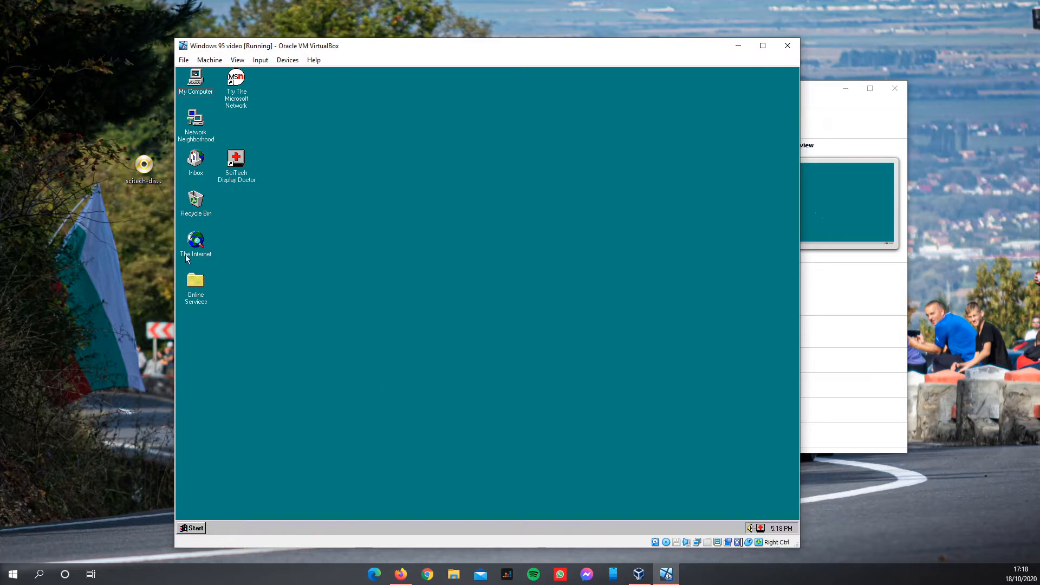
{"action": "left_click", "coordinate": [192, 528]}
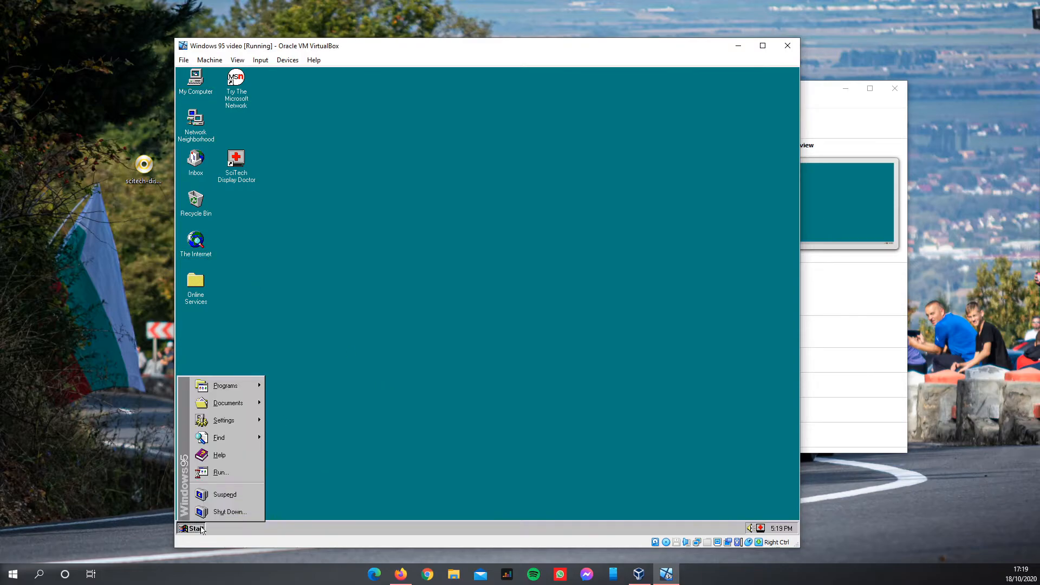
{"action": "left_click", "coordinate": [225, 386]}
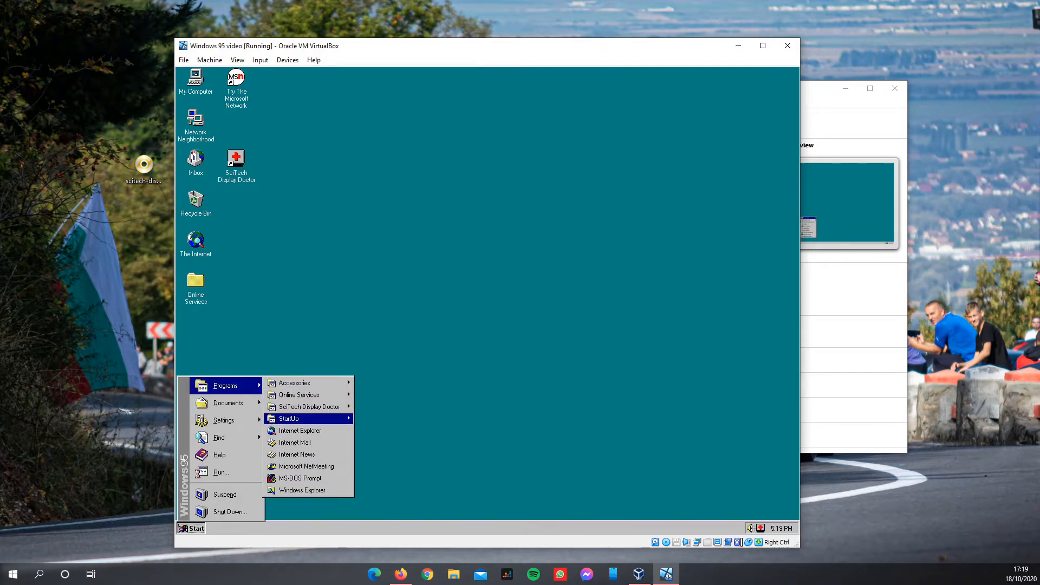
{"action": "left_click", "coordinate": [300, 431]}
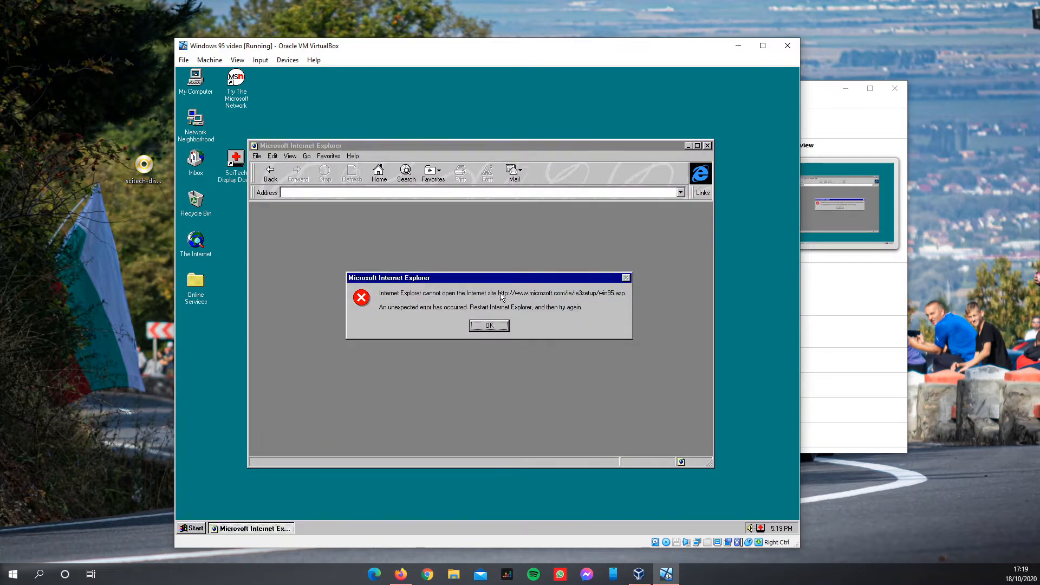
{"action": "left_click", "coordinate": [488, 325]}
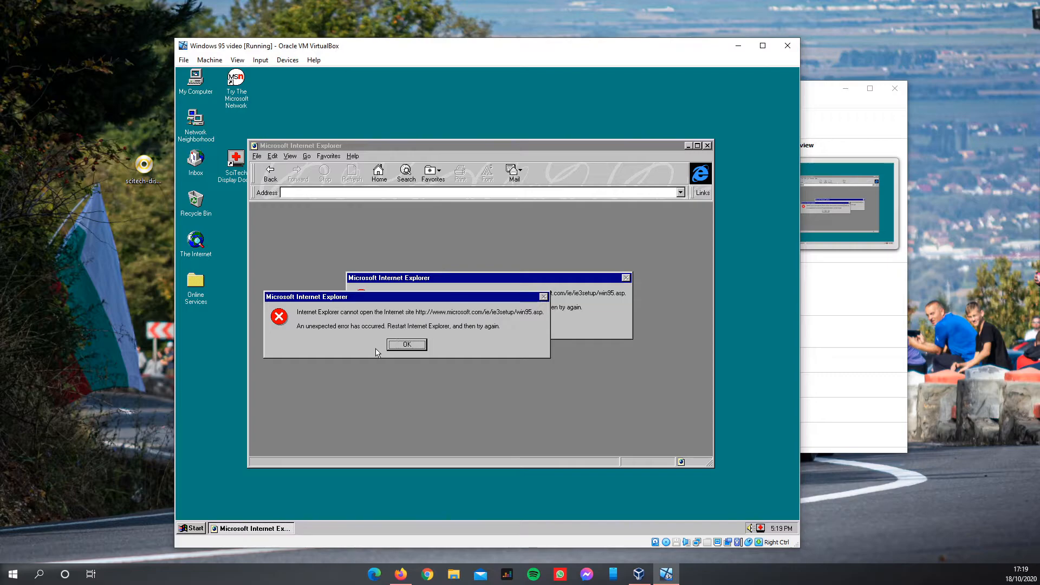
{"action": "left_click", "coordinate": [407, 345]}
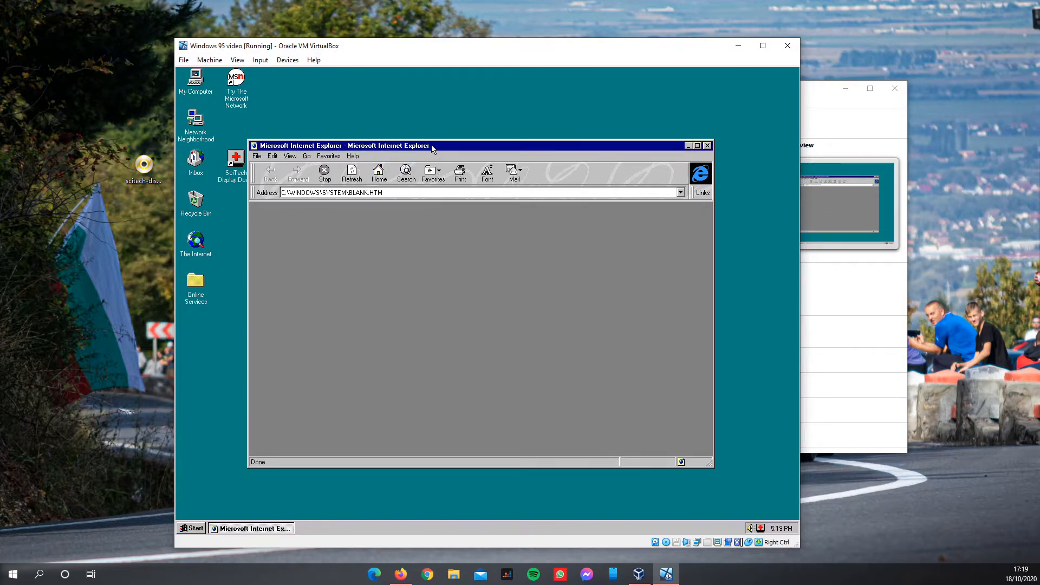
{"action": "left_click", "coordinate": [707, 145]}
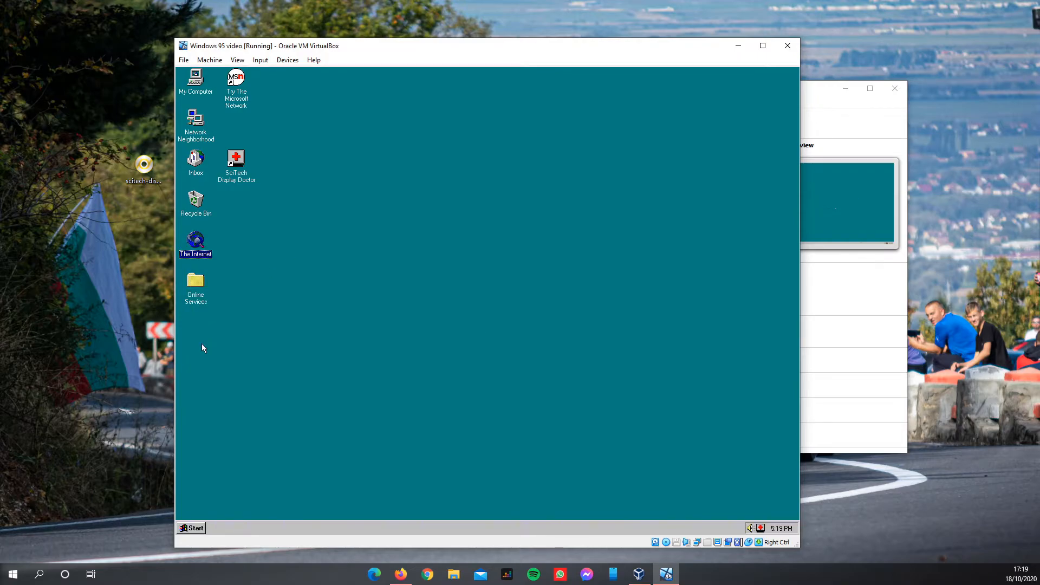
Browse and dismiss the Programs menu, then close the Online Services folder.
{"action": "left_click", "coordinate": [192, 528]}
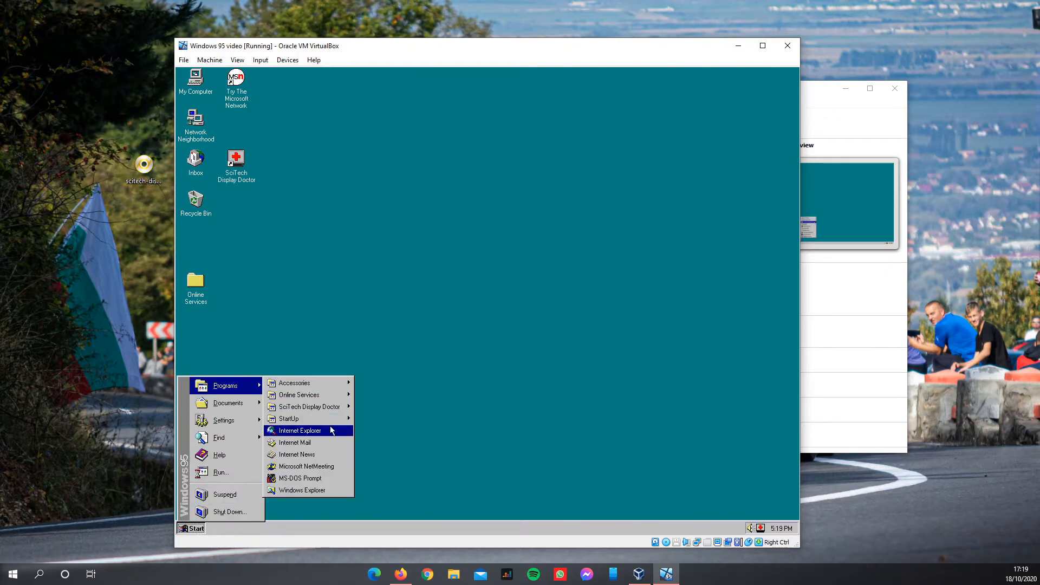
{"action": "mouse_move", "coordinate": [476, 357]}
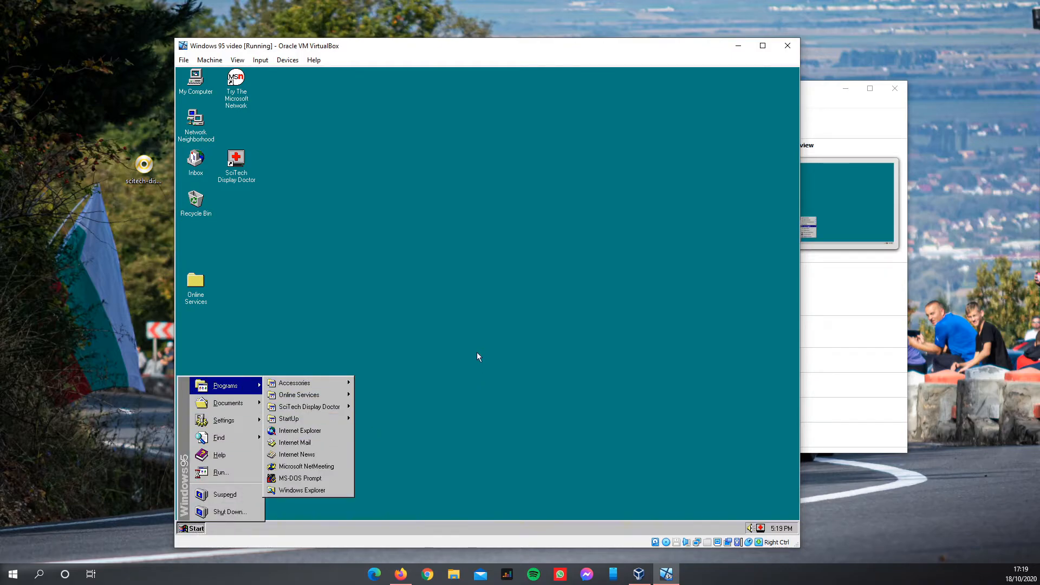
{"action": "left_click", "coordinate": [478, 357]}
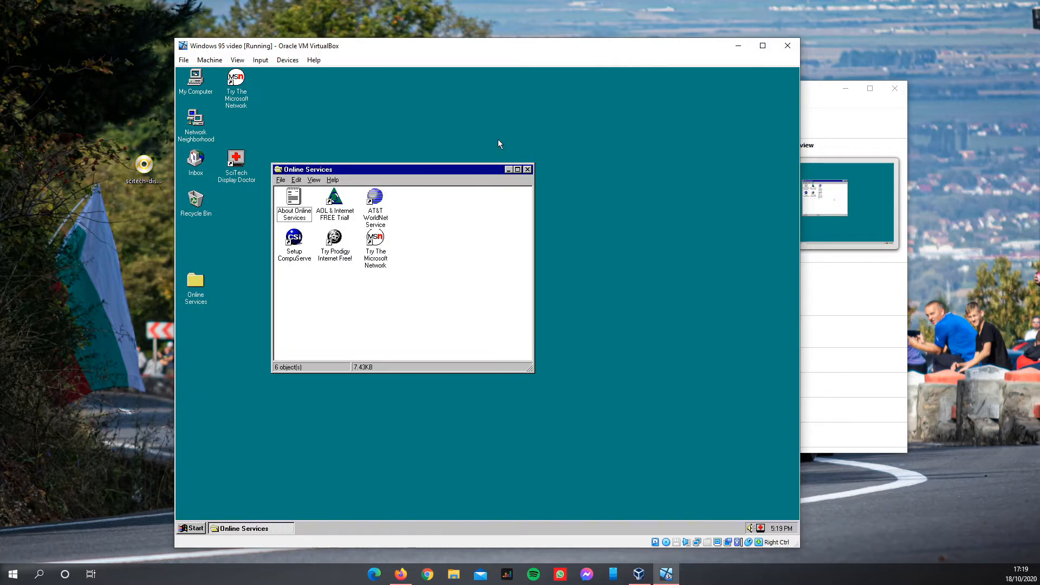
{"action": "left_click", "coordinate": [527, 169]}
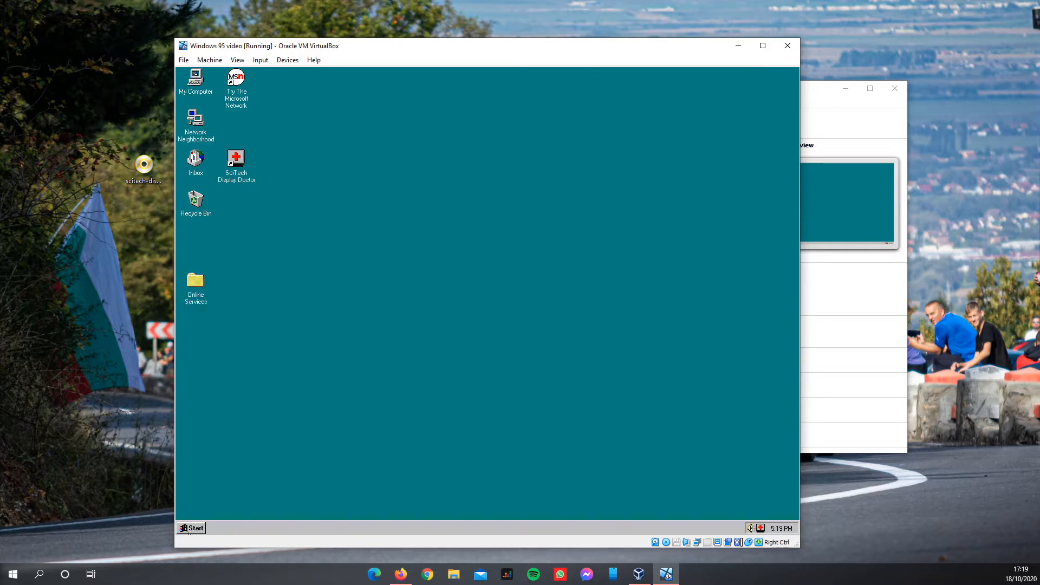
{"action": "left_click", "coordinate": [195, 528]}
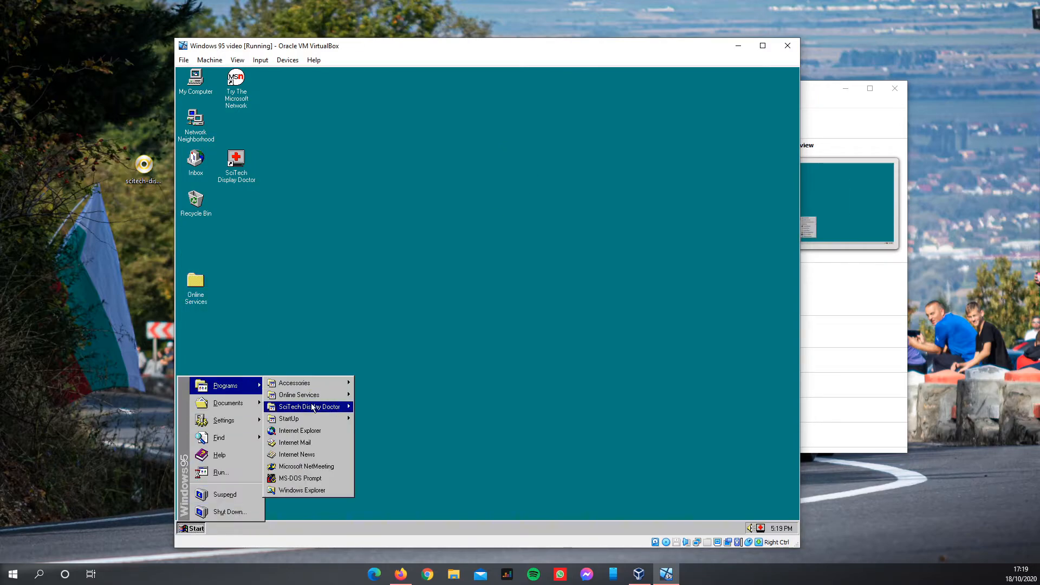
{"action": "mouse_move", "coordinate": [486, 396]}
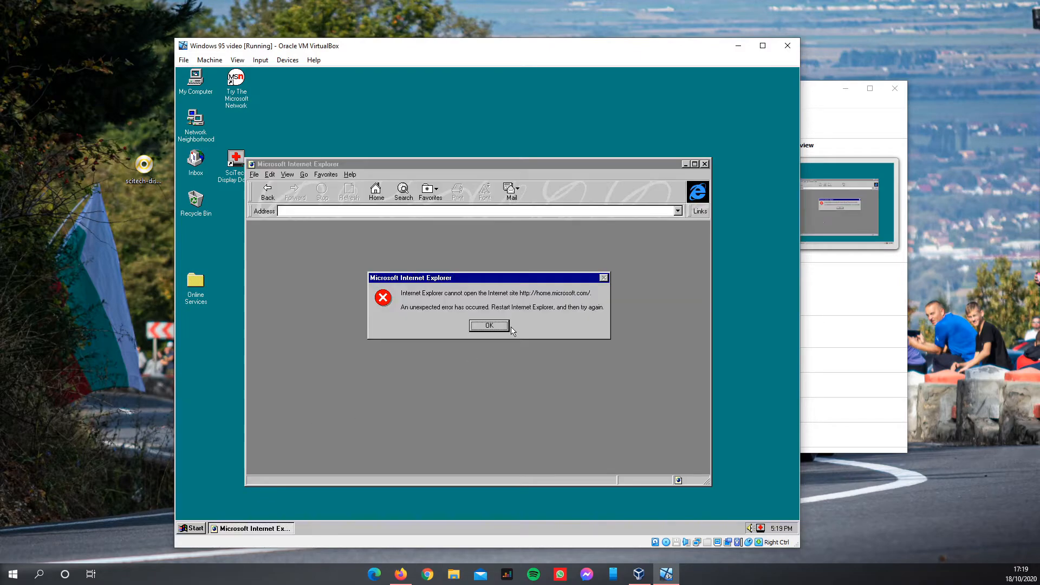
{"action": "left_click", "coordinate": [488, 326]}
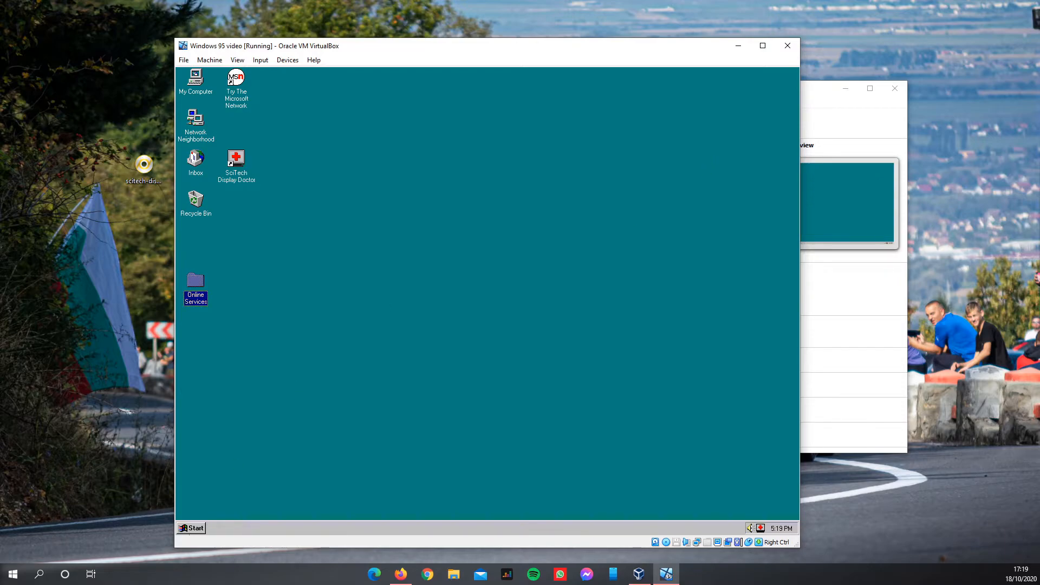
From Control Panel's Network settings, begin adding a Protocol component.
{"action": "left_click", "coordinate": [192, 528]}
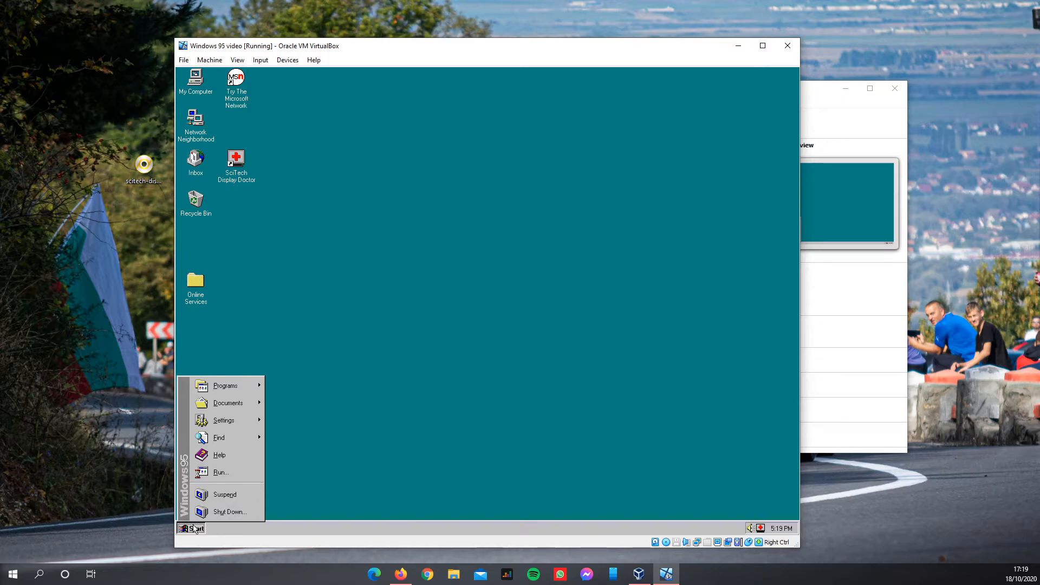
{"action": "mouse_move", "coordinate": [227, 402]}
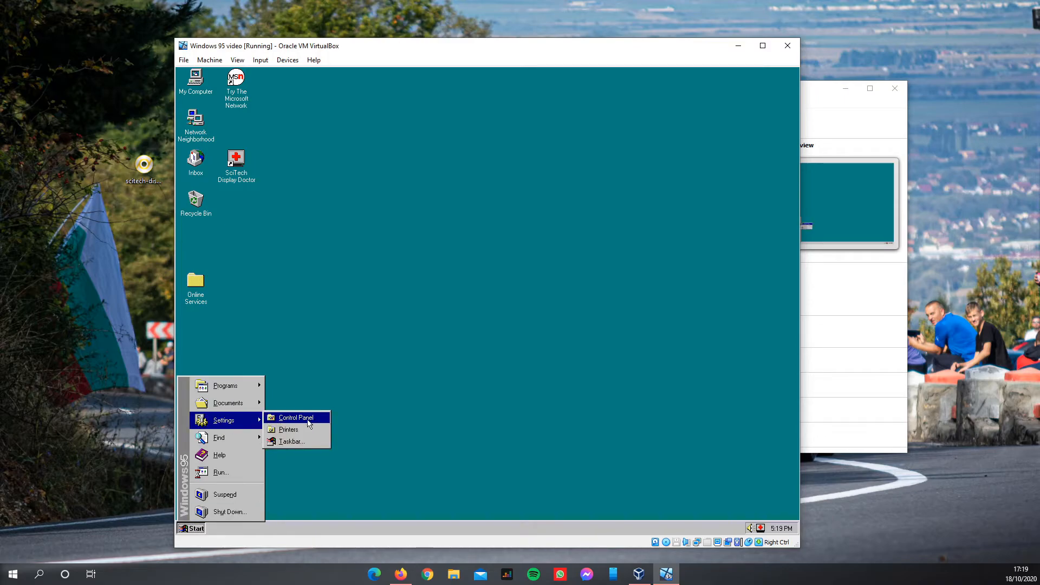
{"action": "mouse_move", "coordinate": [288, 429]}
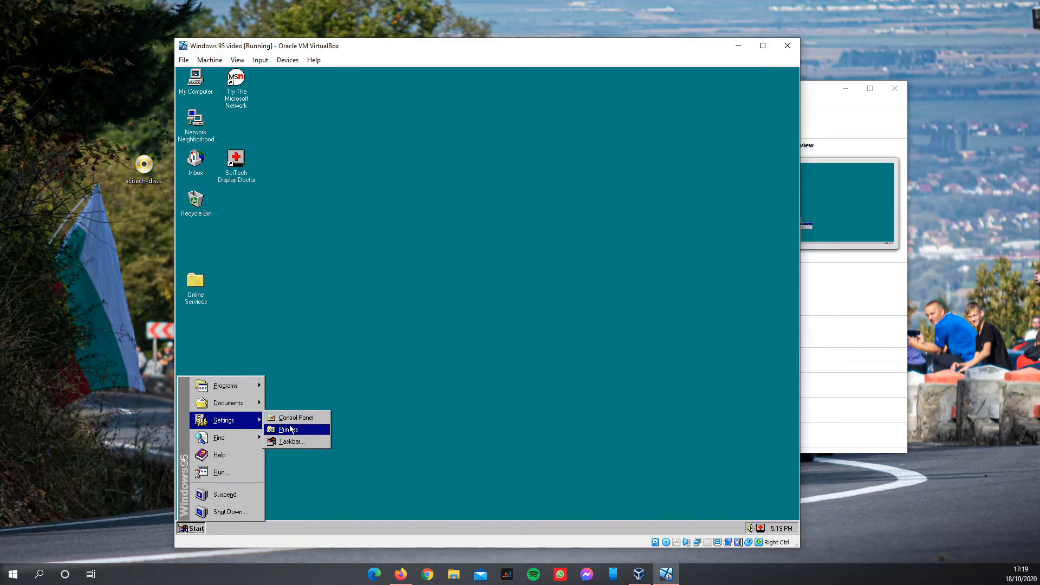
{"action": "left_click", "coordinate": [295, 417]}
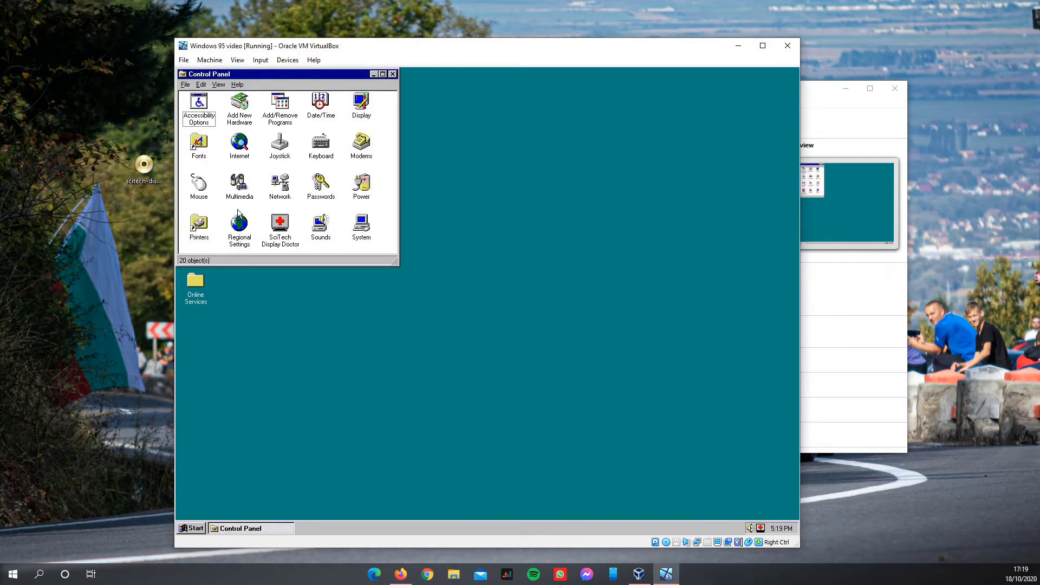
{"action": "double_click", "coordinate": [280, 184]}
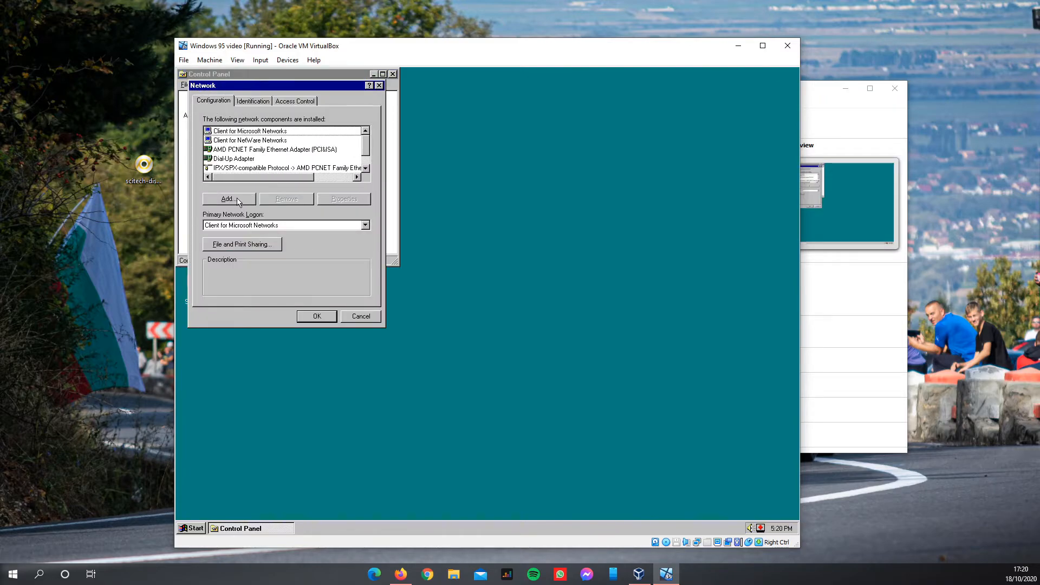
{"action": "left_click", "coordinate": [228, 199]}
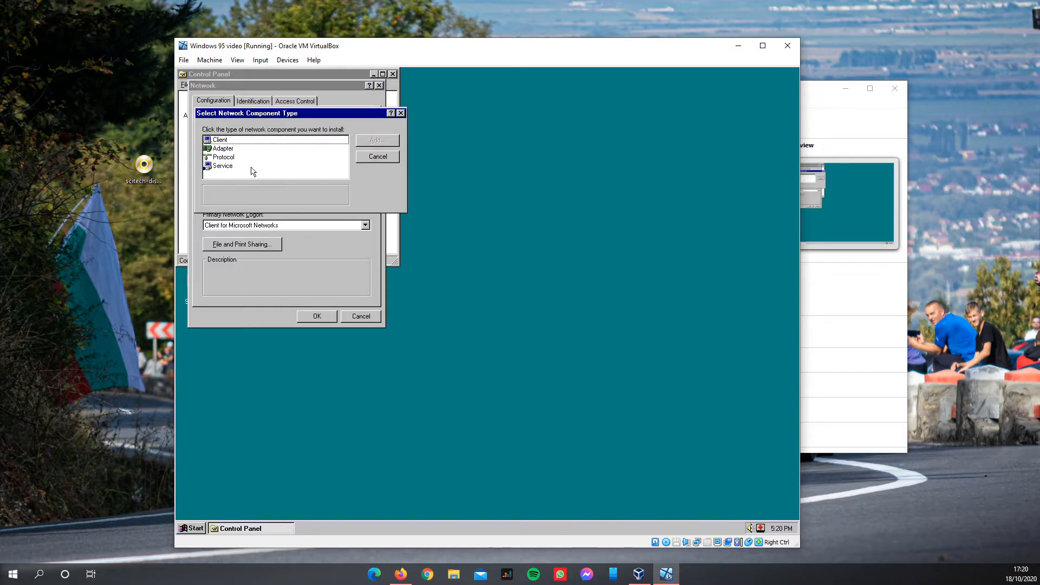
{"action": "left_click", "coordinate": [224, 157]}
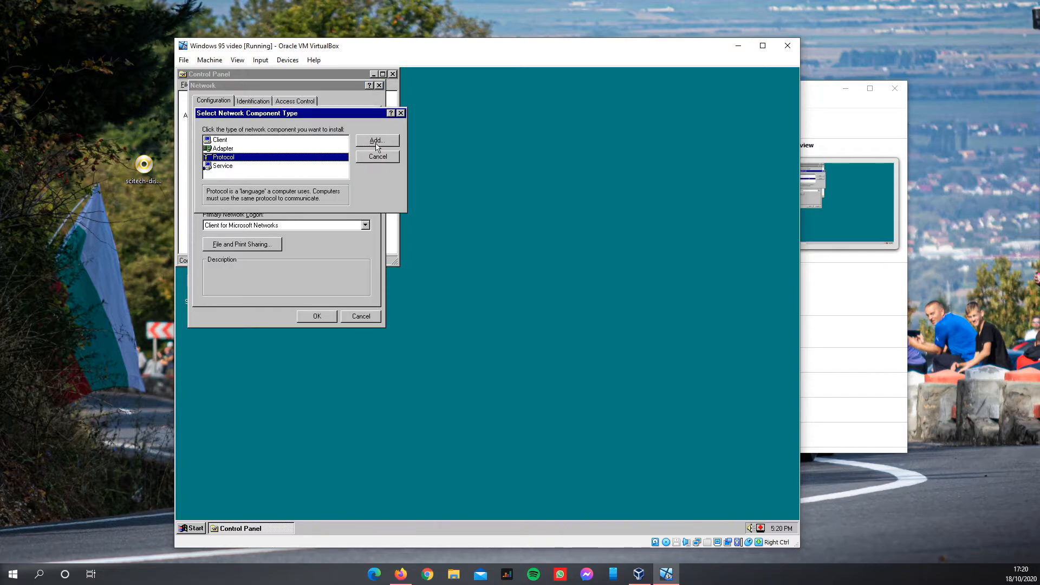
Select Microsoft's TCP/IP protocol and confirm adding it to the network.
{"action": "left_click", "coordinate": [376, 141]}
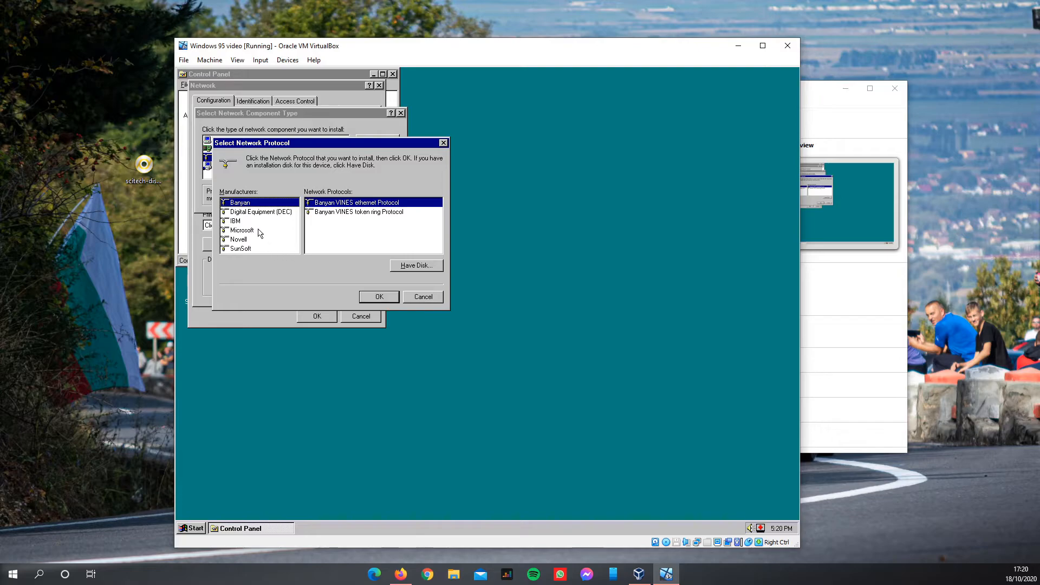
{"action": "left_click", "coordinate": [240, 230]}
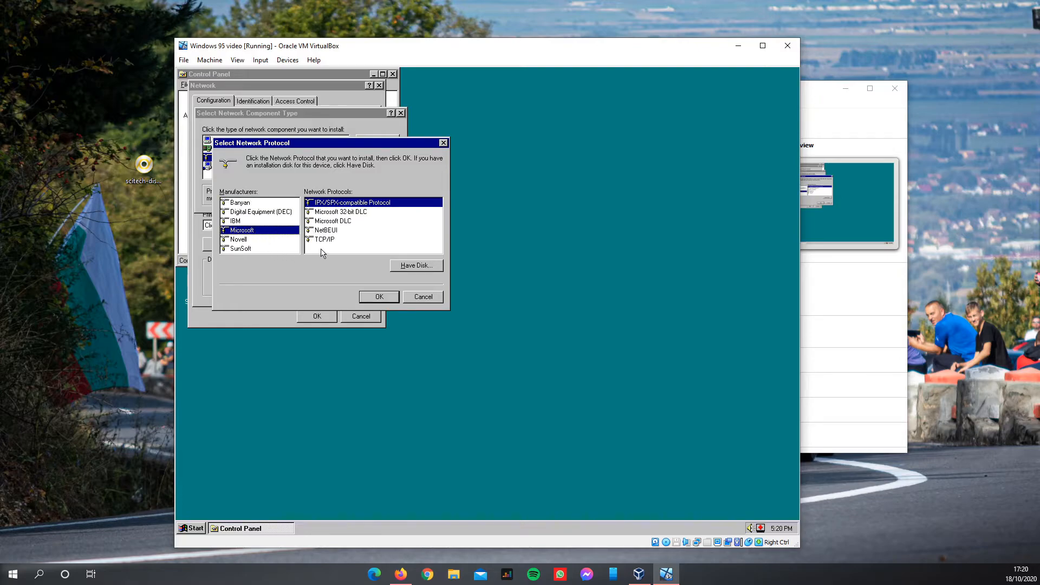
{"action": "left_click", "coordinate": [324, 239]}
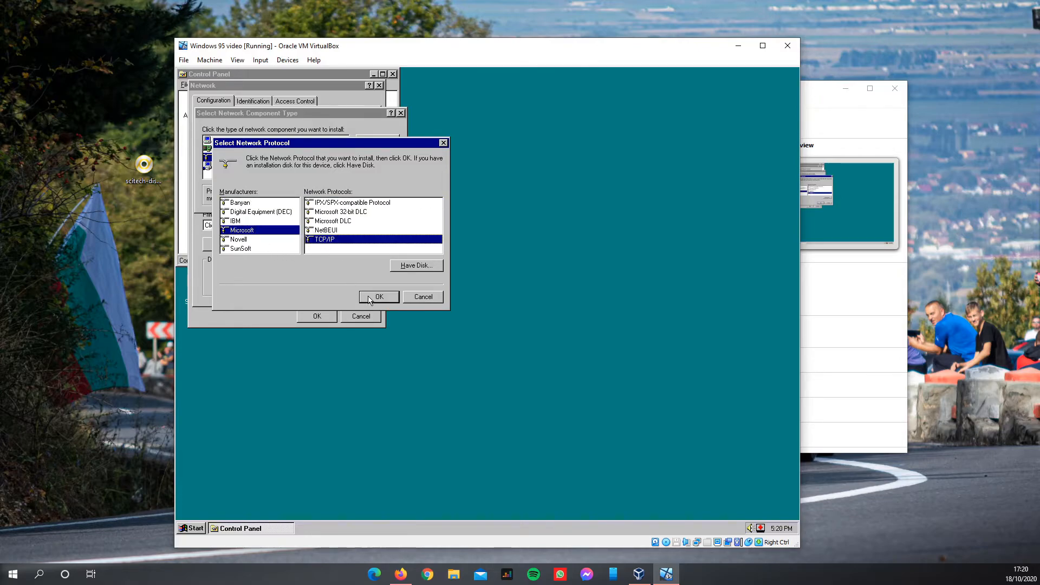
{"action": "left_click", "coordinate": [379, 296]}
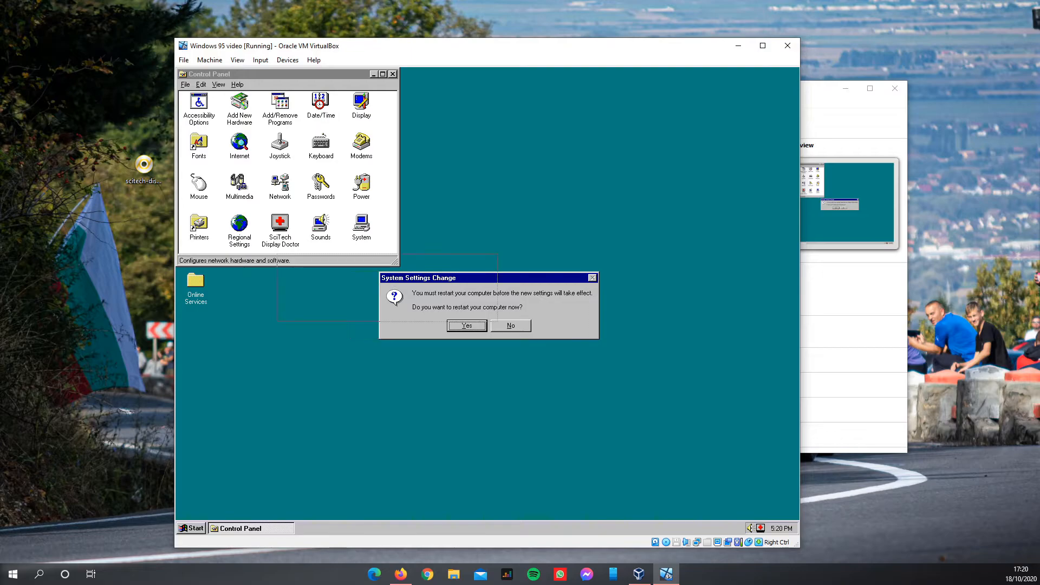
Restart Windows 95, maximize the VM window and dismiss the network password prompt.
{"action": "left_click", "coordinate": [466, 325]}
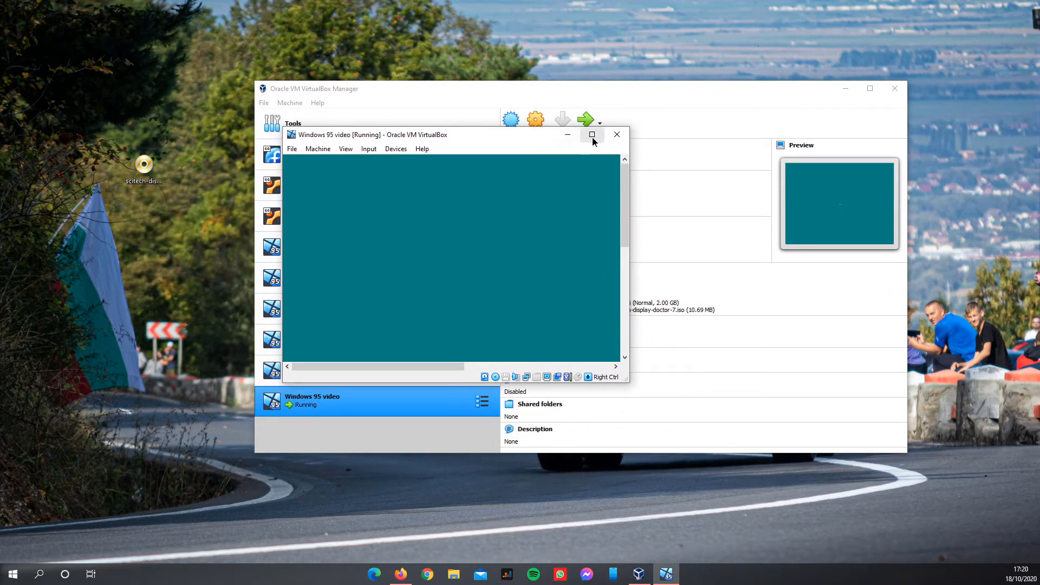
{"action": "left_click", "coordinate": [591, 135]}
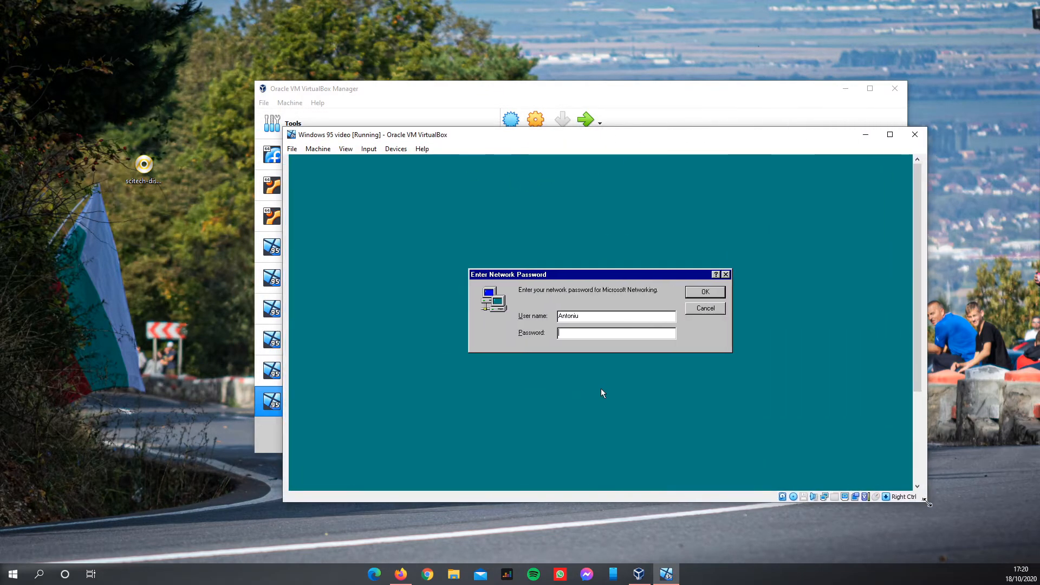
{"action": "left_click", "coordinate": [889, 134]}
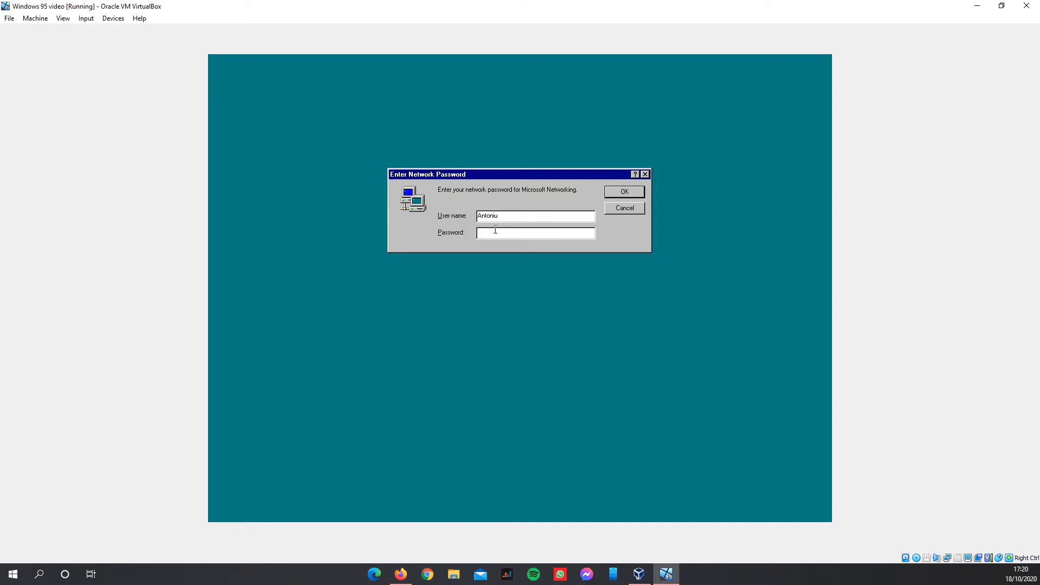
{"action": "left_click", "coordinate": [622, 192]}
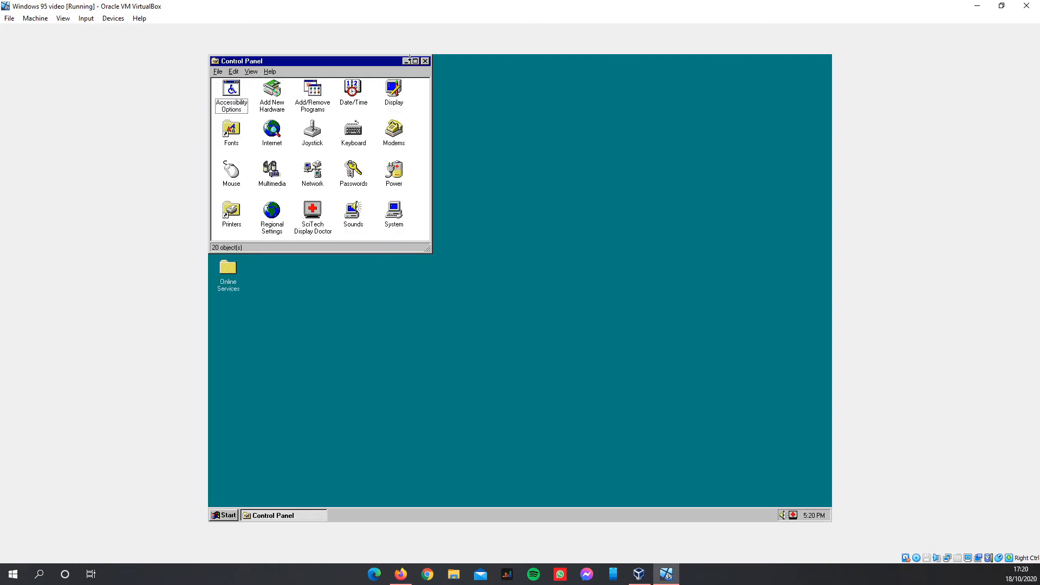
Close the Control Panel and launch Internet Explorer from the Start menu.
{"action": "left_click", "coordinate": [425, 60]}
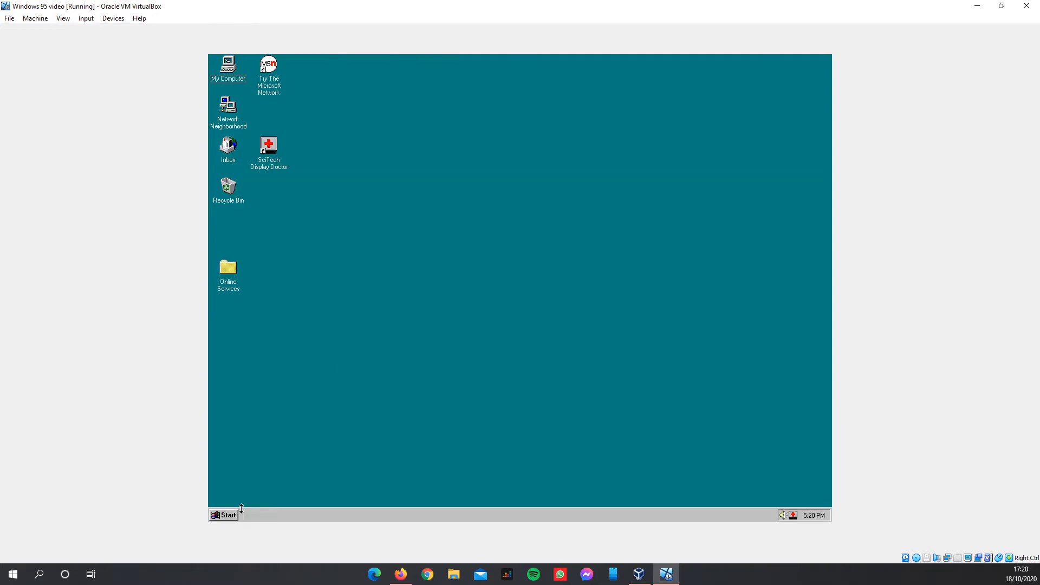
{"action": "left_click", "coordinate": [224, 515]}
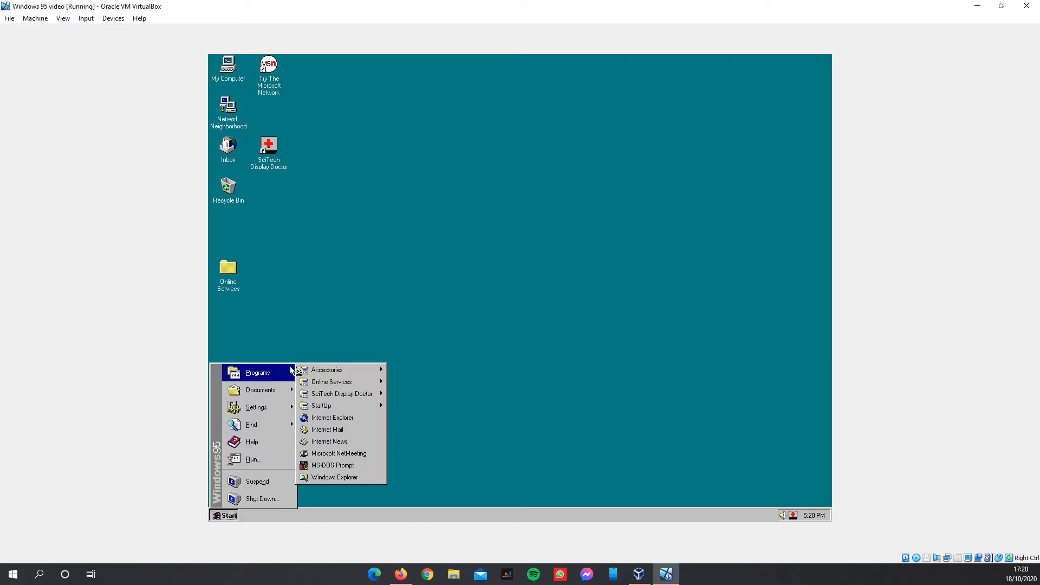
{"action": "left_click", "coordinate": [626, 91]}
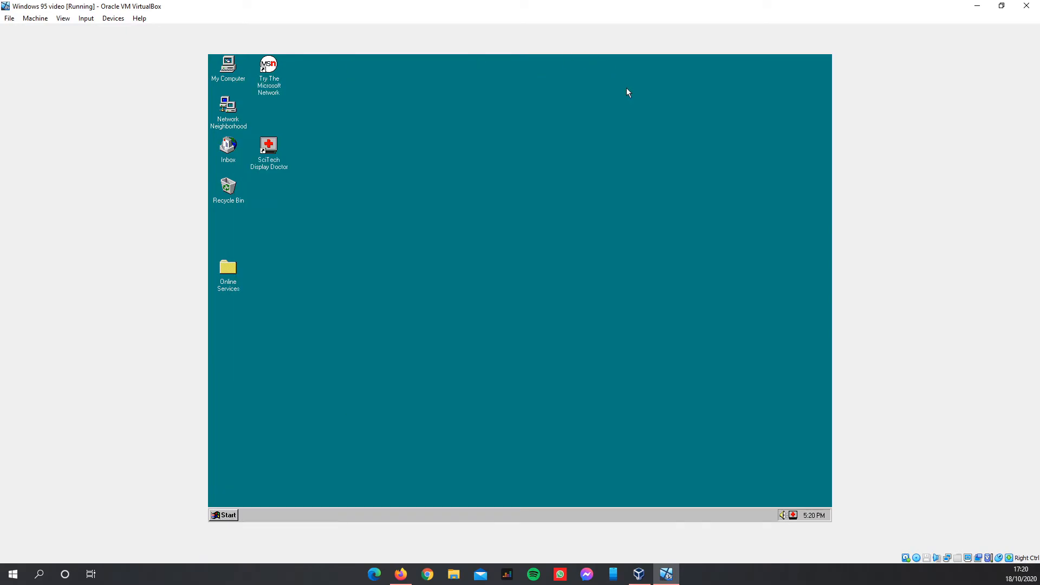
Load the MSN start page in Internet Explorer, dismiss the script error and scroll the headlines.
{"action": "left_click", "coordinate": [223, 515]}
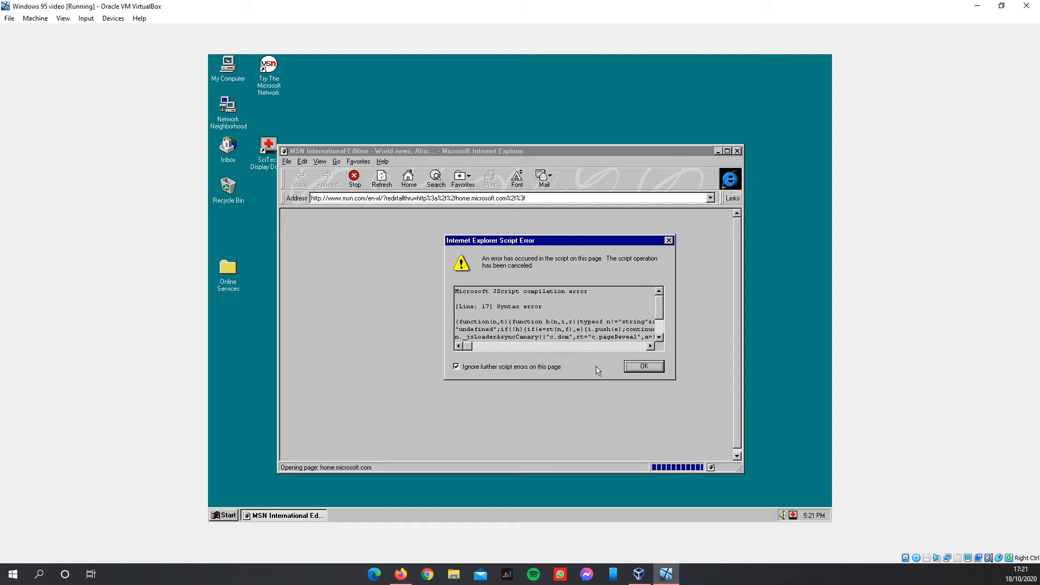
{"action": "left_click", "coordinate": [642, 366]}
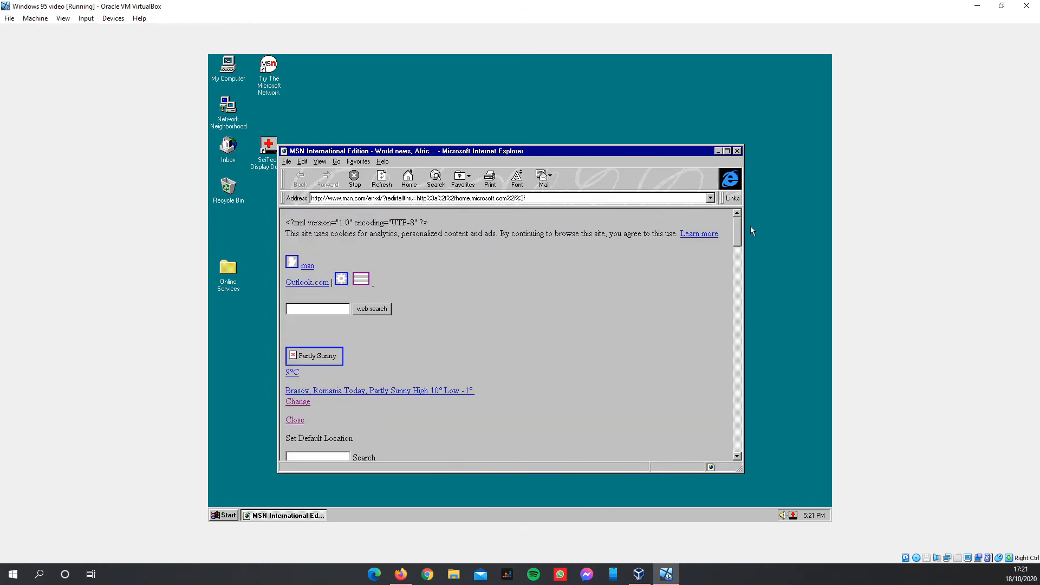
{"action": "scroll", "scroll_direction": "down", "scroll_amount": 3}
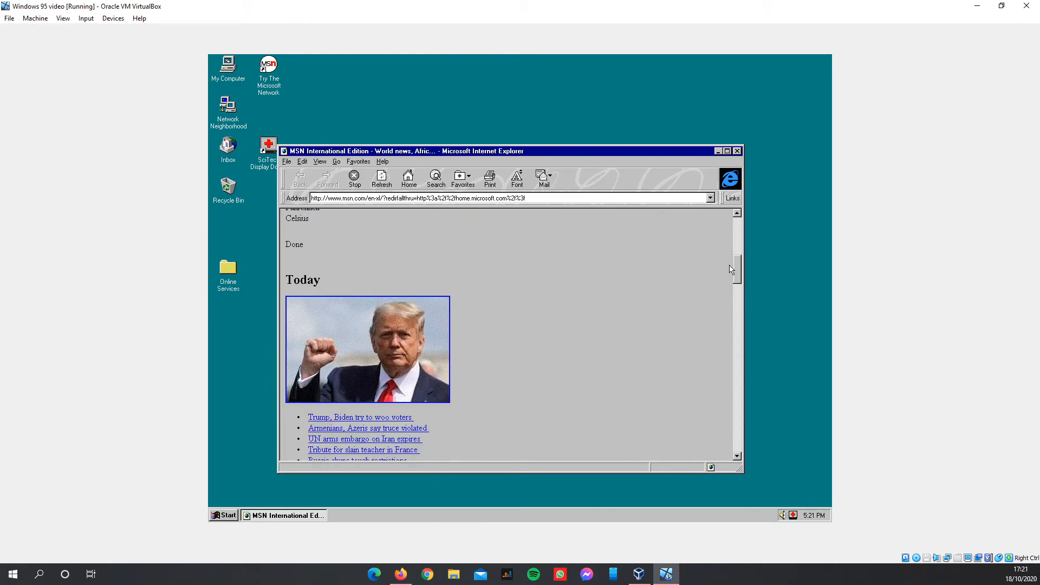
{"action": "scroll", "scroll_direction": "down", "scroll_amount": 3}
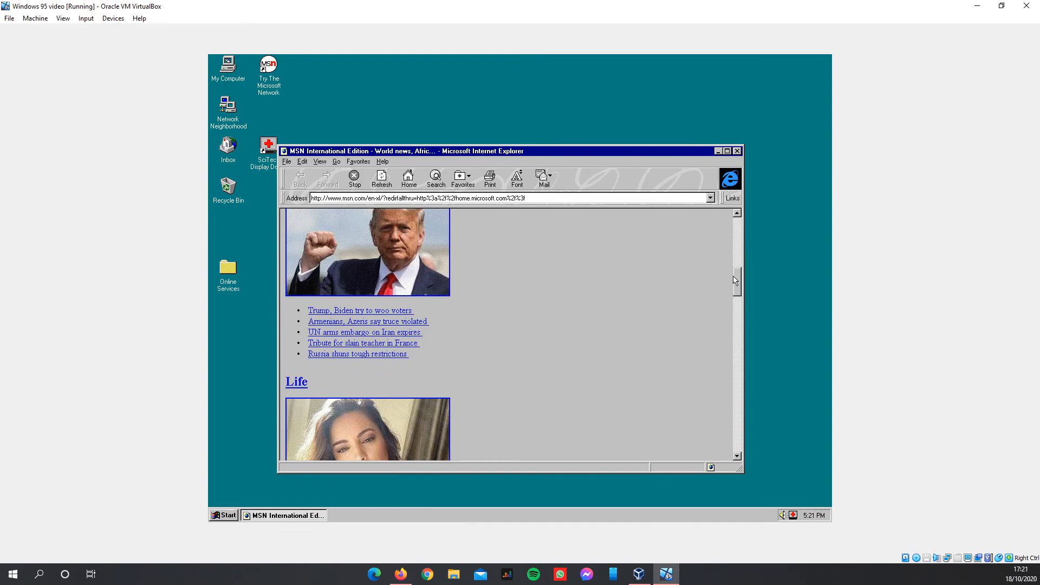
{"action": "scroll", "scroll_direction": "down", "scroll_amount": 3}
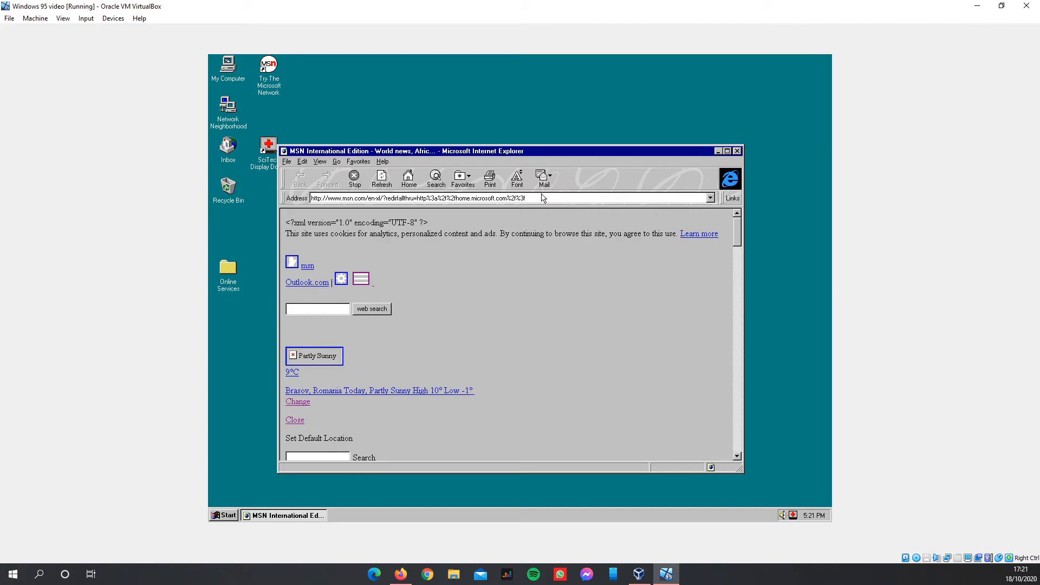
{"action": "left_click", "coordinate": [417, 198]}
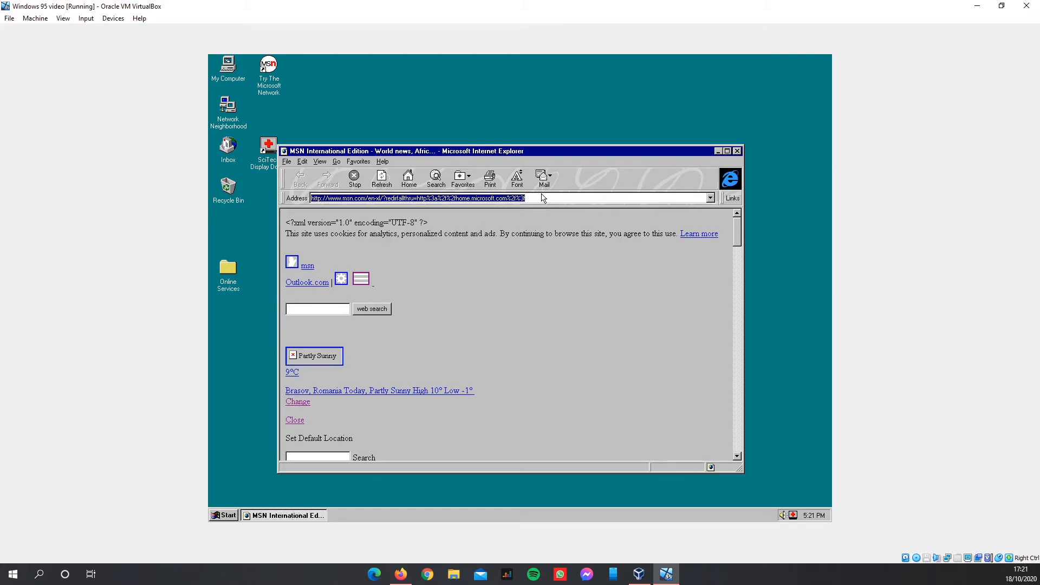
{"action": "type", "text": "www.google.com"}
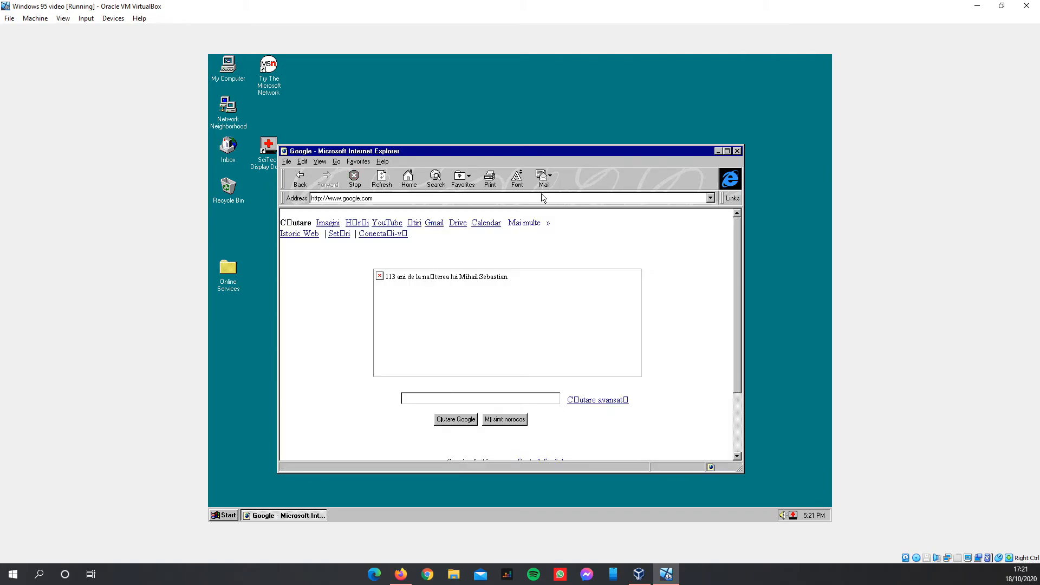
{"action": "right_click", "coordinate": [411, 300]}
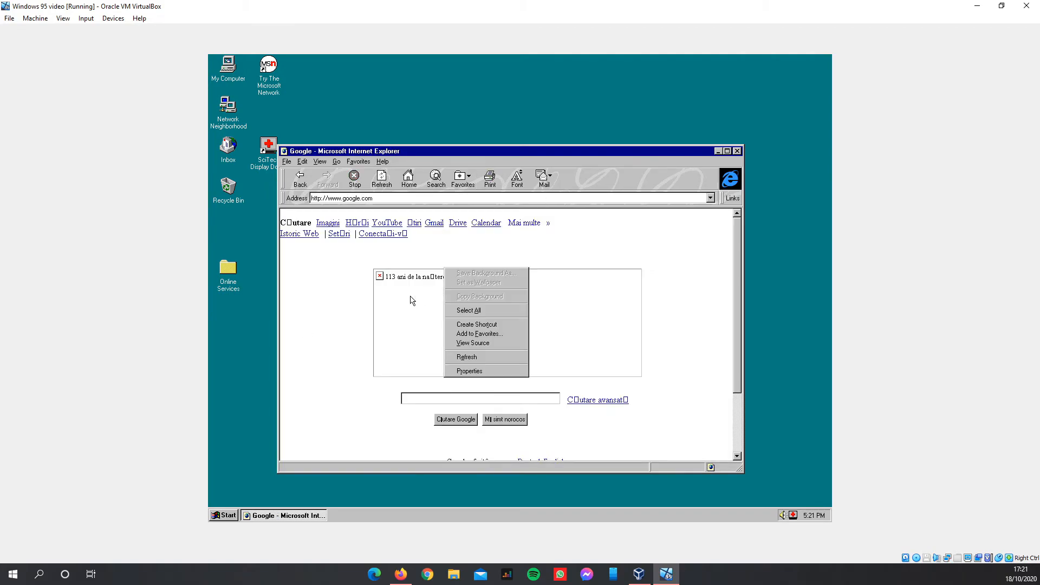
Go to the Google Images page and dismiss the cannot-connect error.
{"action": "left_click", "coordinate": [328, 222]}
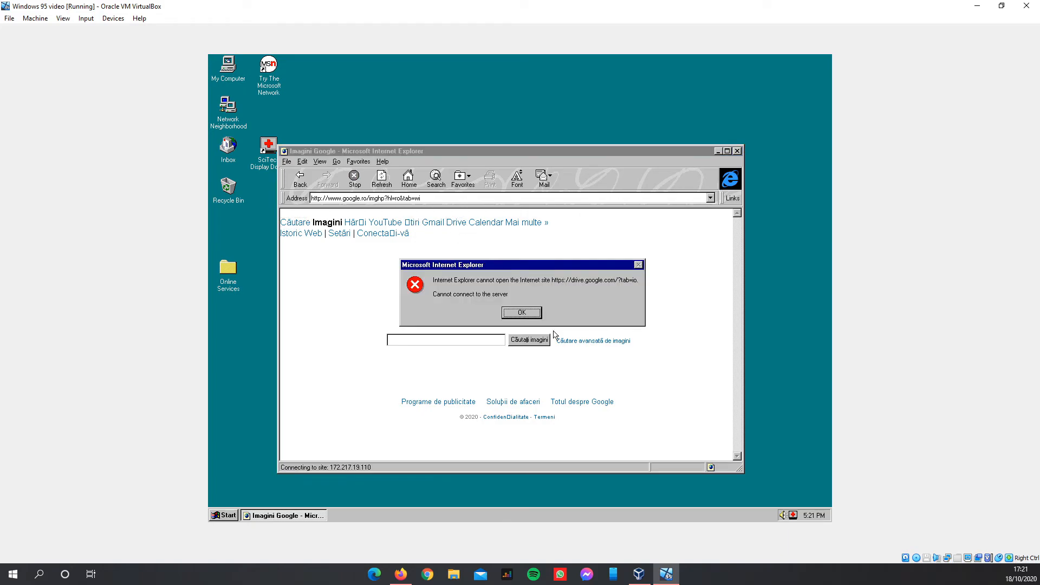
{"action": "left_click", "coordinate": [521, 313]}
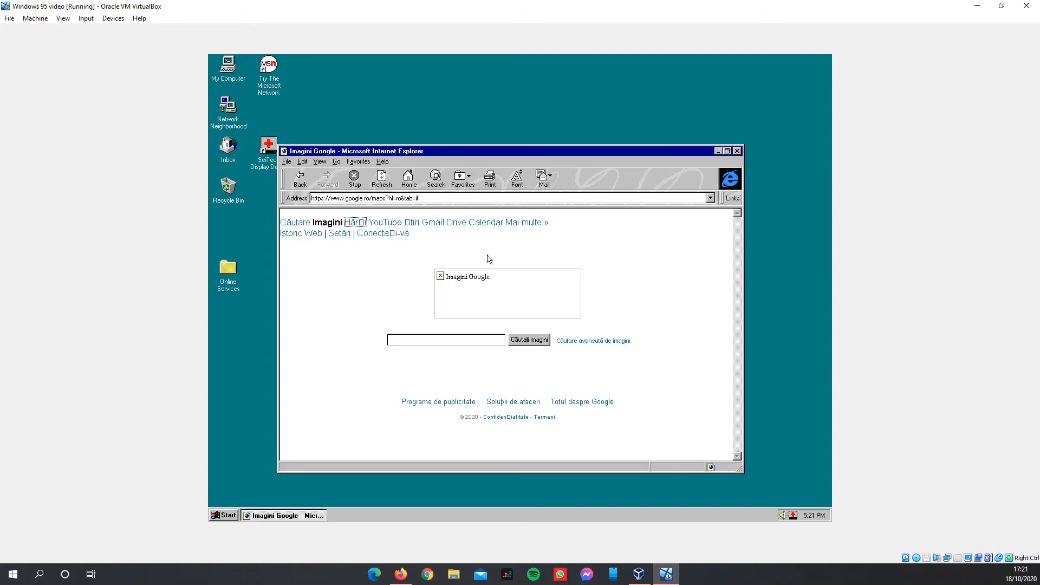
{"action": "left_click", "coordinate": [445, 339]}
{"action": "type", "text": "bing"}
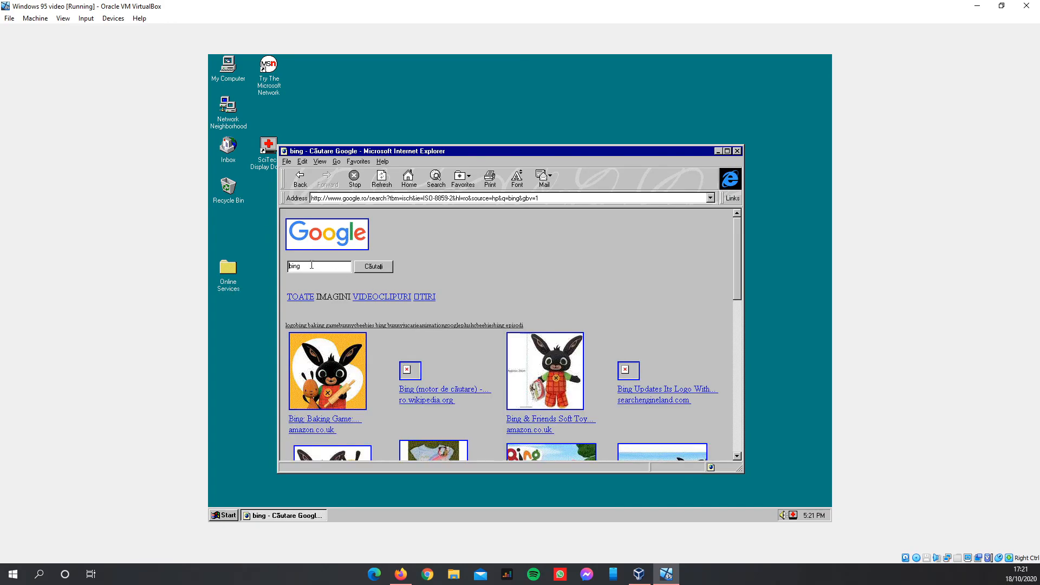
Show all results for 'bing', reach bing.com and dismiss the script and invalid-address errors.
{"action": "left_click", "coordinate": [299, 296]}
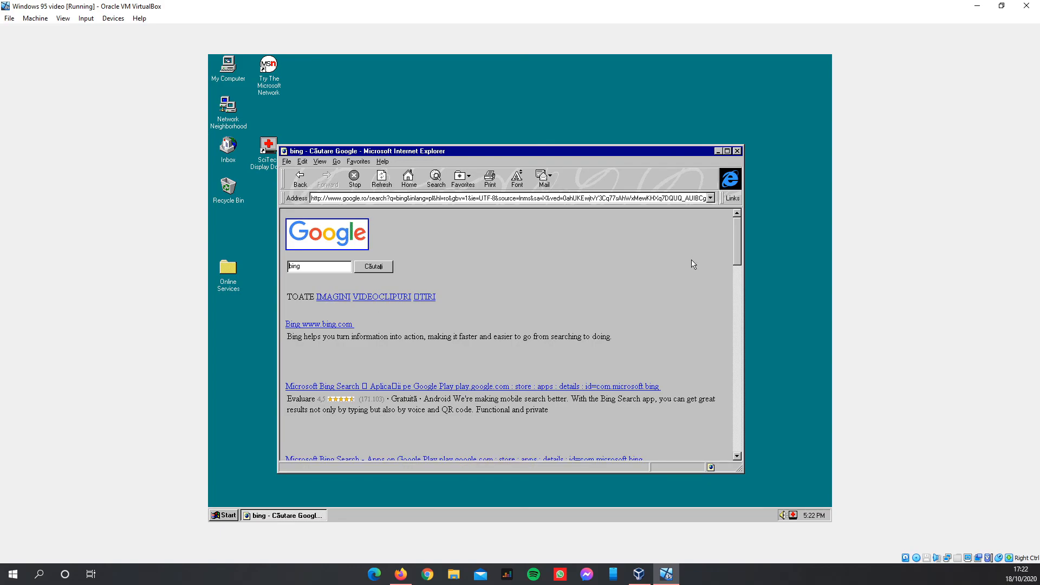
{"action": "scroll", "scroll_direction": "down", "scroll_amount": 3}
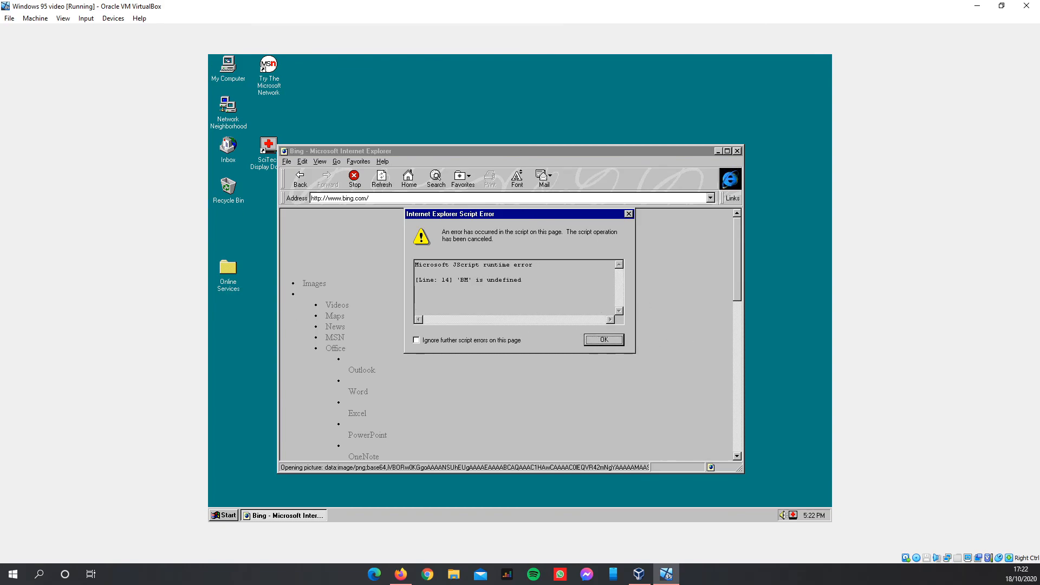
{"action": "left_click", "coordinate": [602, 340]}
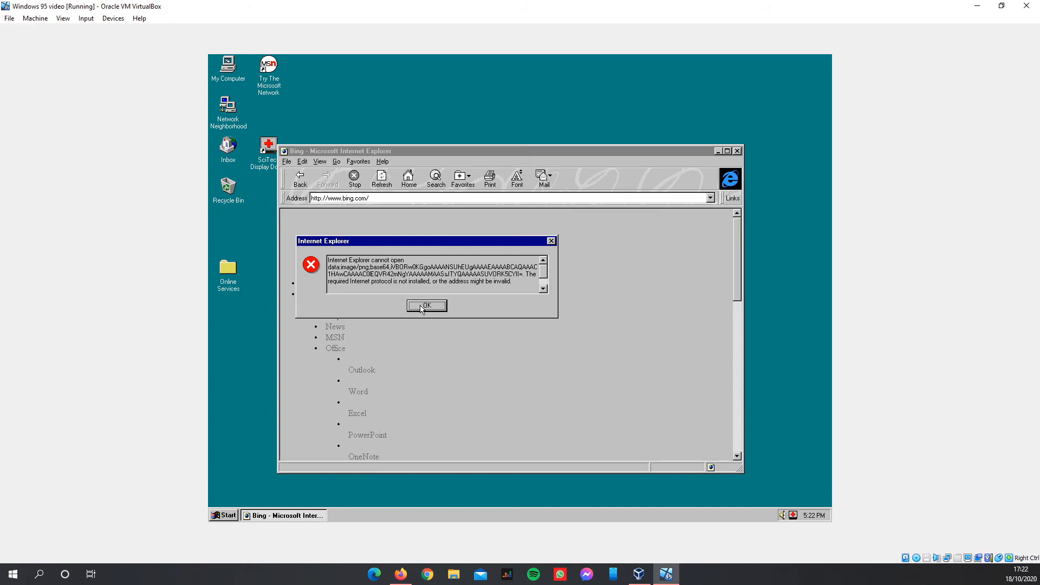
{"action": "left_click", "coordinate": [426, 305]}
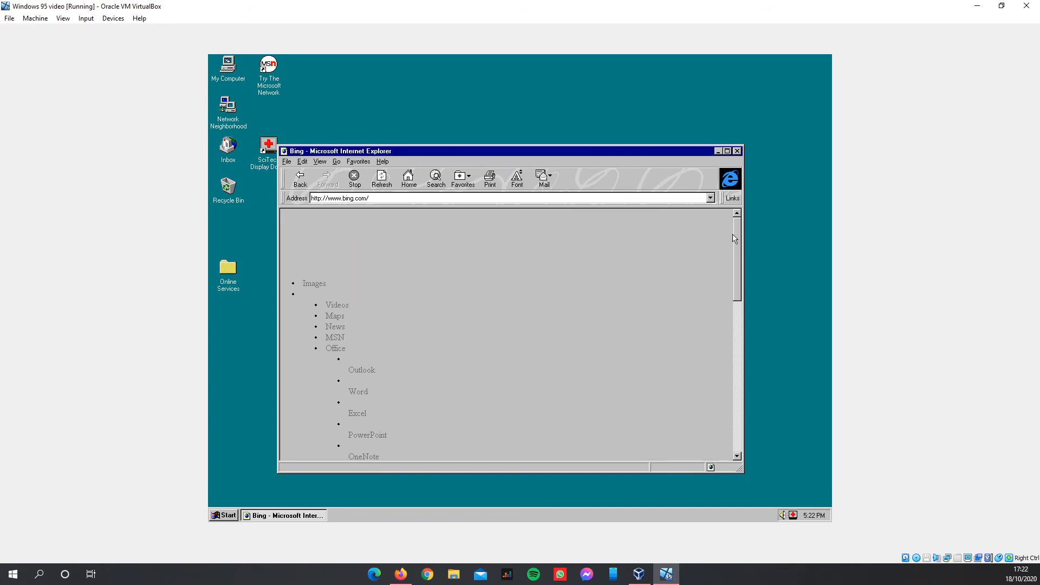
{"action": "scroll", "scroll_direction": "down", "scroll_amount": 3}
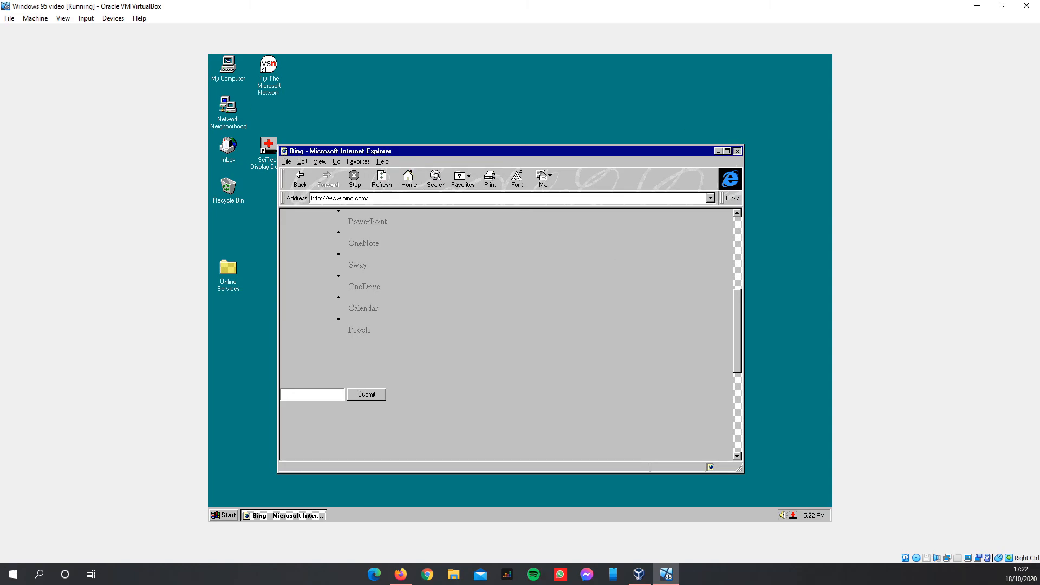
Choose Shut Down from the Start menu to bring up the Windows 95 shut-down confirmation.
{"action": "right_click", "coordinate": [391, 287]}
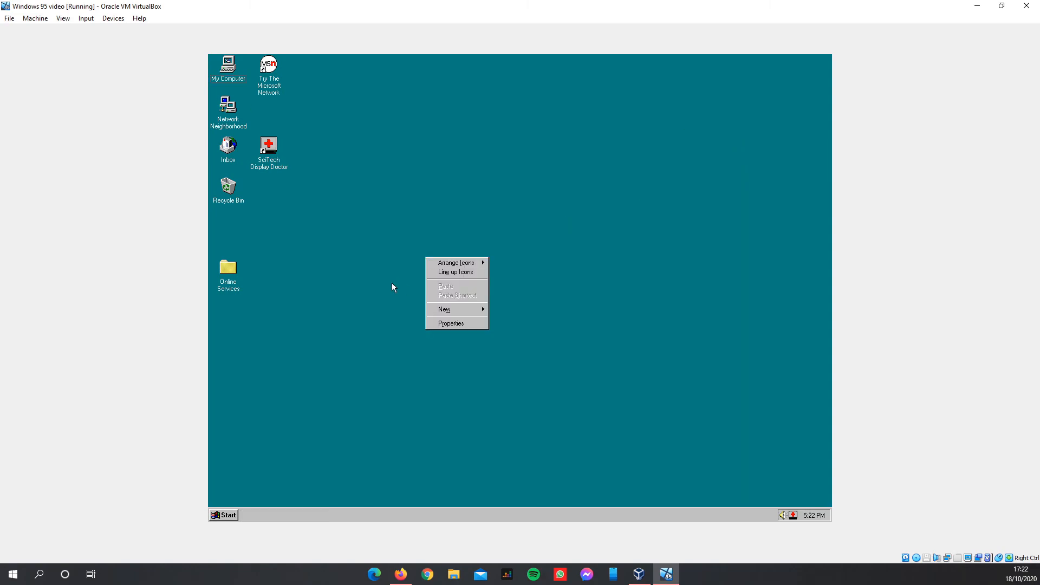
{"action": "left_click", "coordinate": [223, 515]}
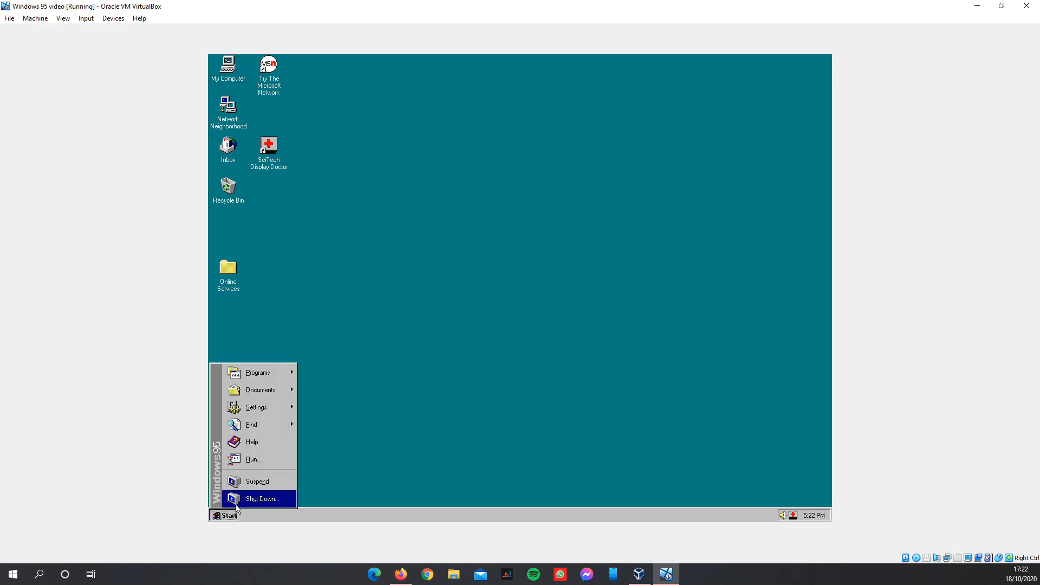
{"action": "left_click", "coordinate": [261, 499]}
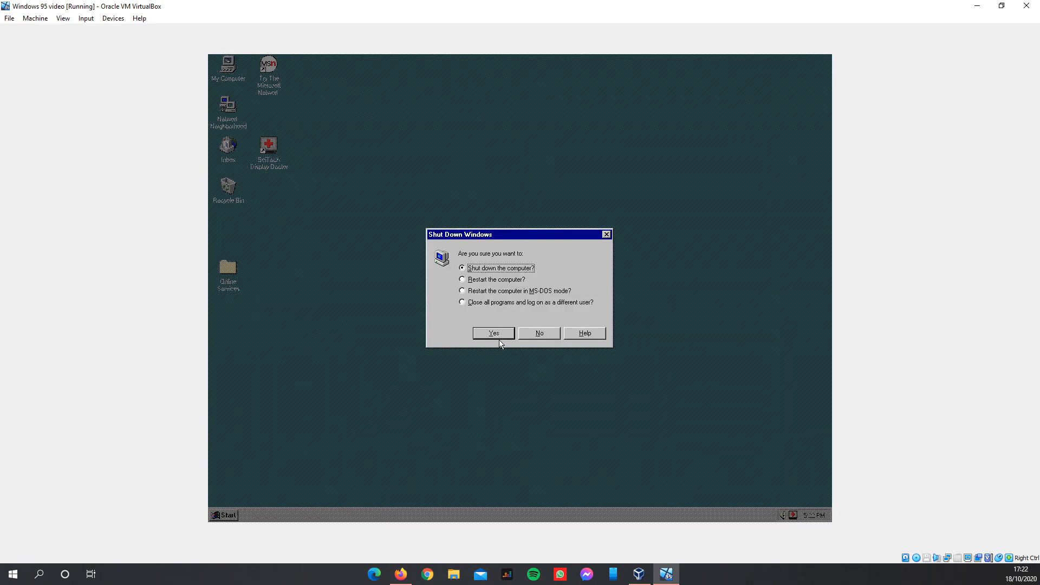